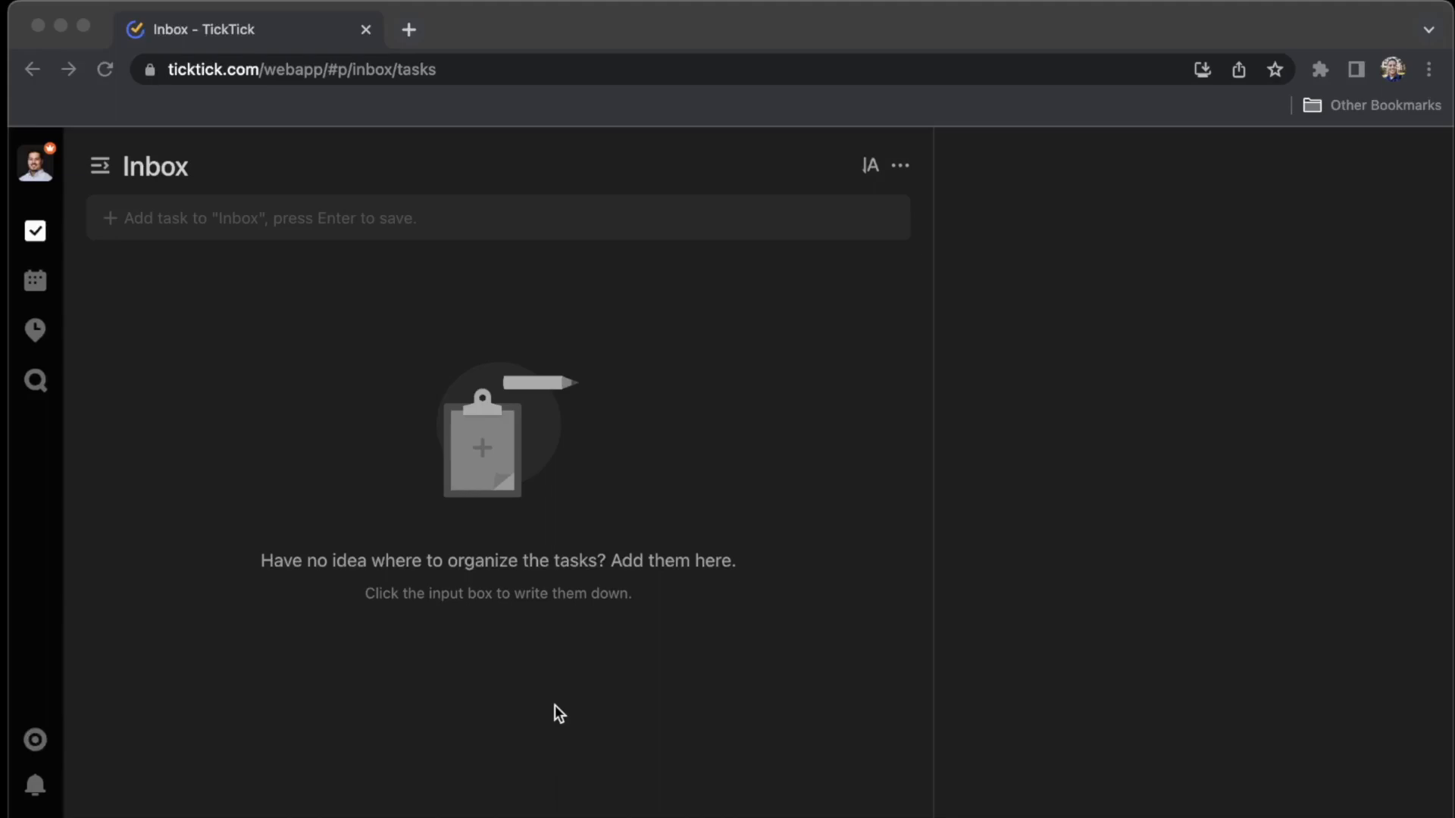
pyautogui.moveTo(74, 201)
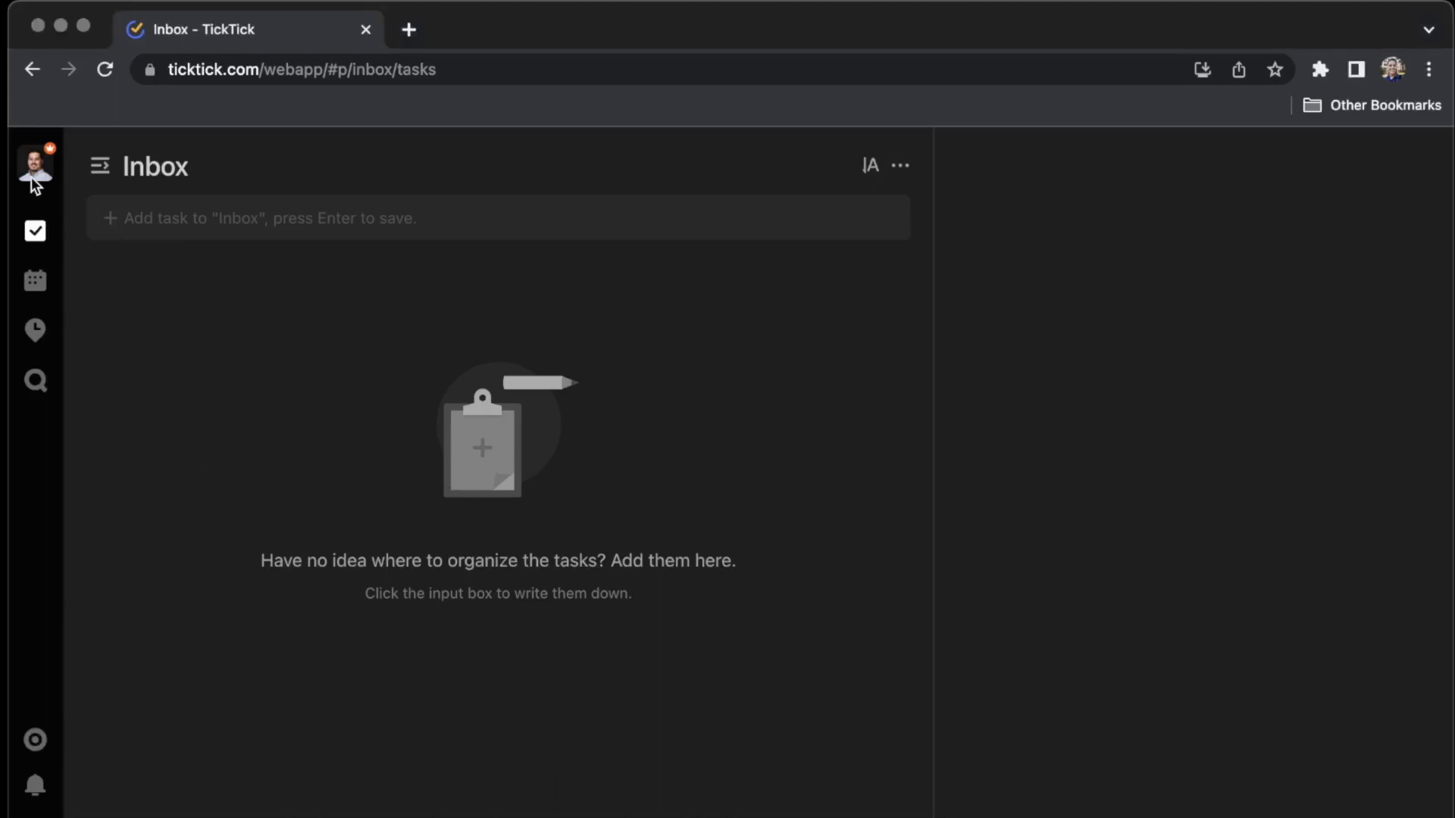
# Open Settings from the profile avatar menu, landing on the Preference section.
pyautogui.click(36, 166)
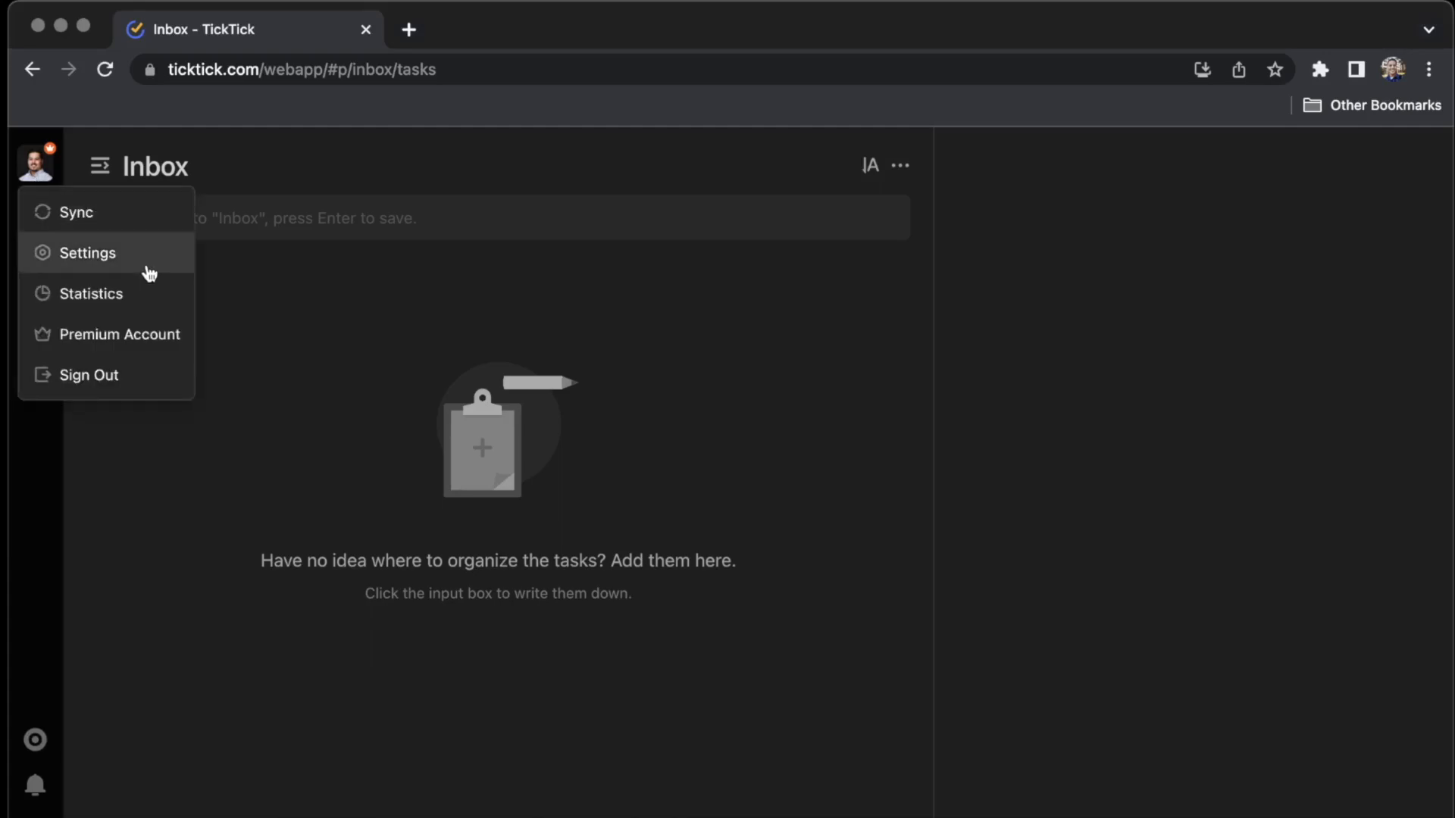
pyautogui.click(87, 252)
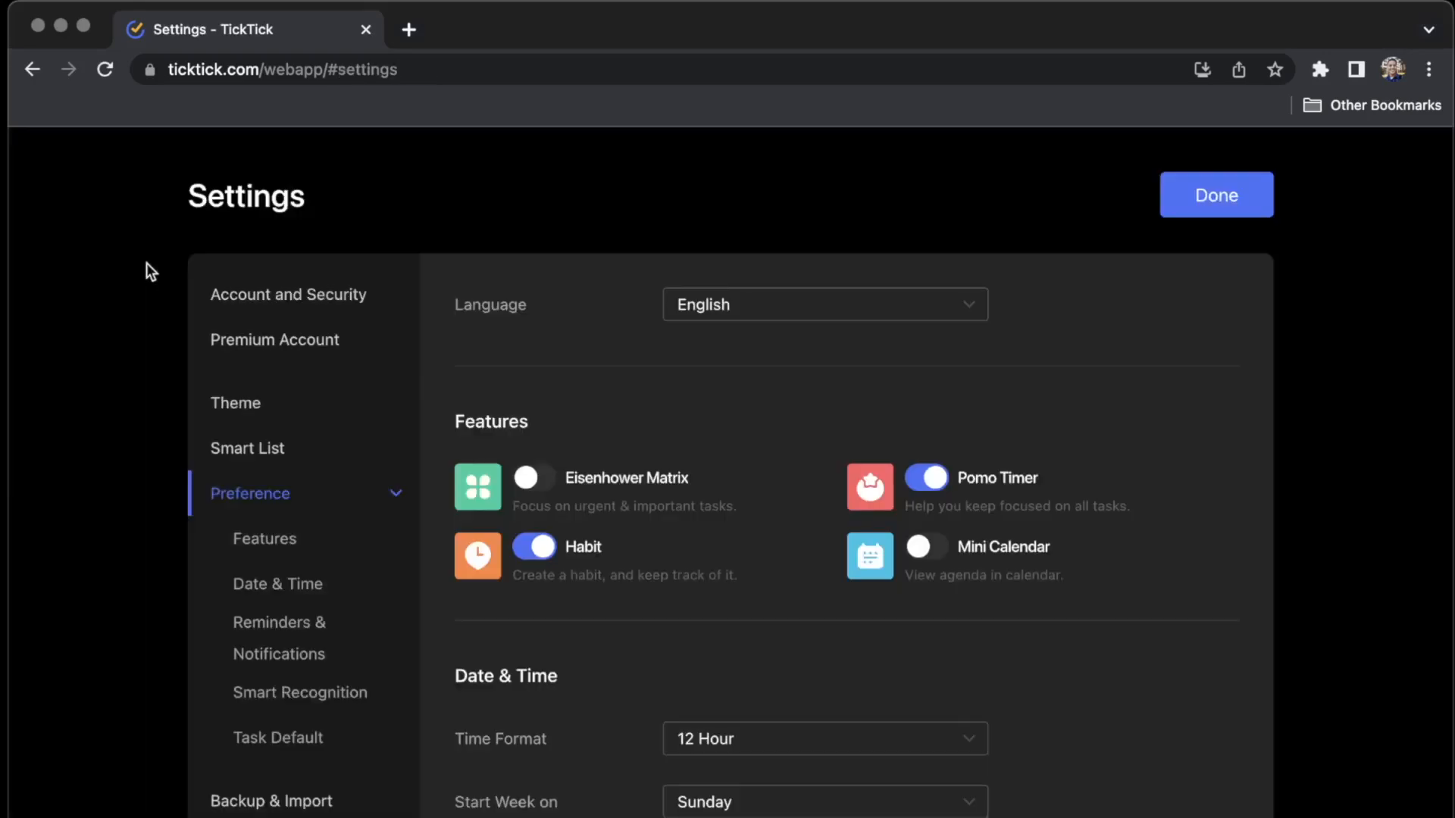
pyautogui.scroll(-3)
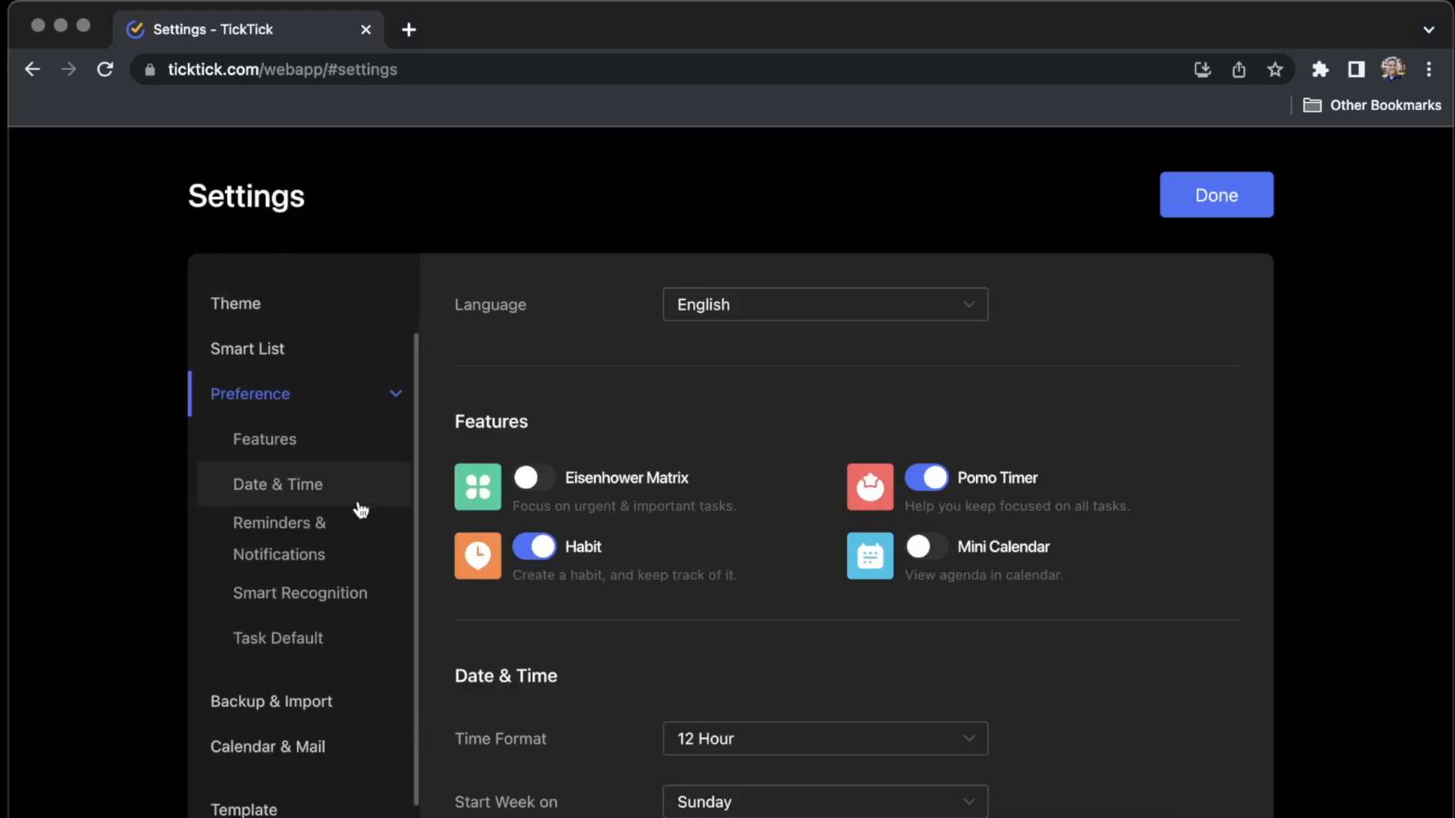
pyautogui.moveTo(272, 701)
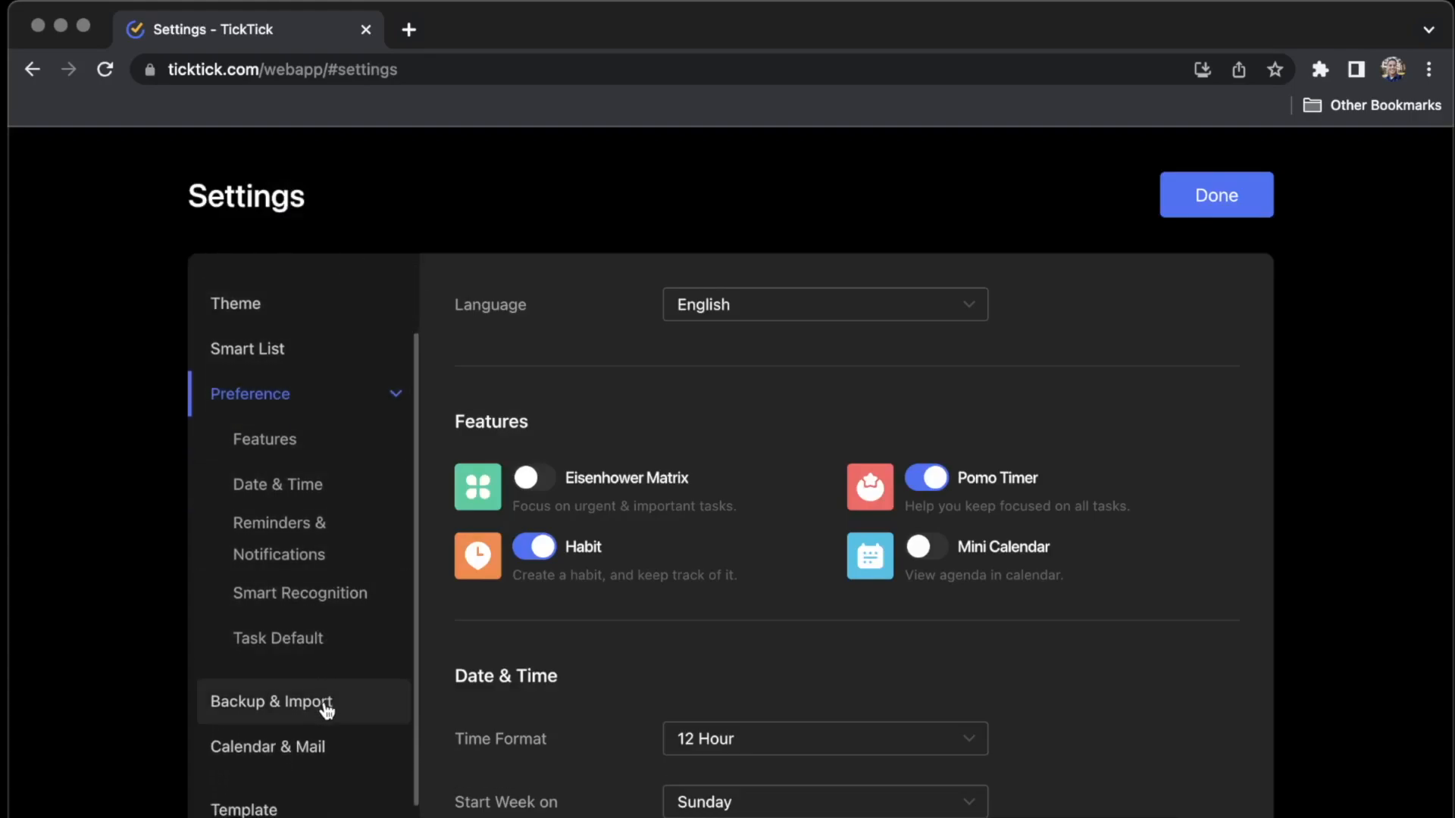
# Show the Backup & Import section and look over its backup and import options.
pyautogui.click(270, 702)
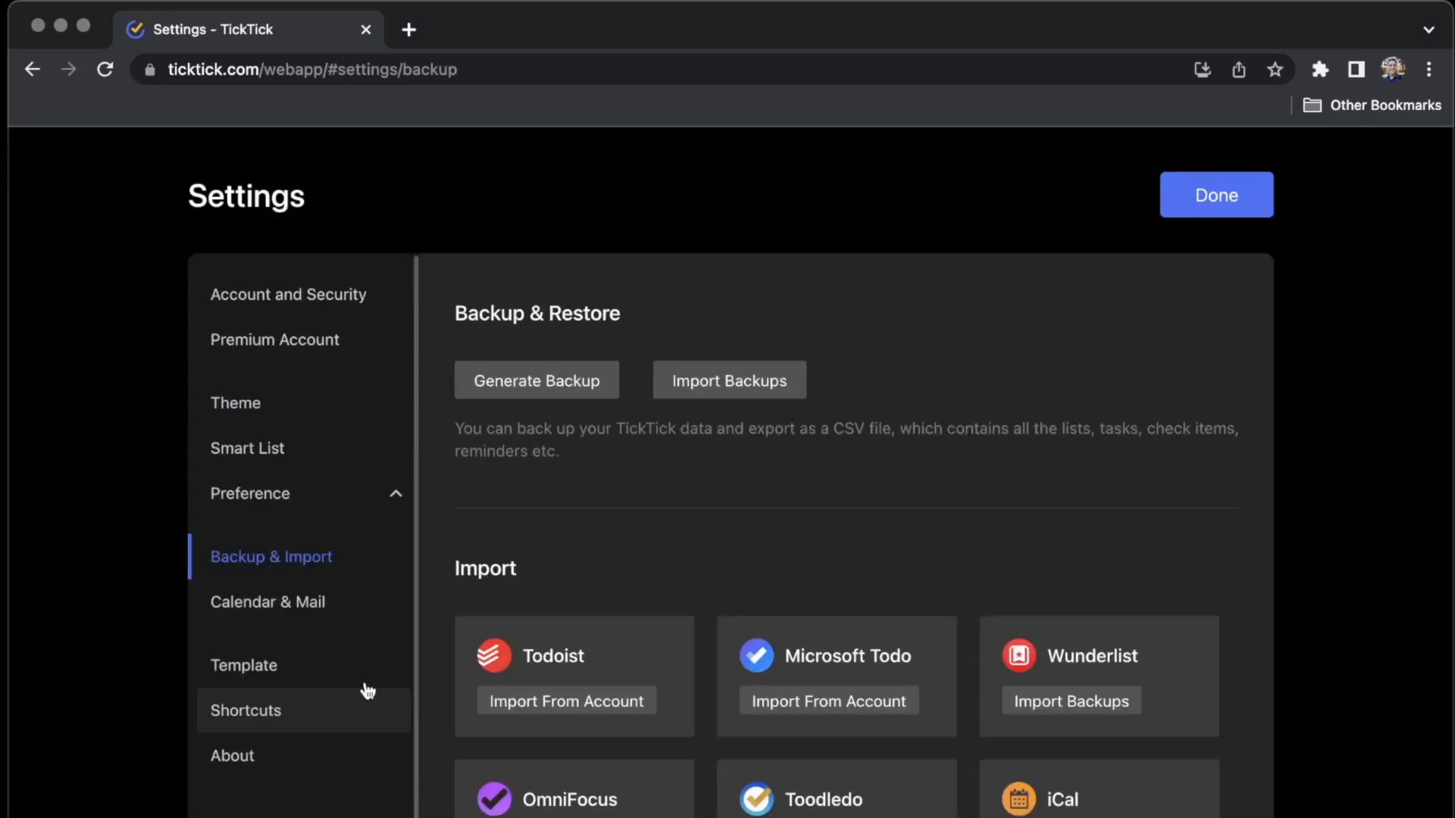
pyautogui.moveTo(565, 427)
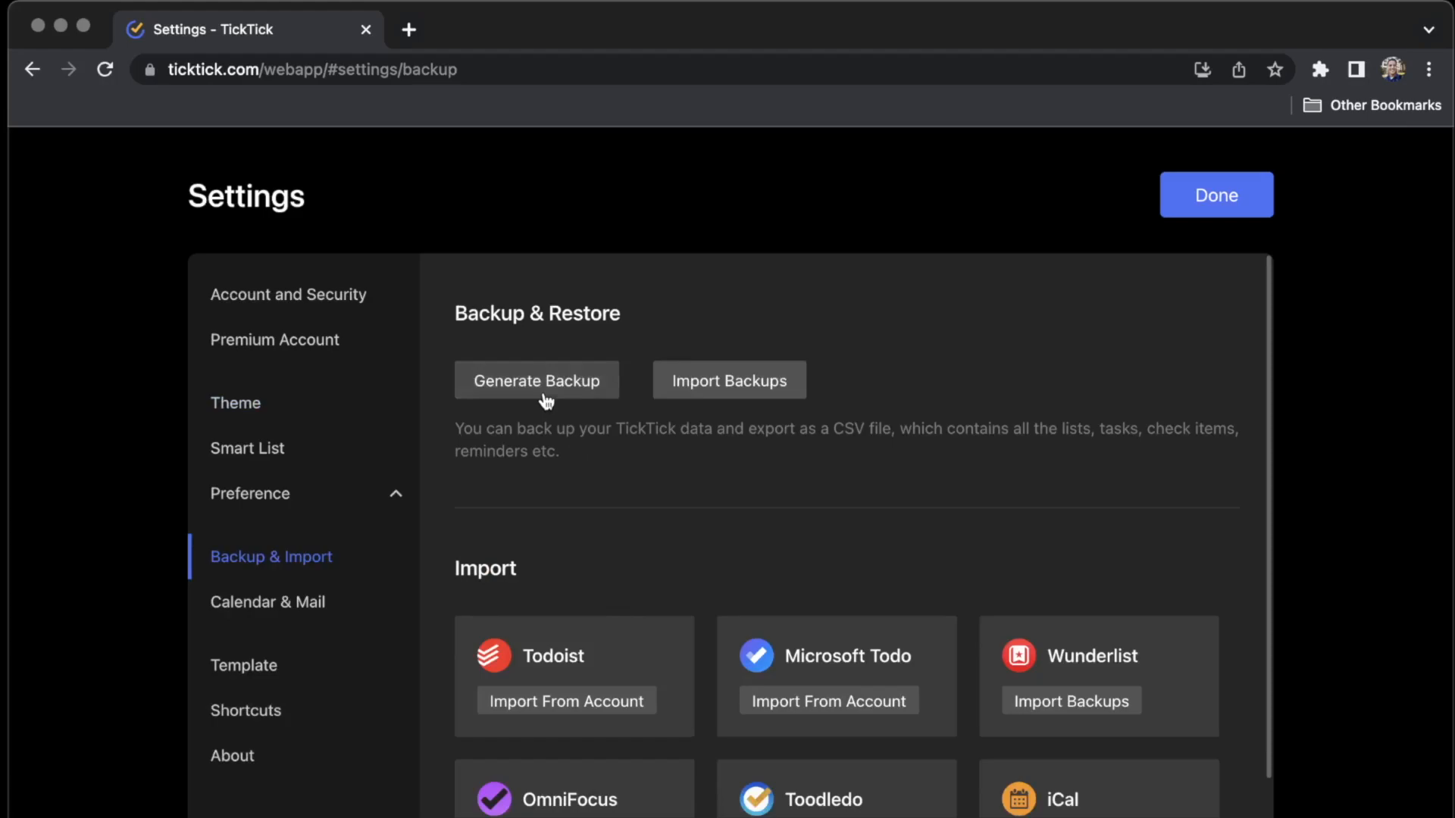
pyautogui.moveTo(604, 449)
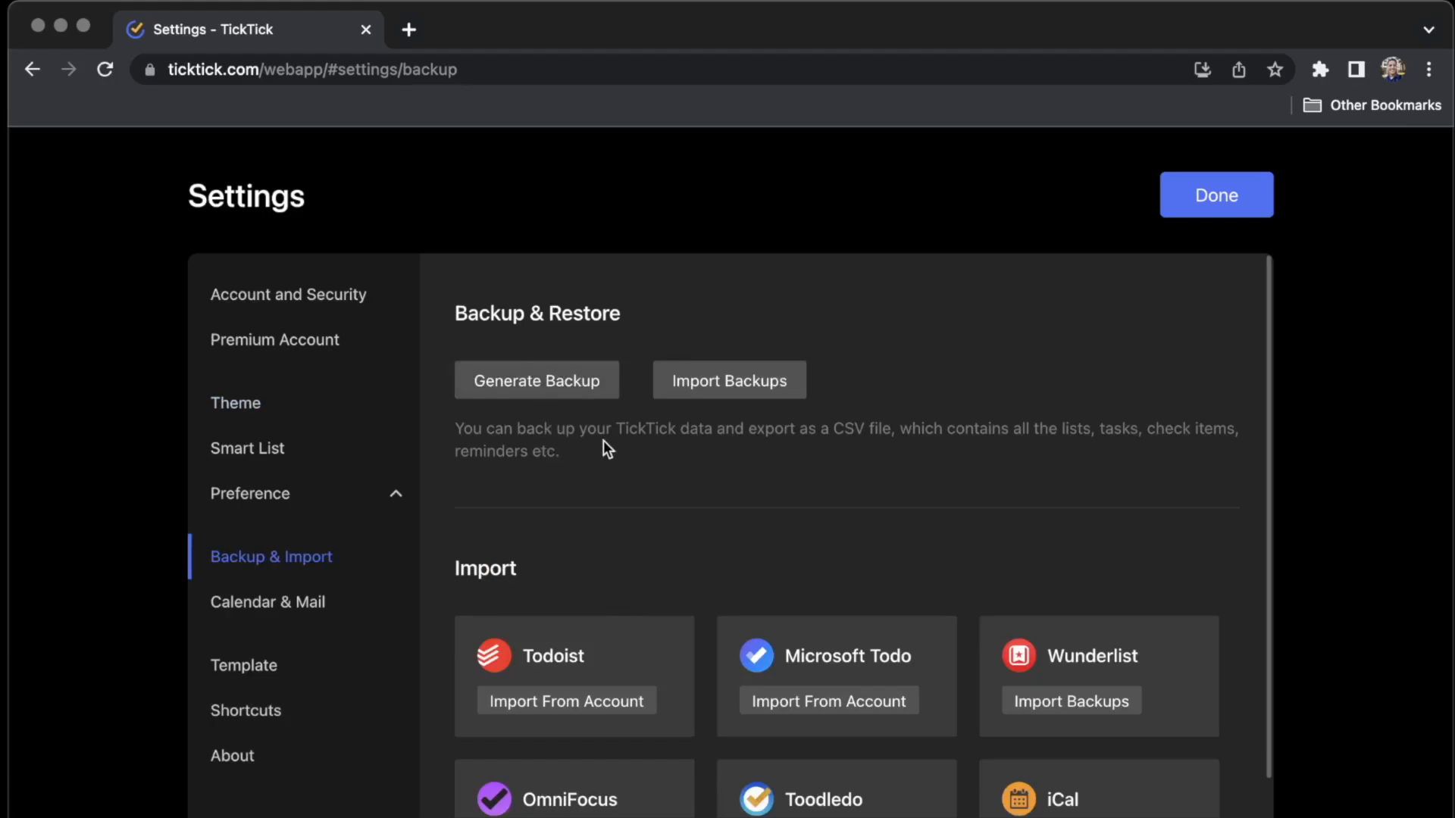
pyautogui.moveTo(818, 460)
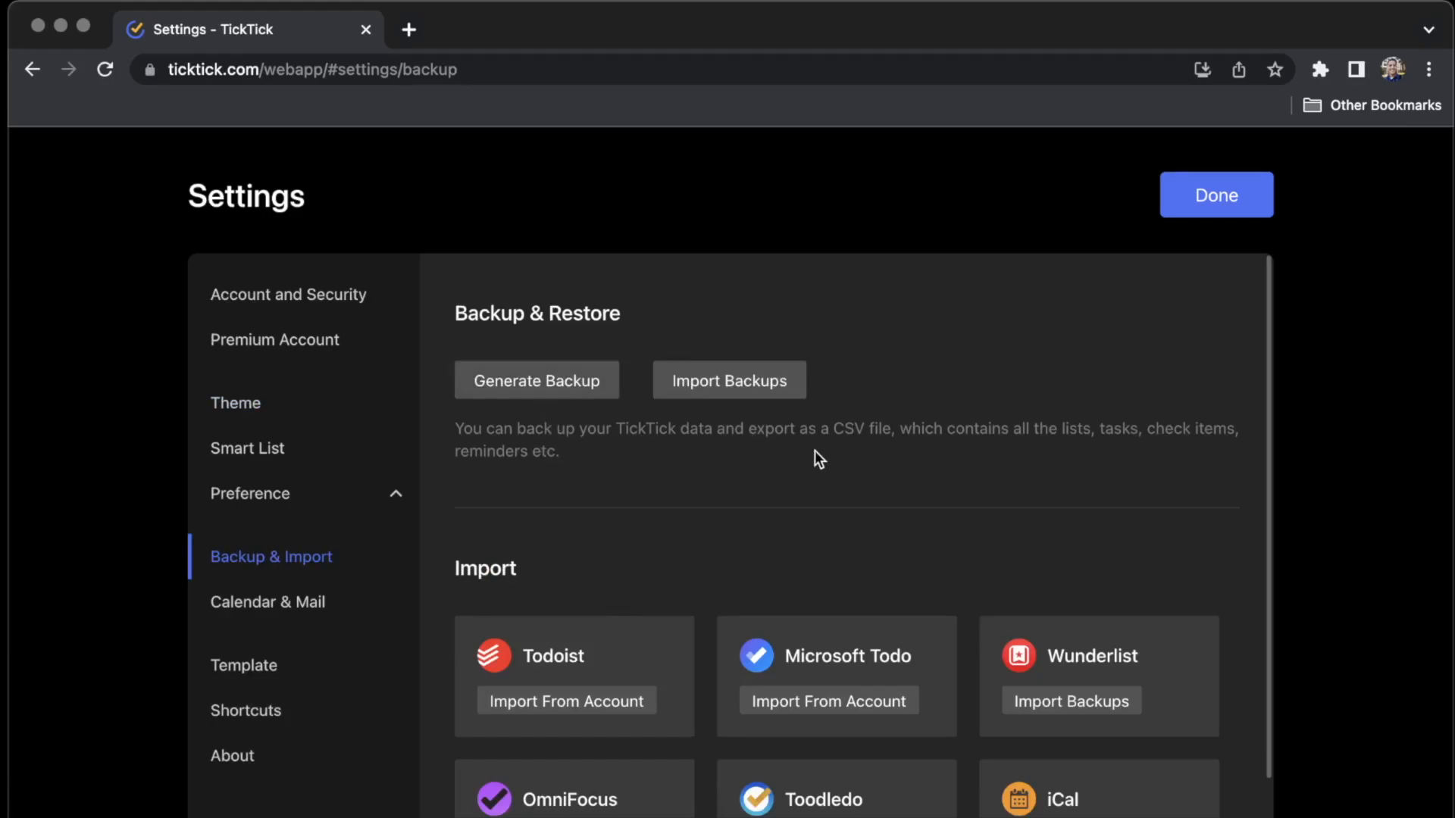
pyautogui.moveTo(851, 447)
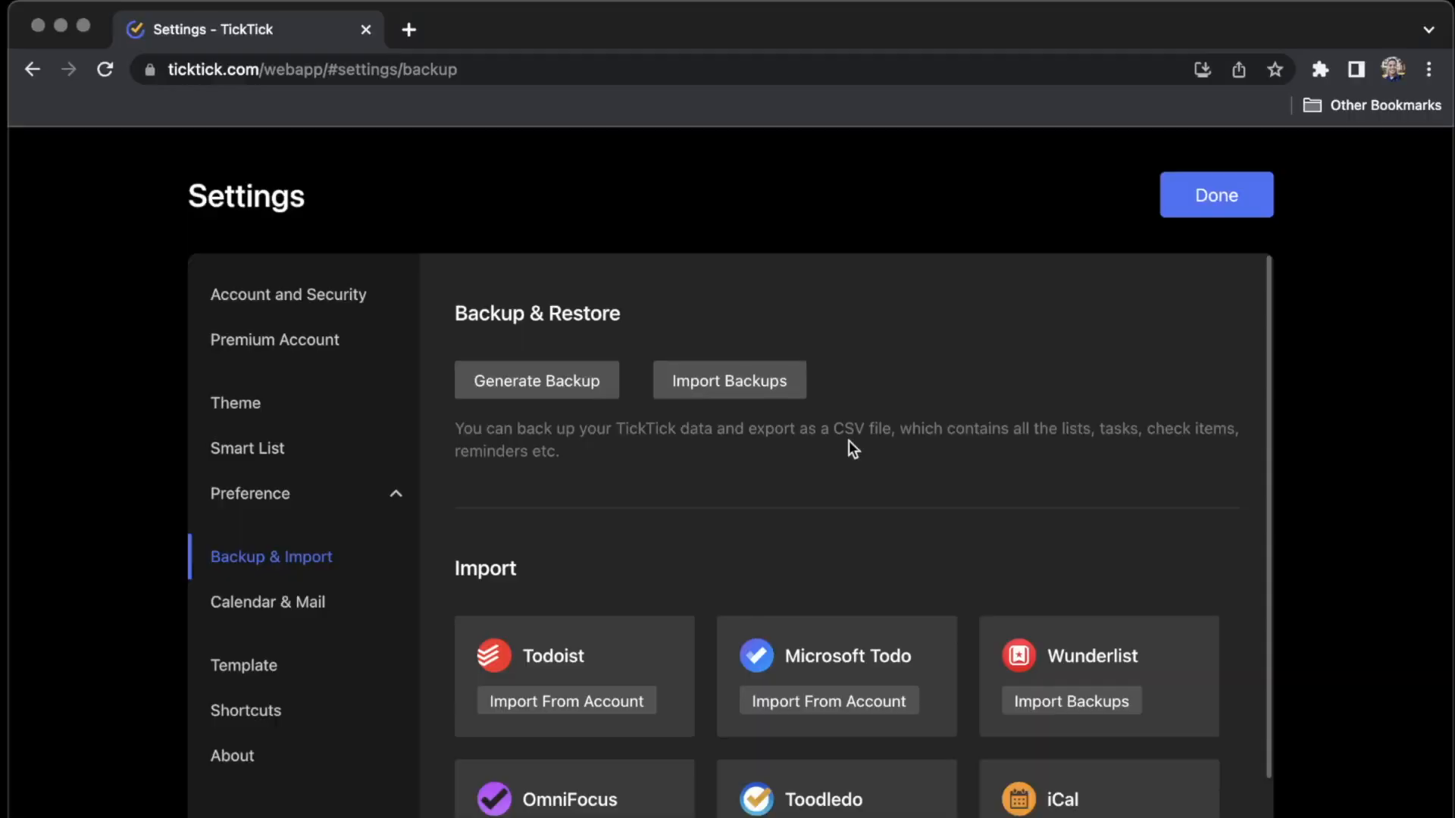
pyautogui.moveTo(802, 436)
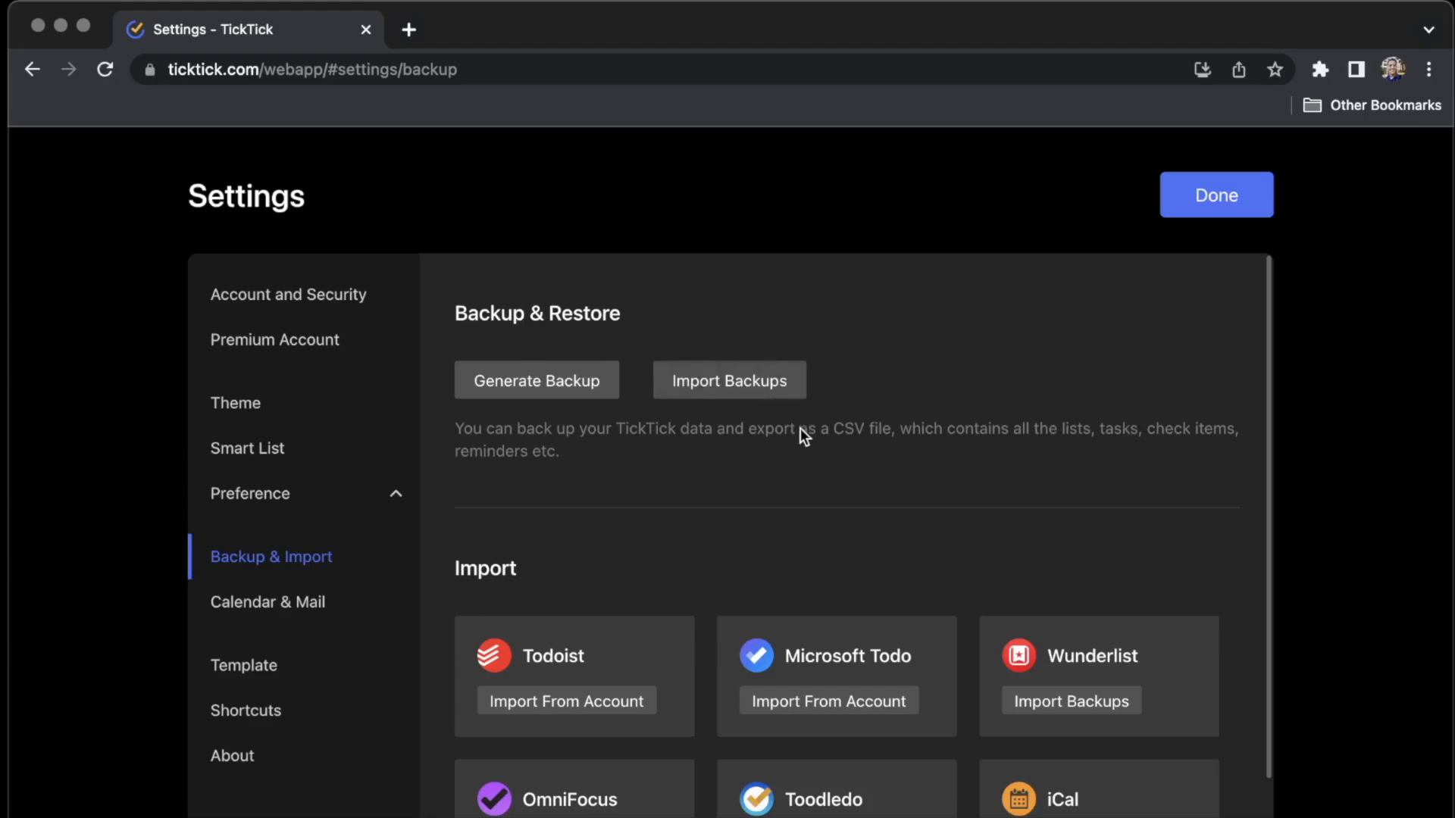
pyautogui.scroll(-3)
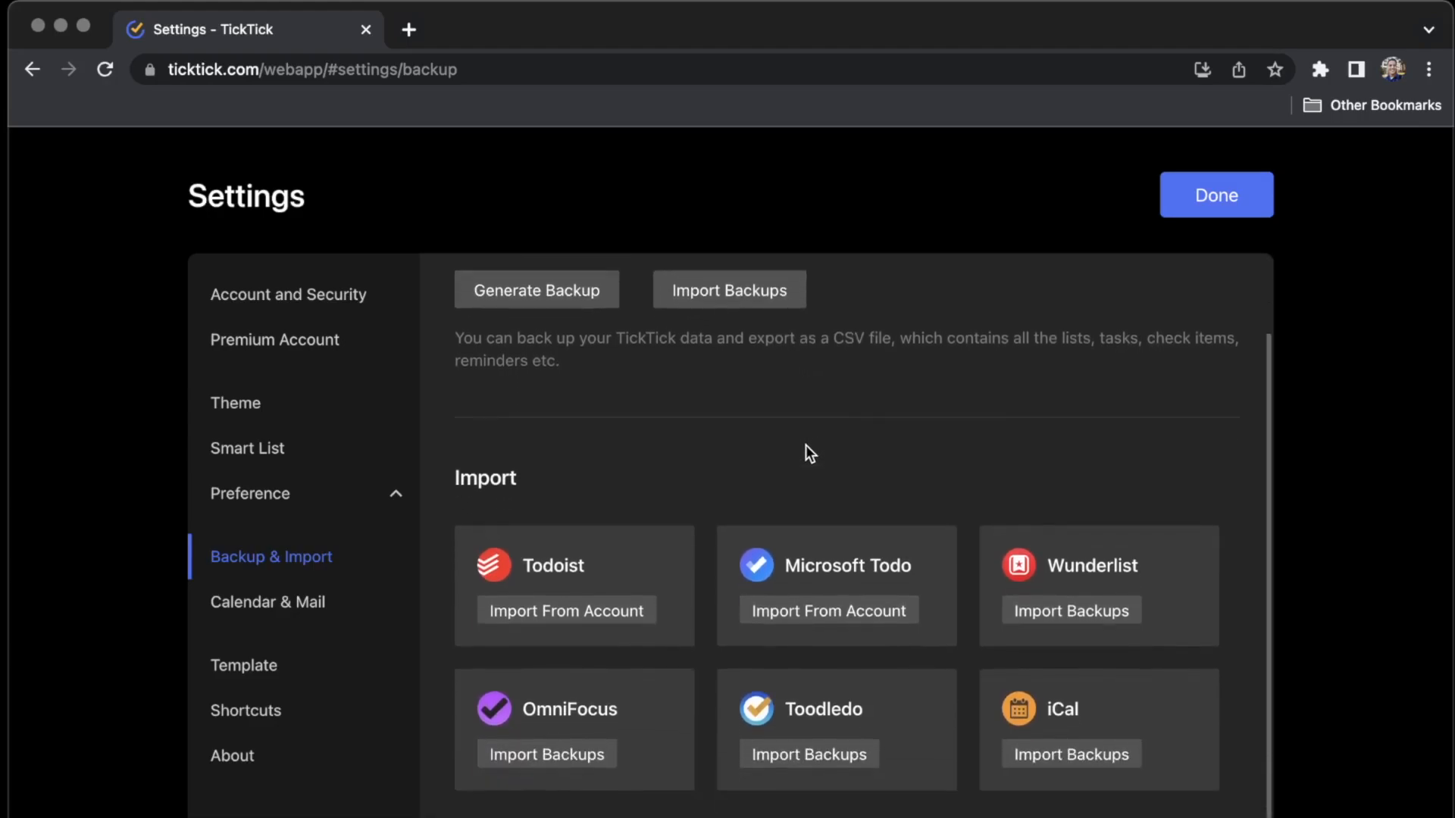
pyautogui.moveTo(612, 530)
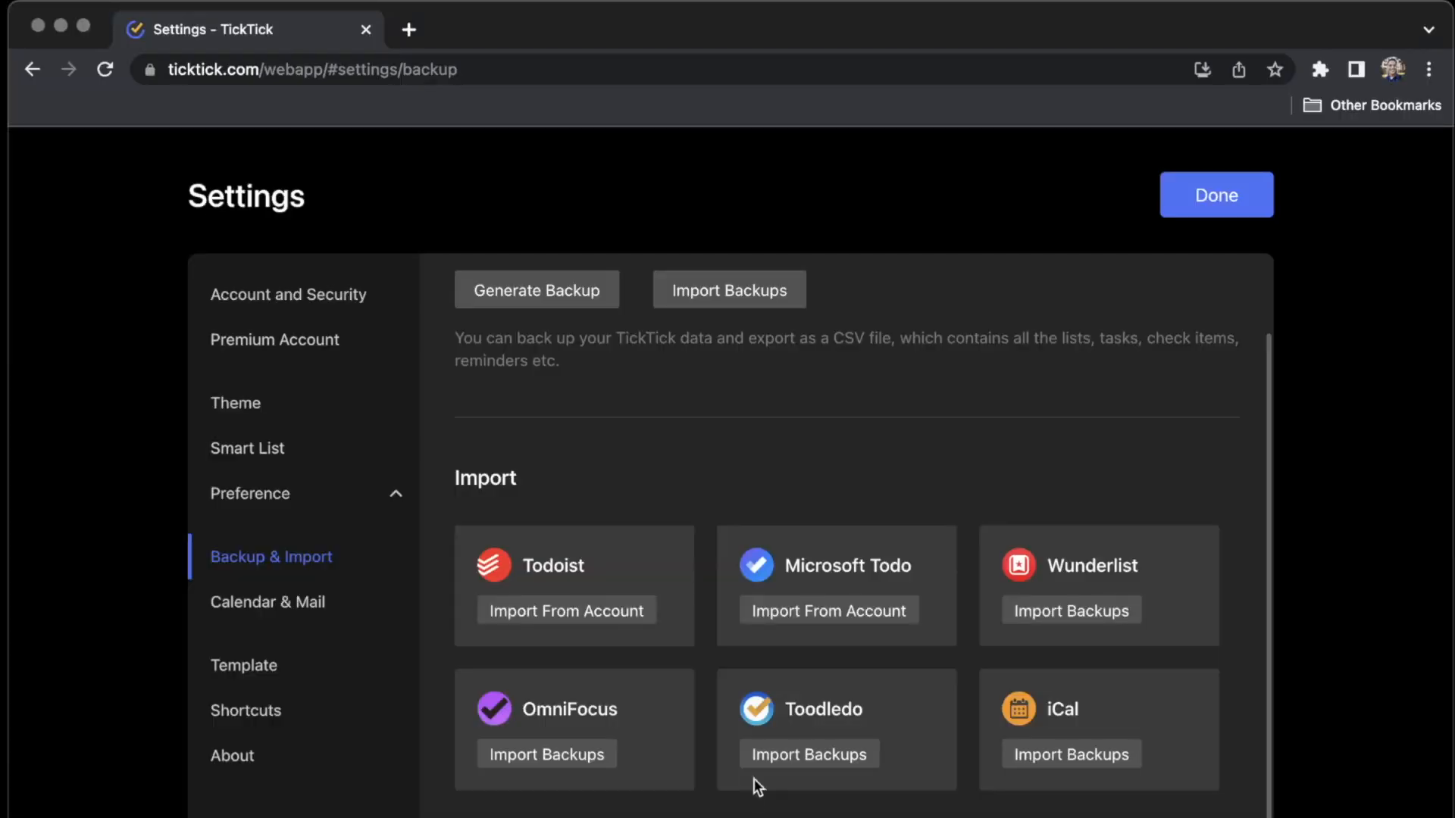
pyautogui.scroll(3)
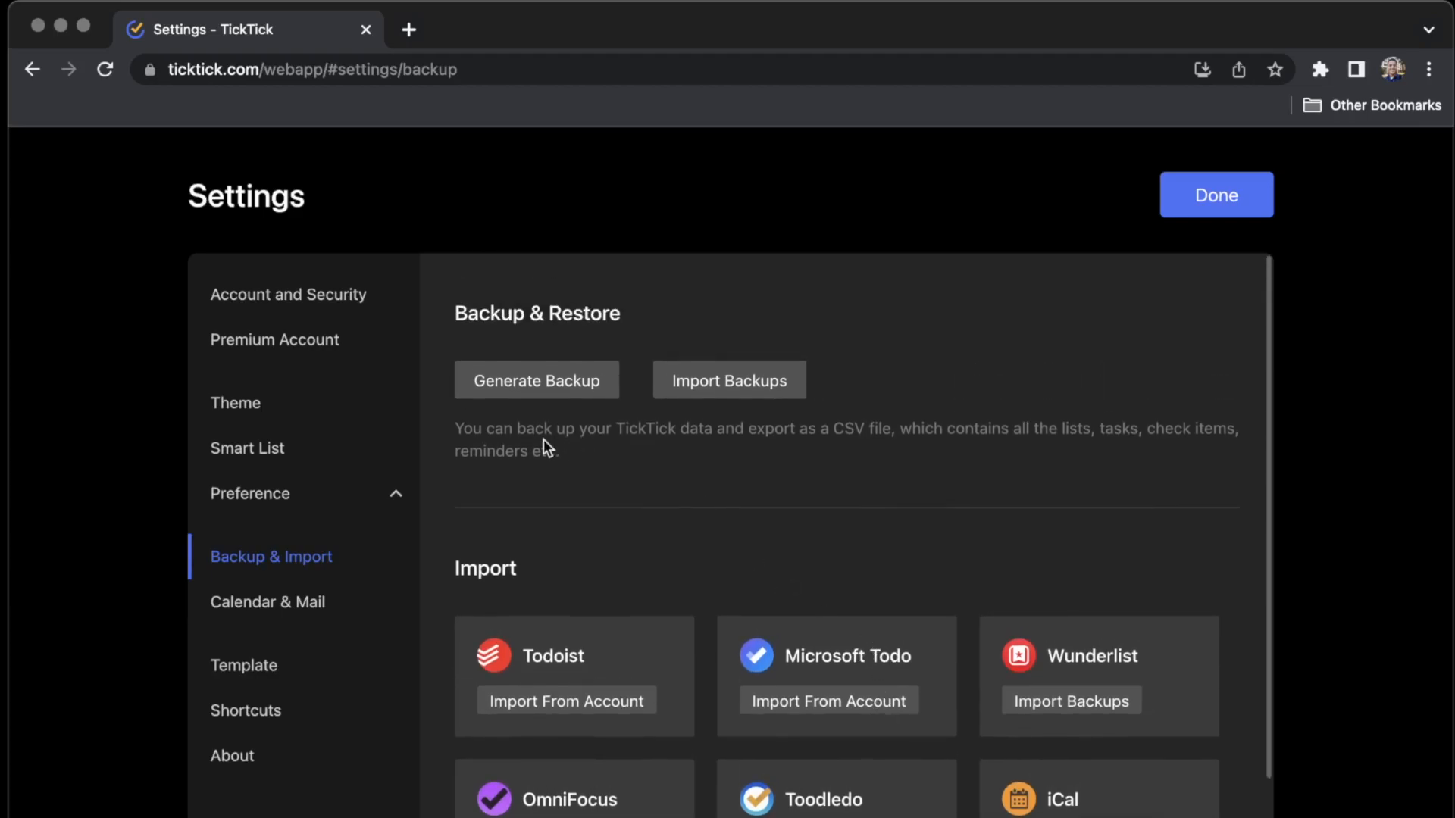
# Generate a TickTick backup and save the CSV into Downloads.
pyautogui.click(535, 380)
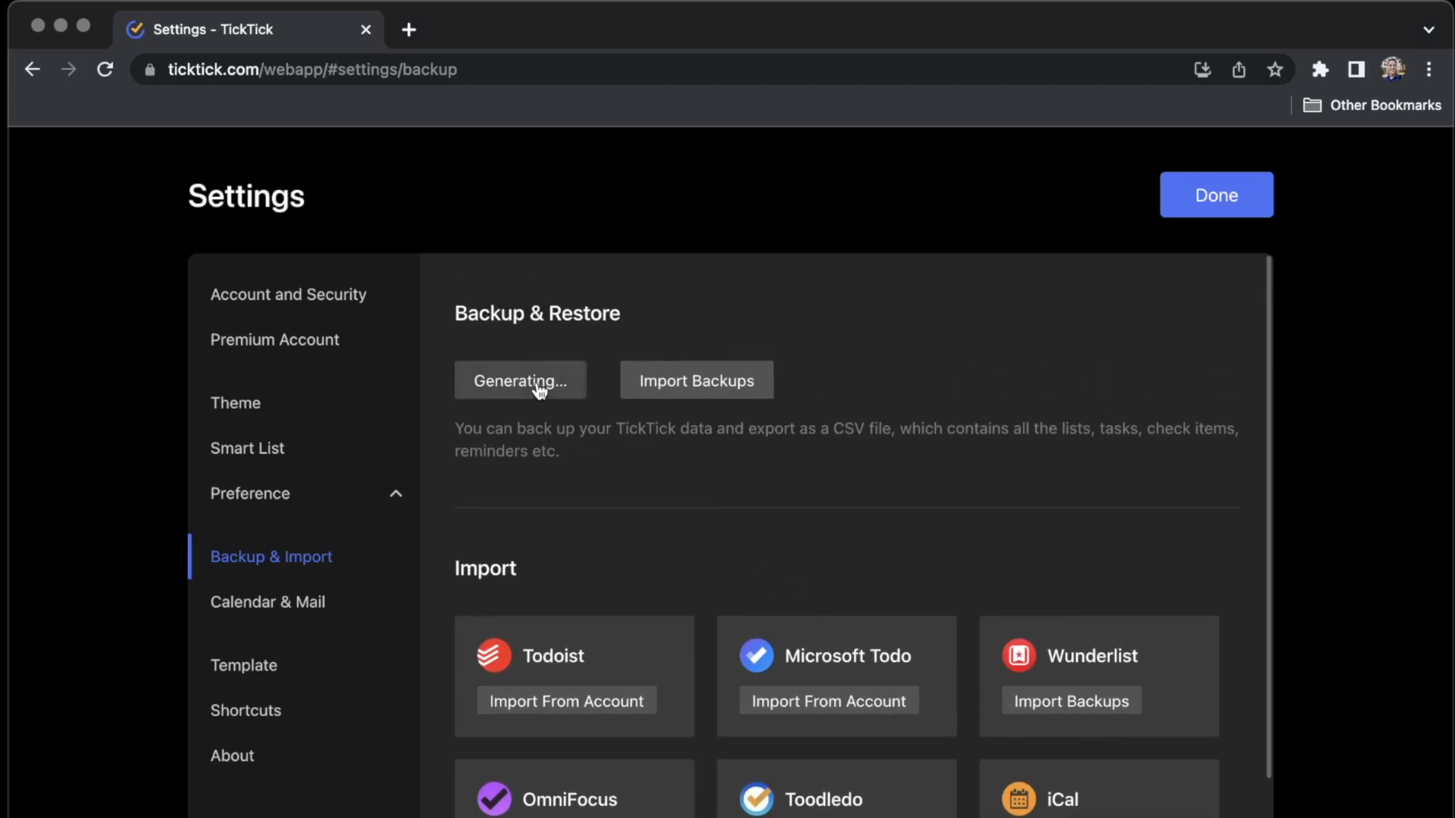
pyautogui.click(520, 381)
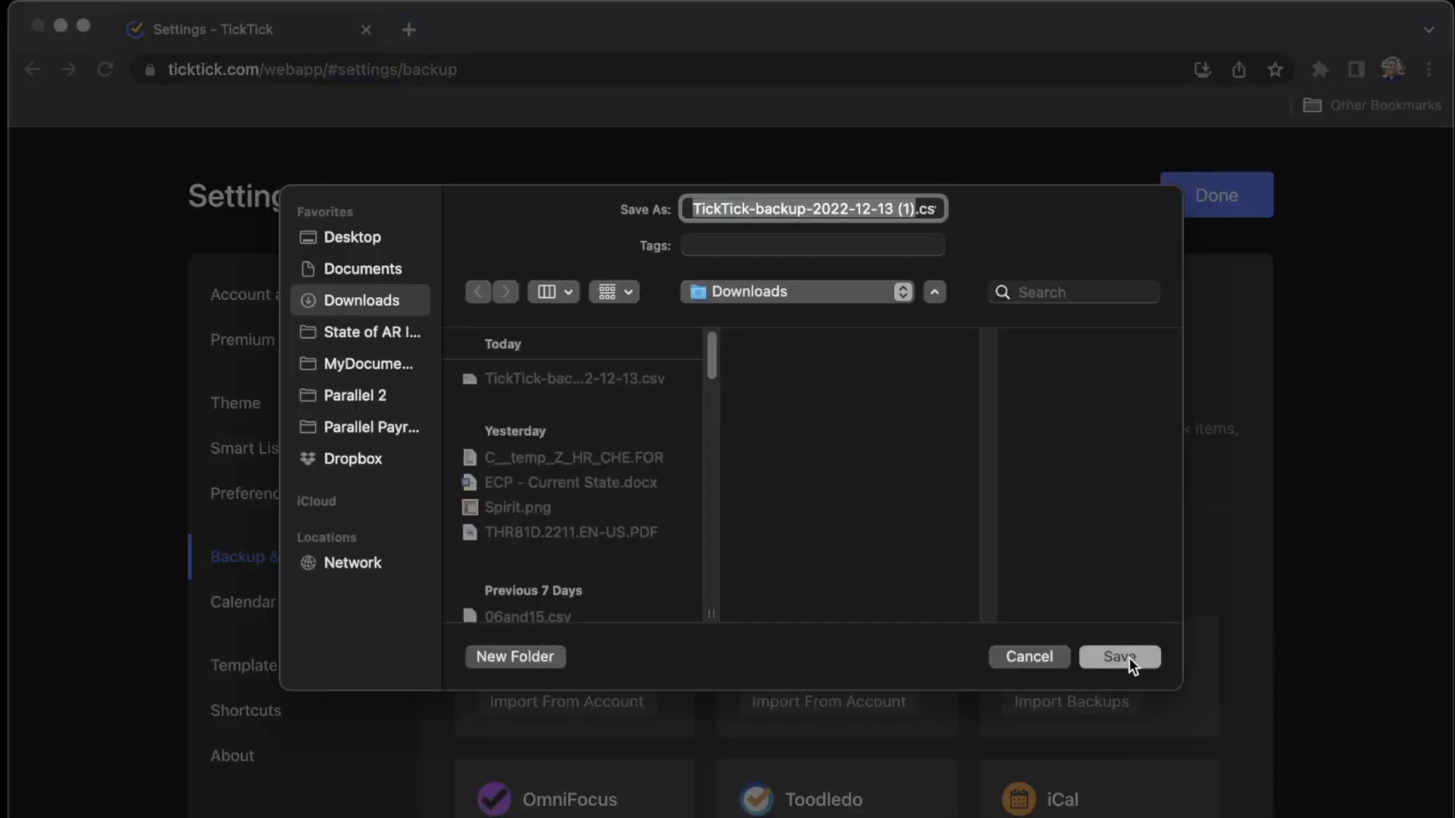
pyautogui.click(1119, 656)
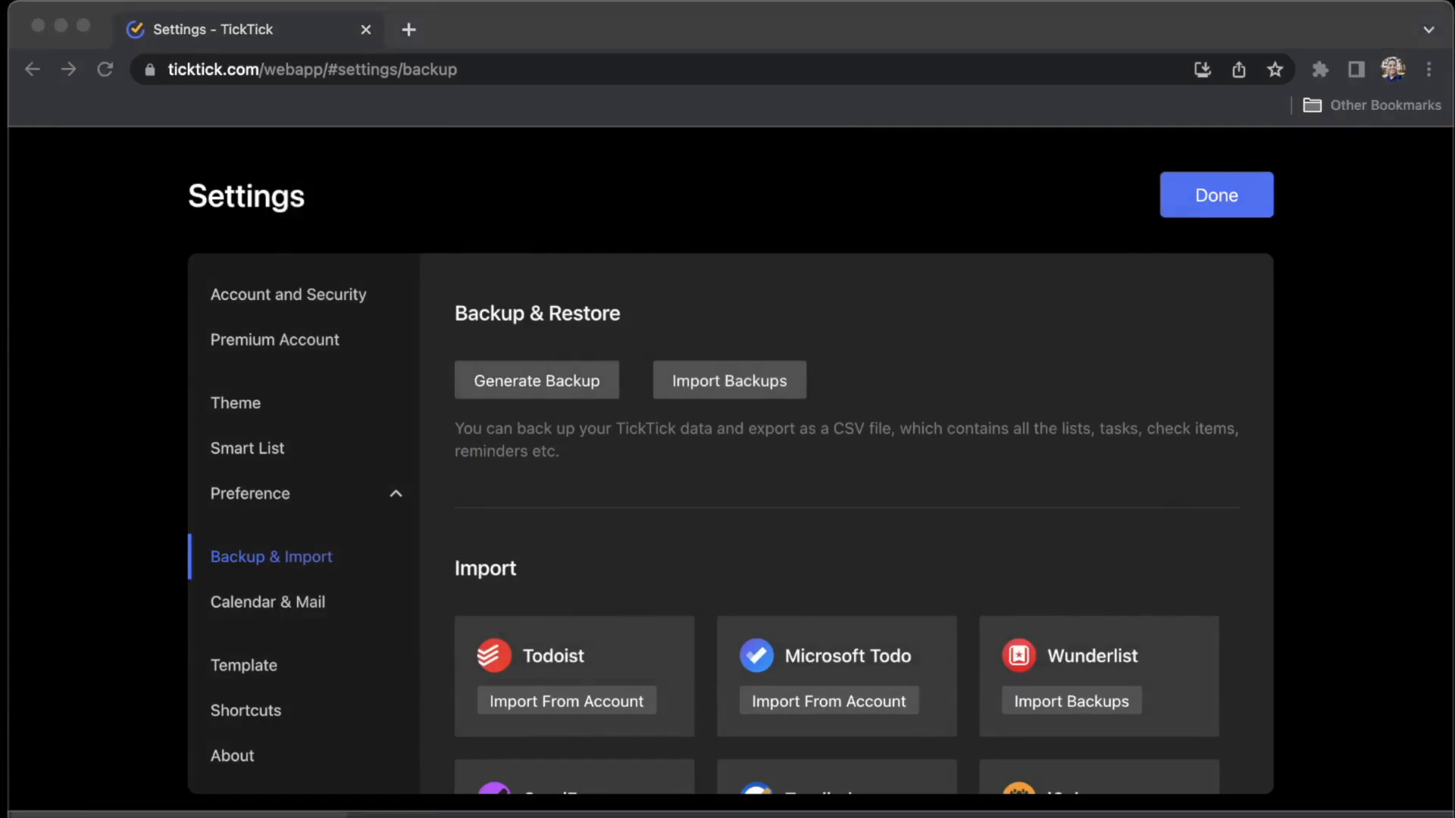
pyautogui.scroll(-3)
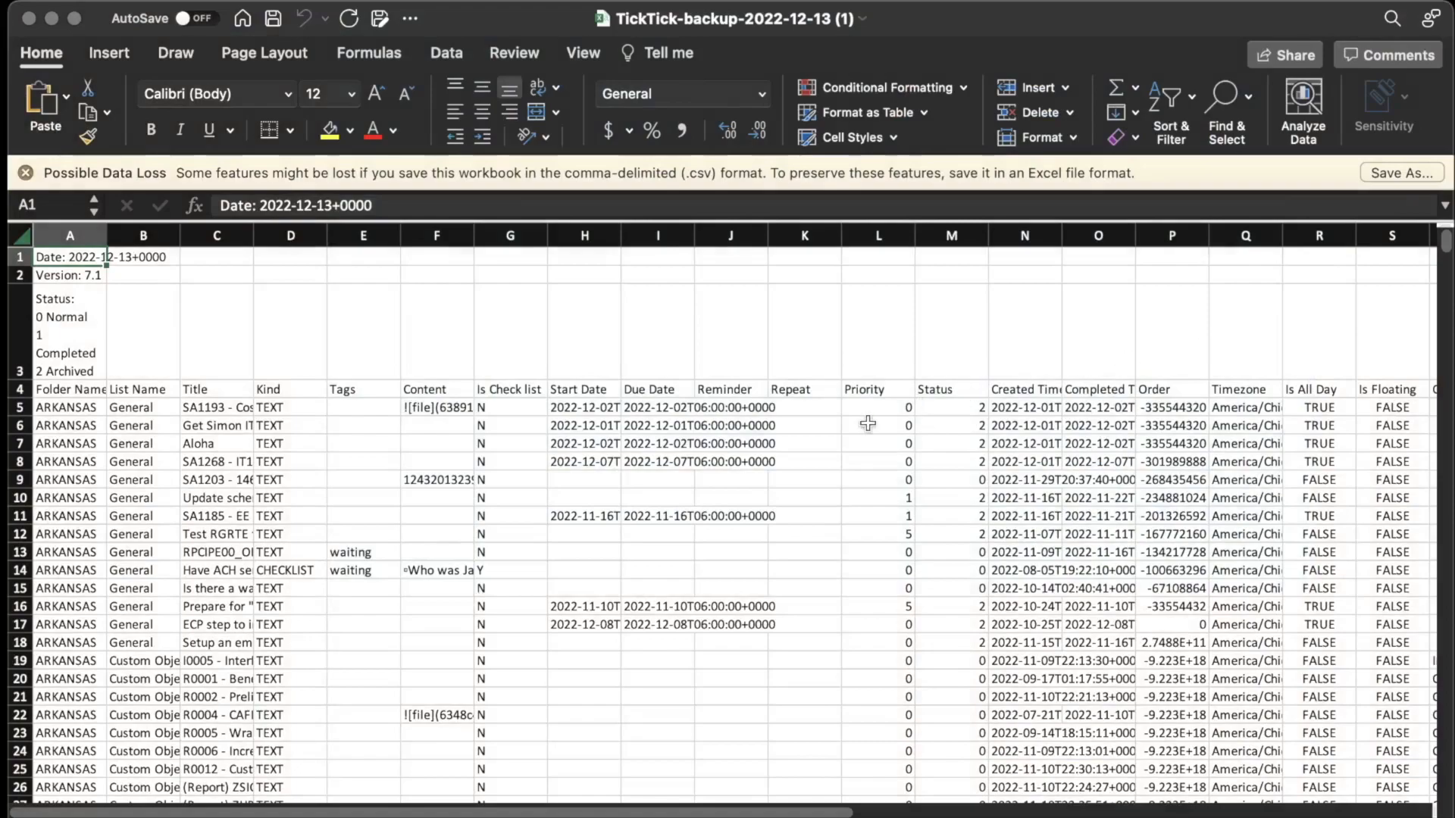
pyautogui.moveTo(413, 550)
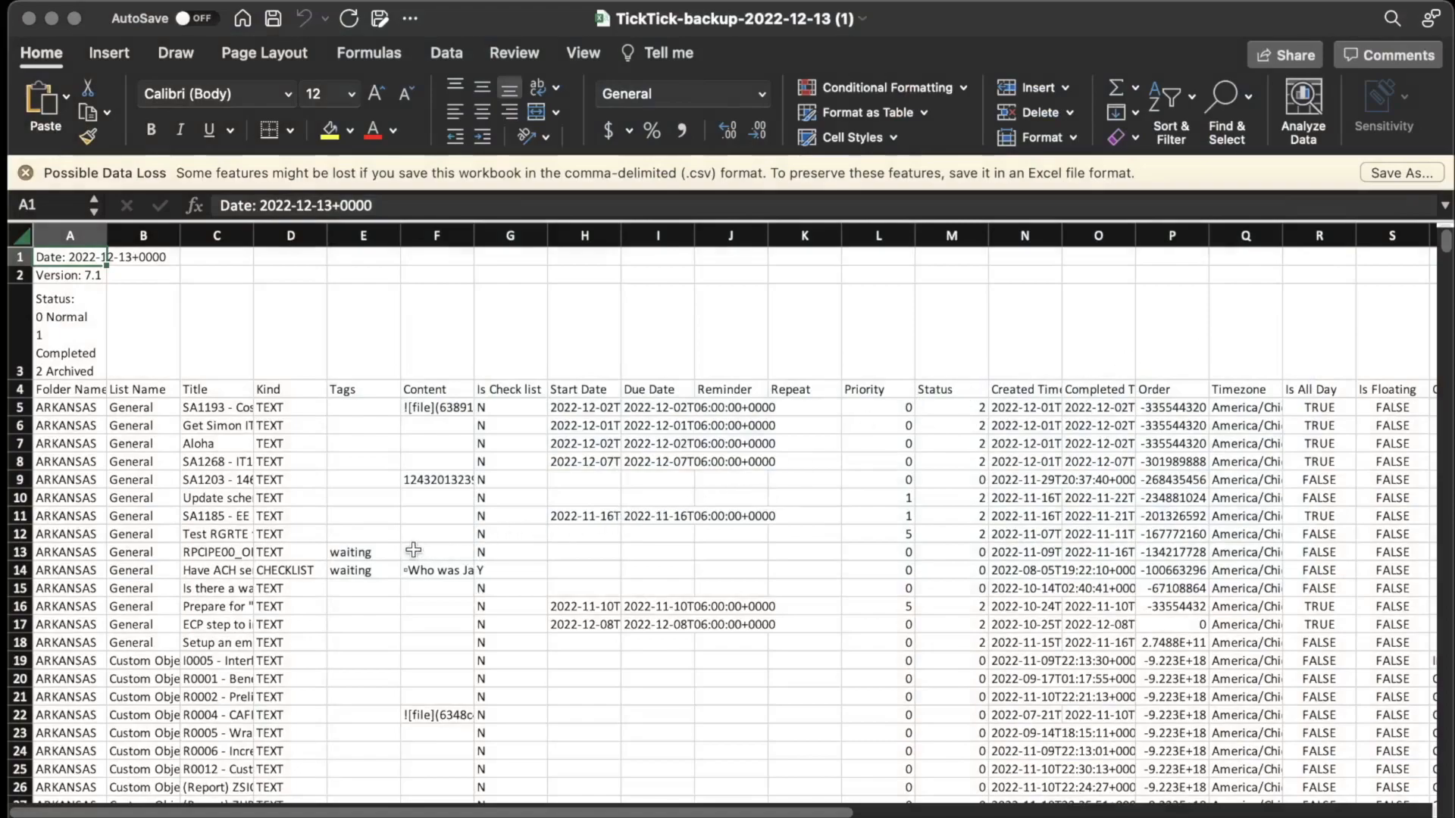
# Inspect the Folder Name, Title and Kind header cells A4, C4 and D4.
pyautogui.click(69, 388)
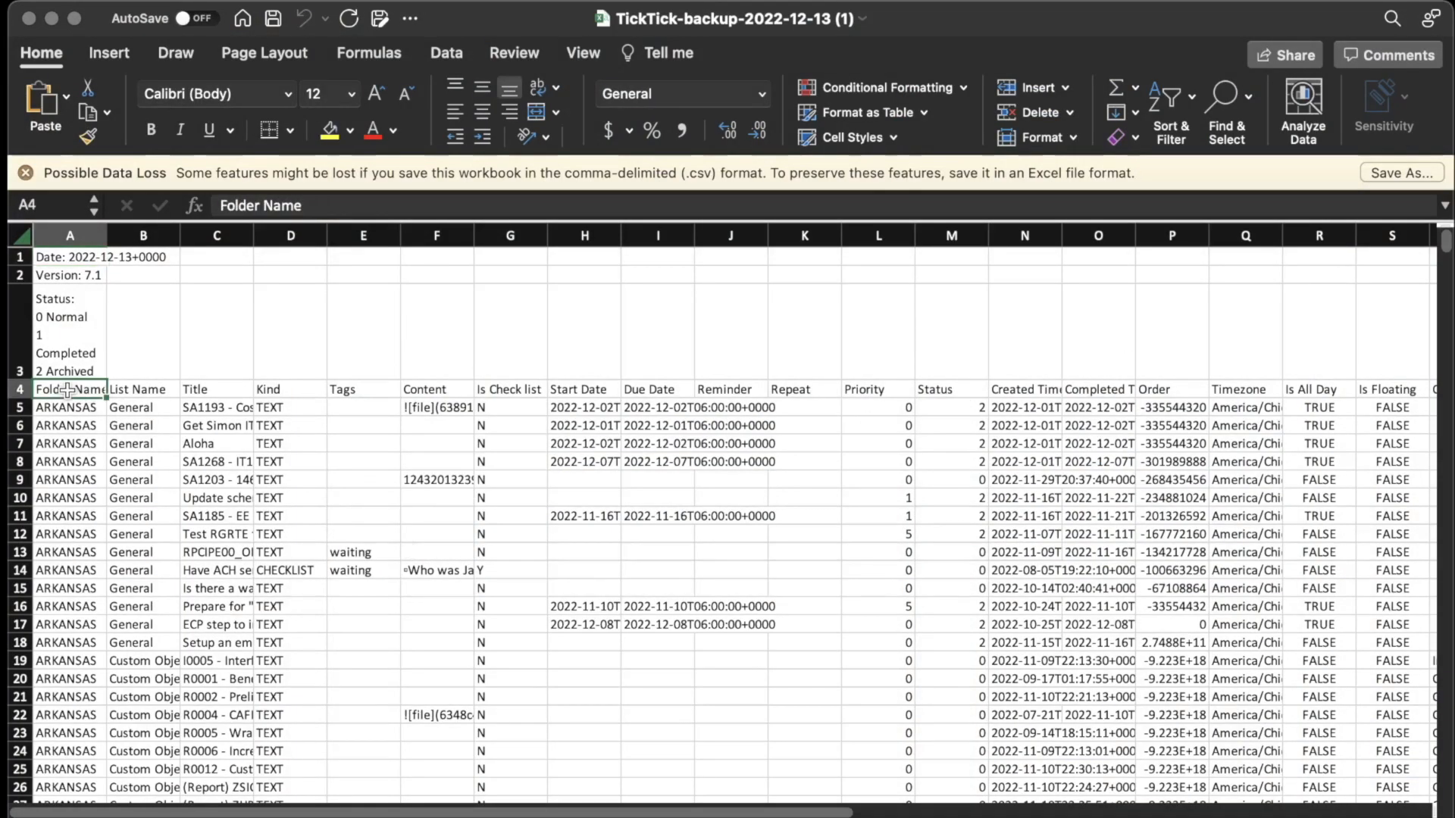
pyautogui.click(216, 388)
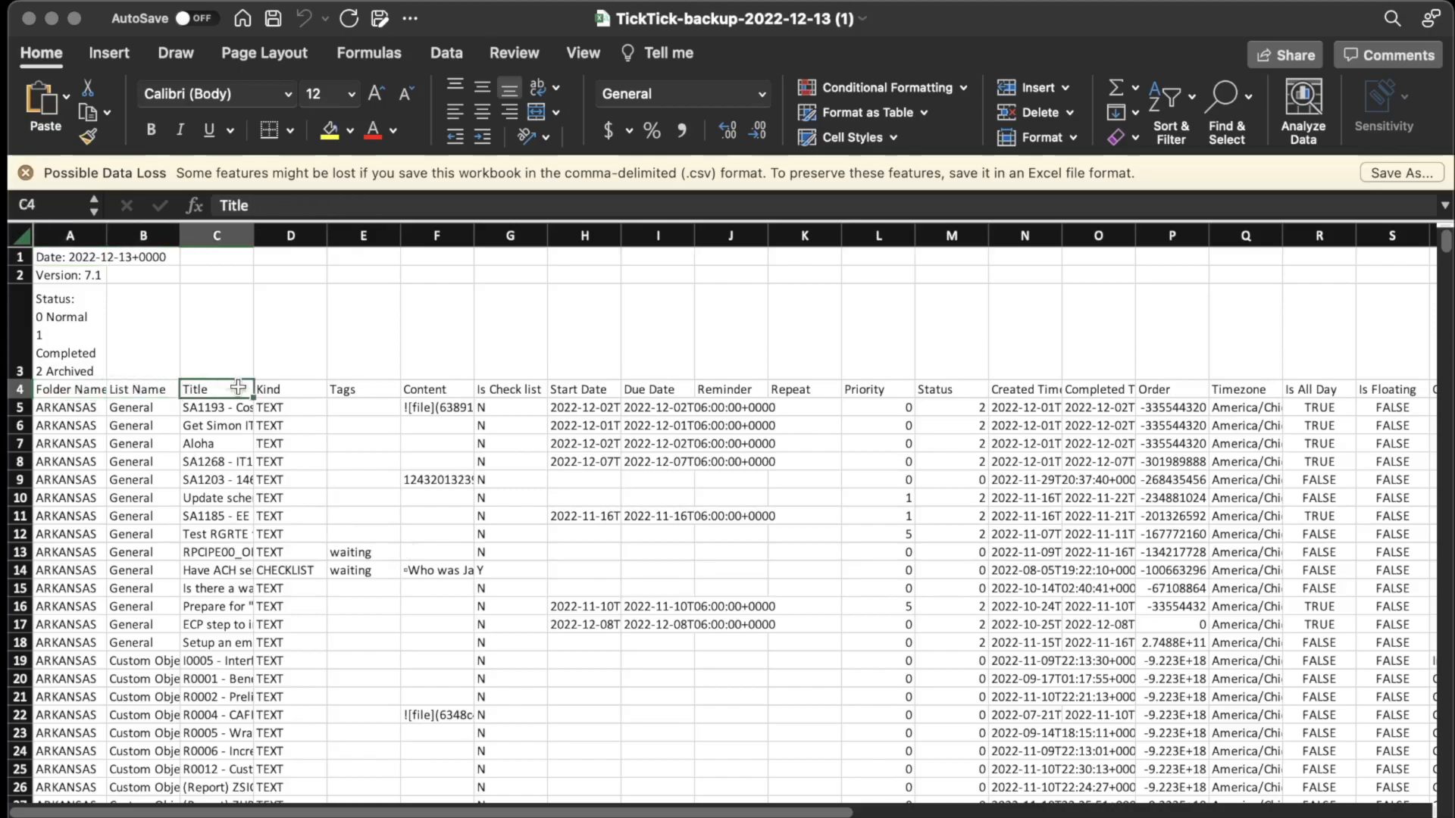
pyautogui.click(70, 387)
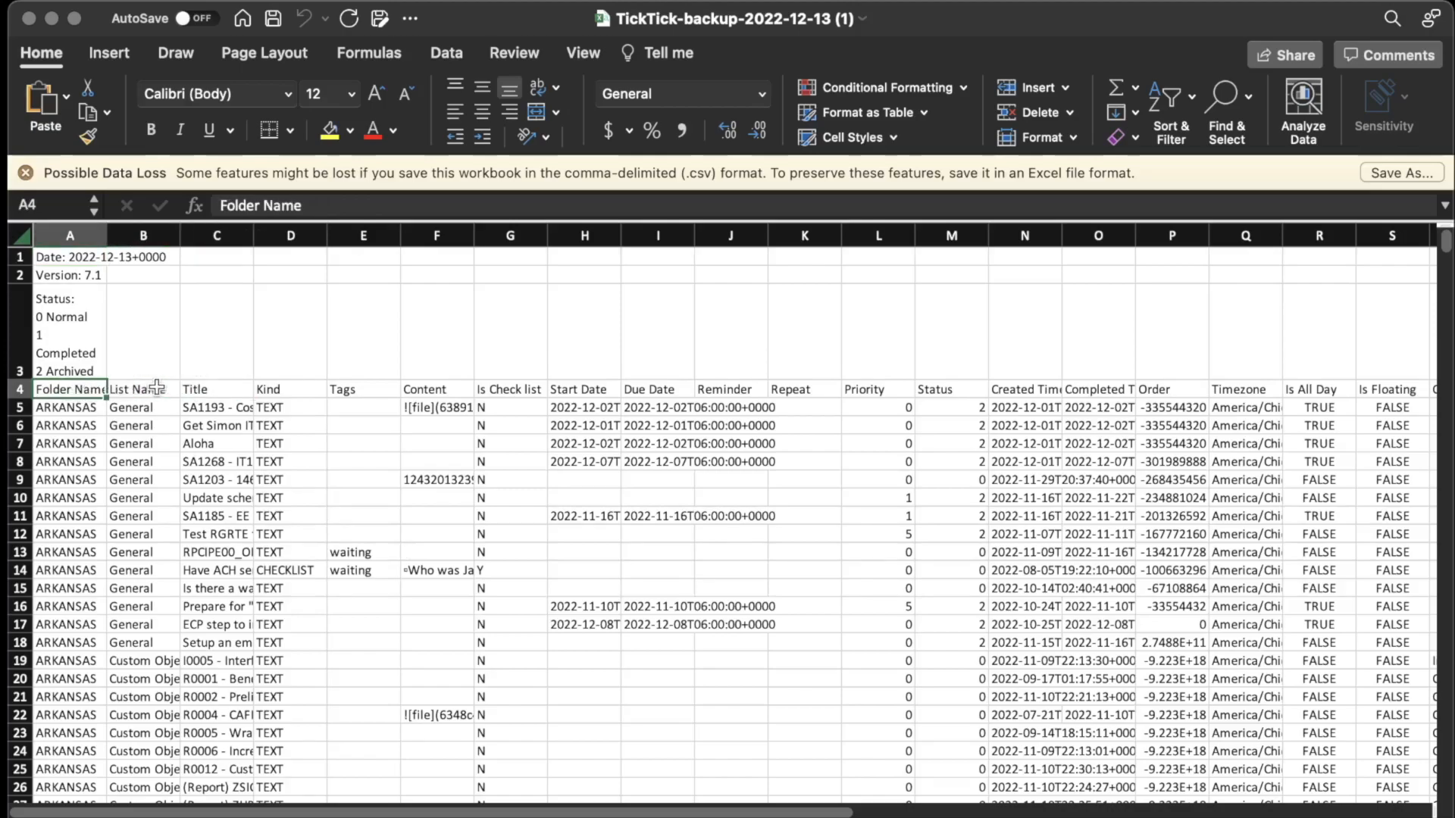
pyautogui.click(215, 388)
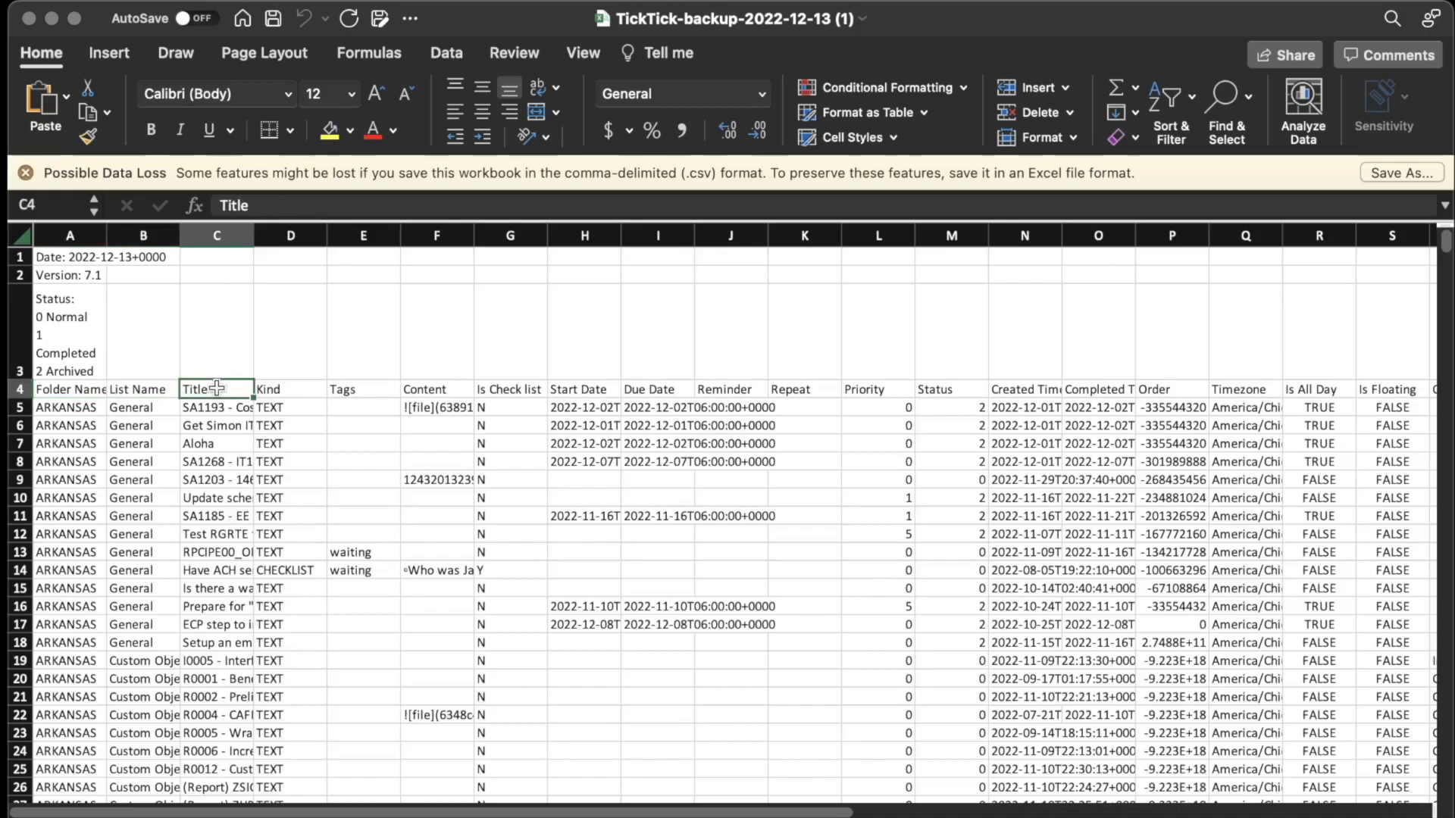
pyautogui.click(290, 389)
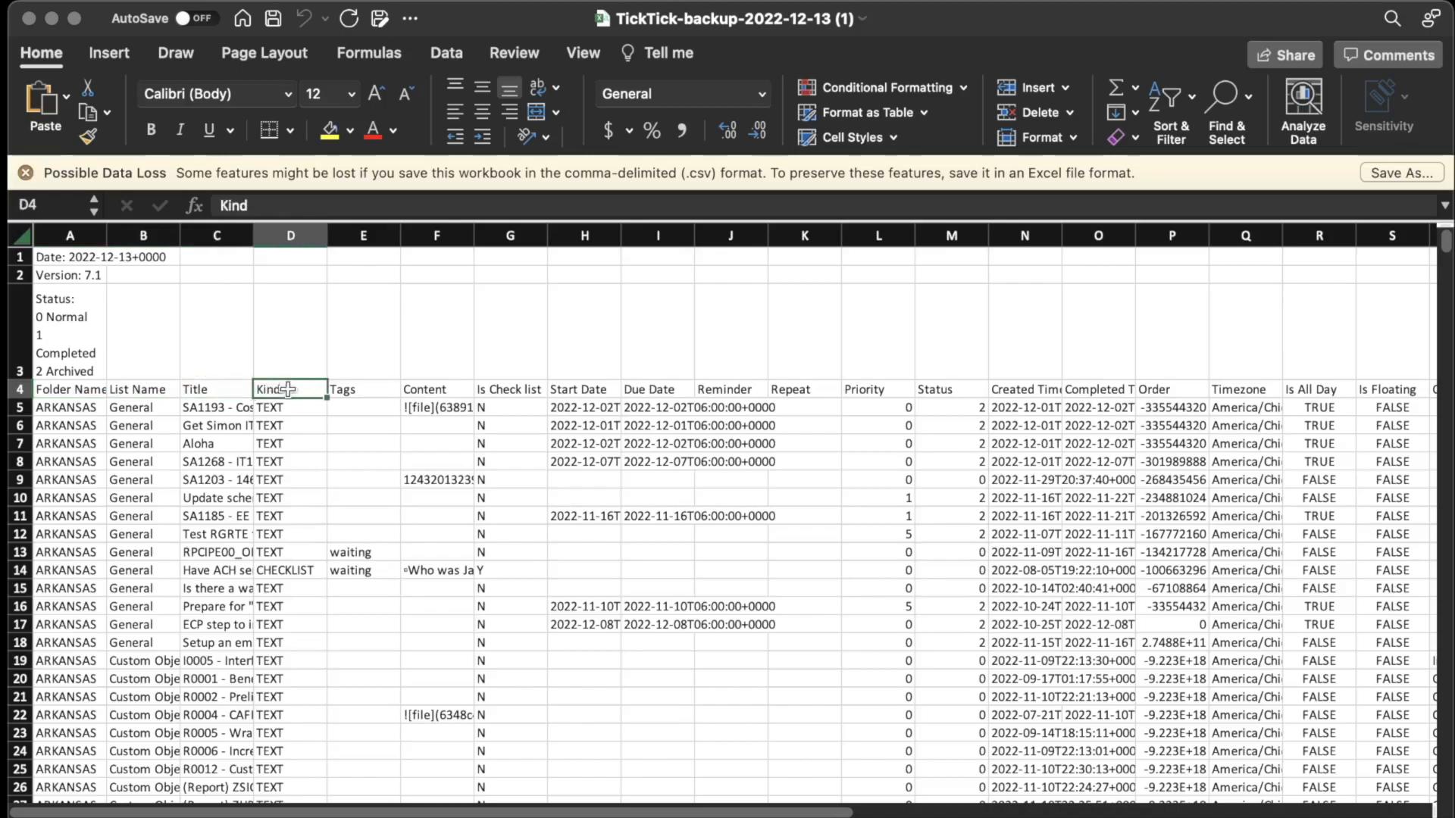
pyautogui.moveTo(377, 401)
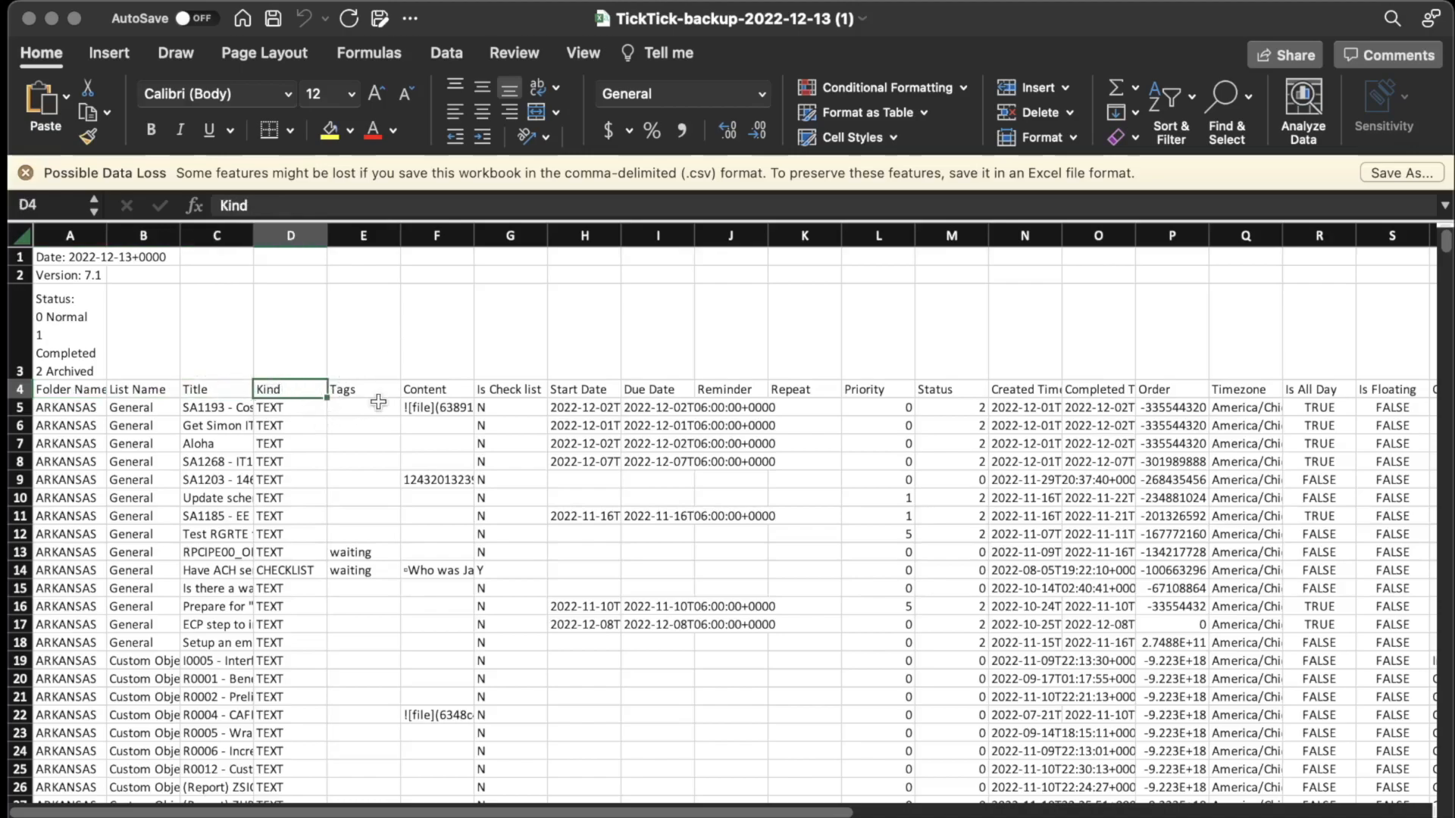
pyautogui.click(446, 53)
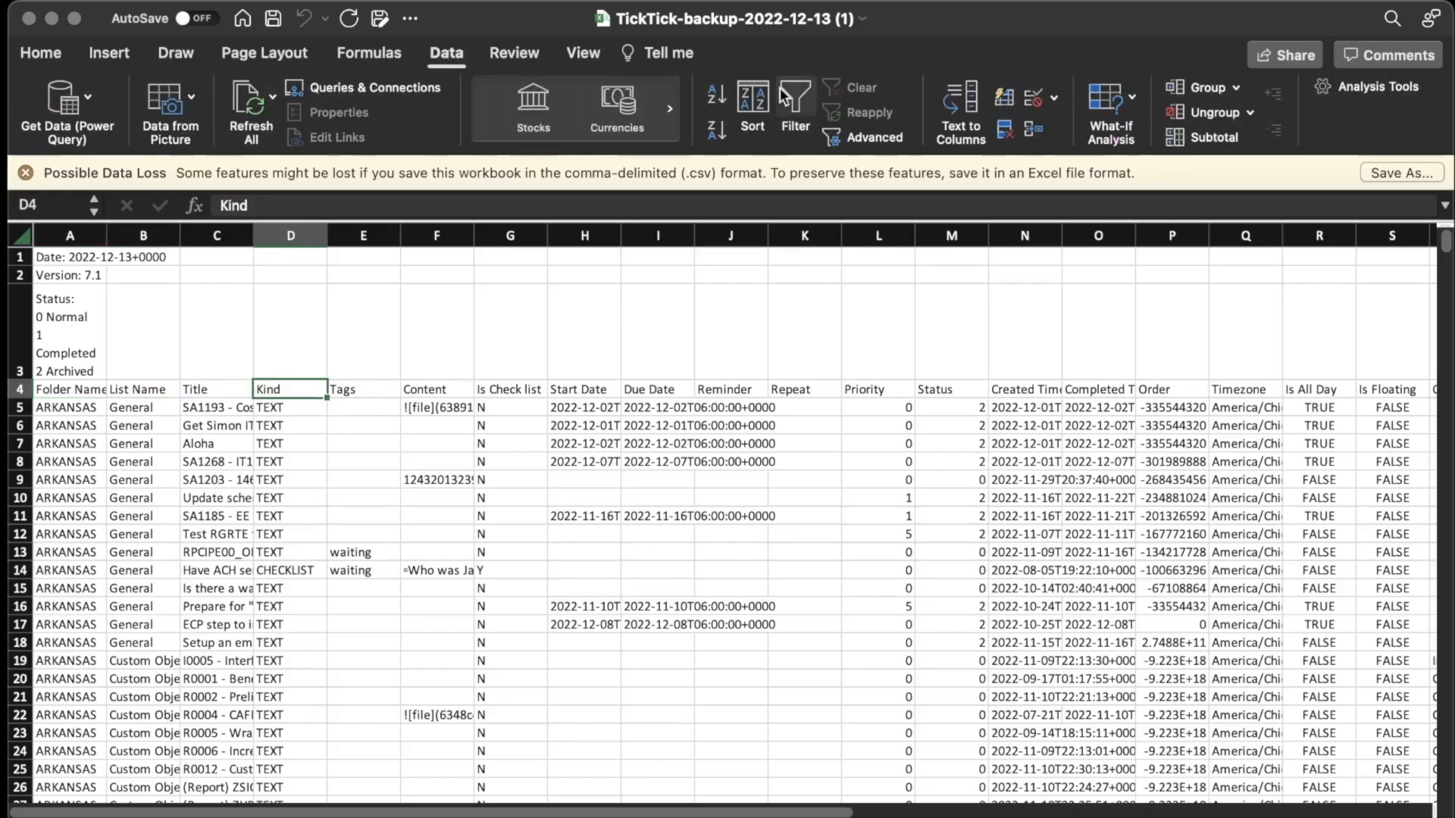
pyautogui.click(793, 98)
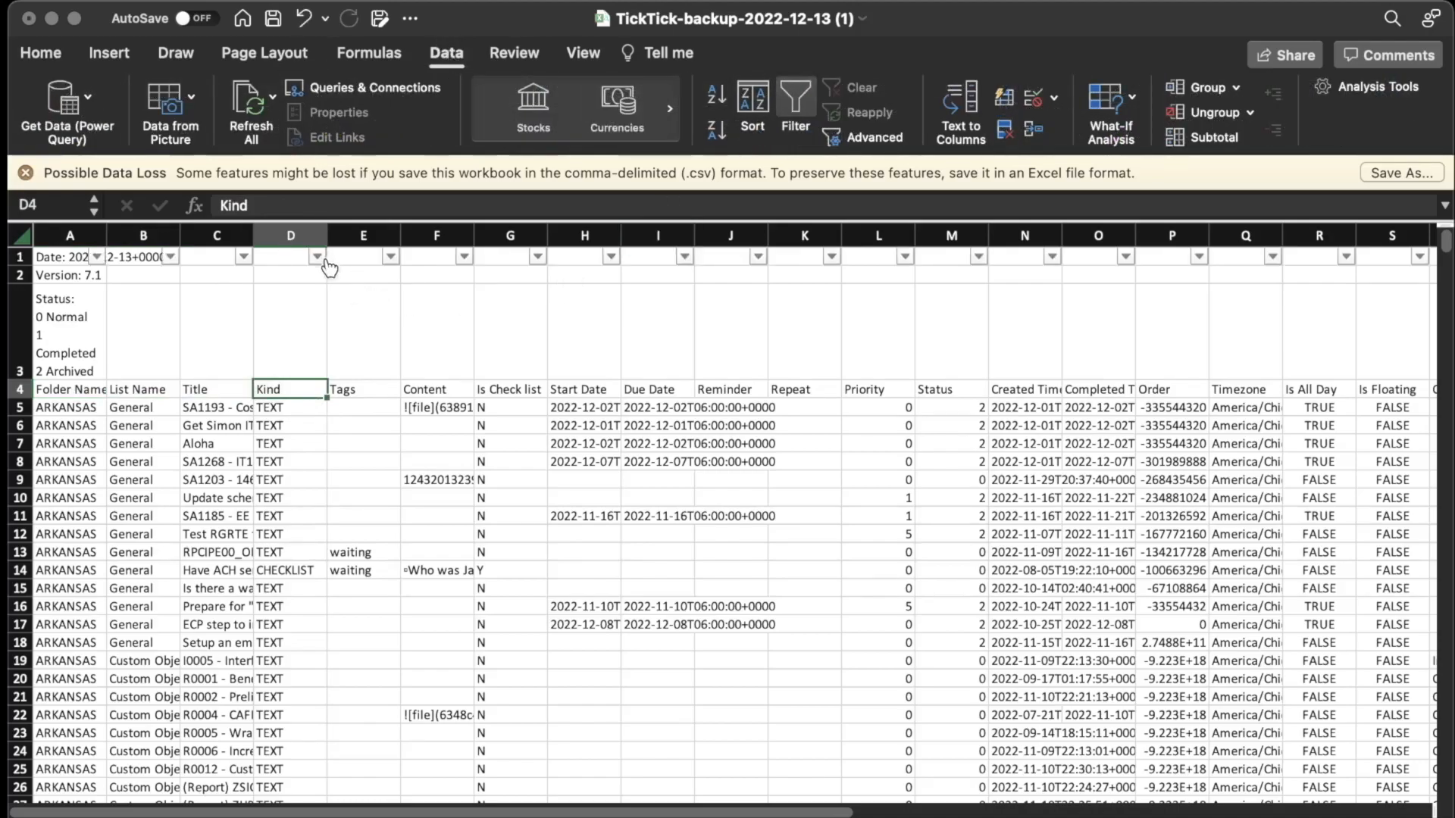
pyautogui.click(316, 257)
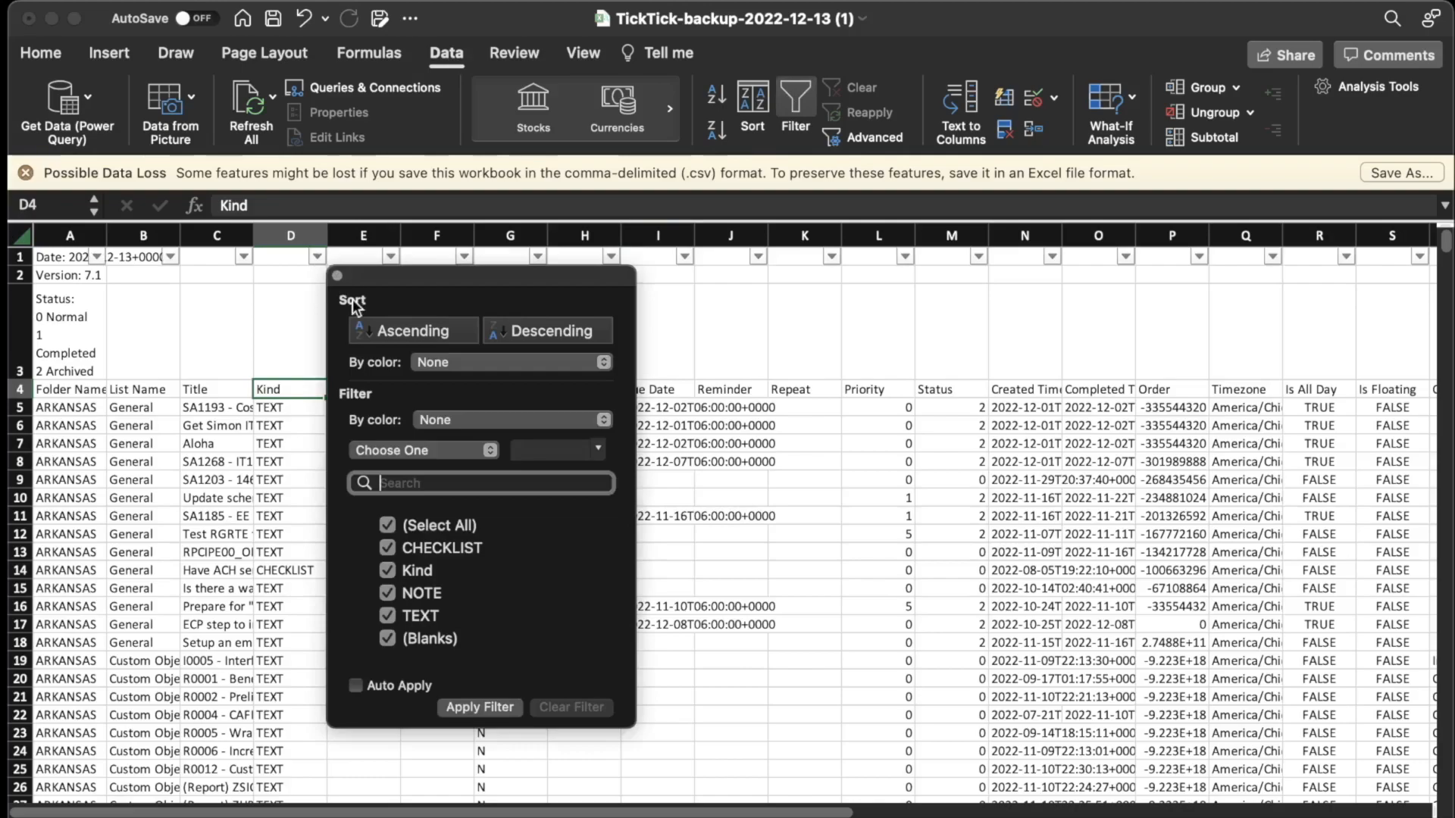
pyautogui.moveTo(473, 573)
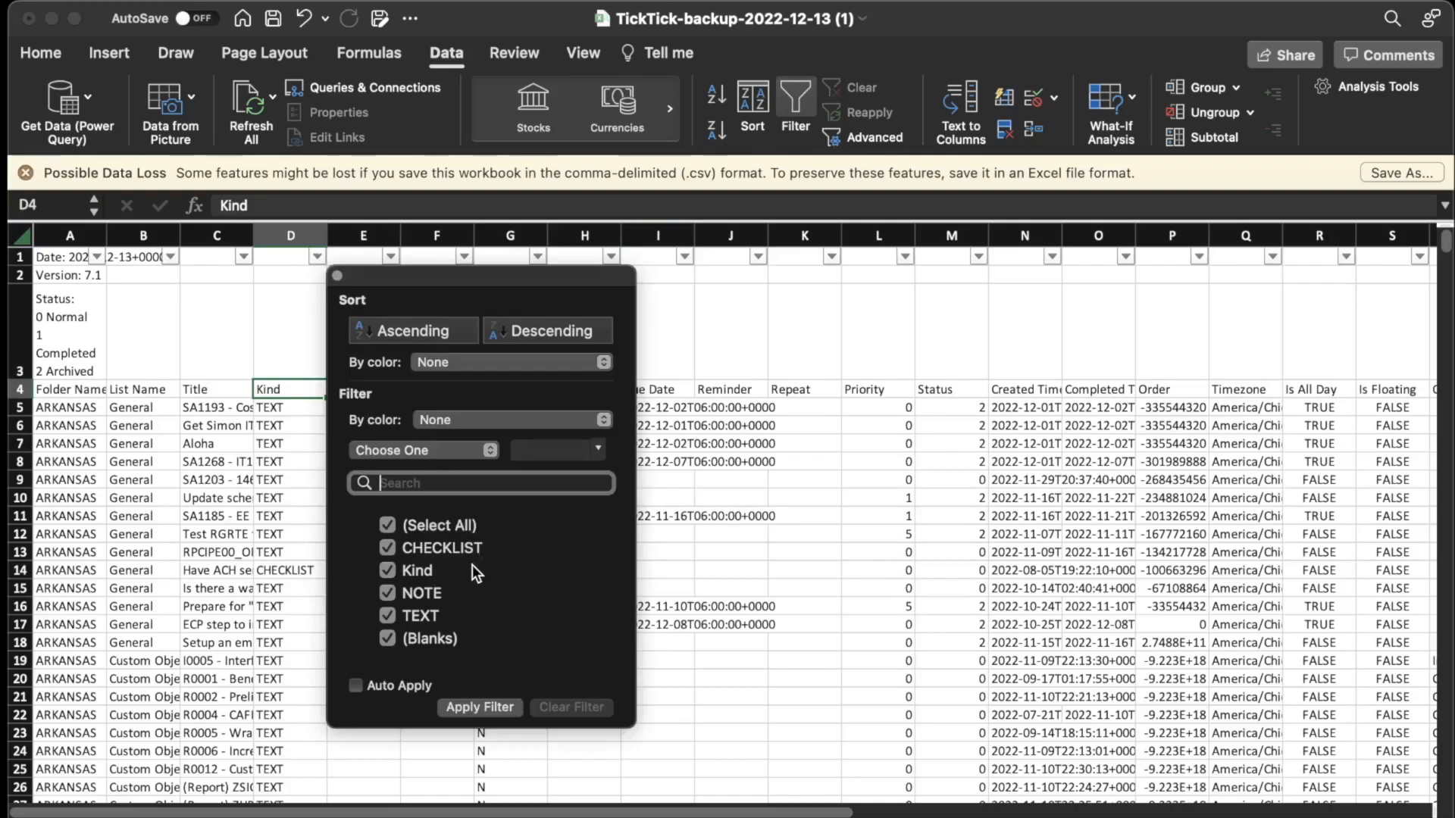
pyautogui.moveTo(437, 608)
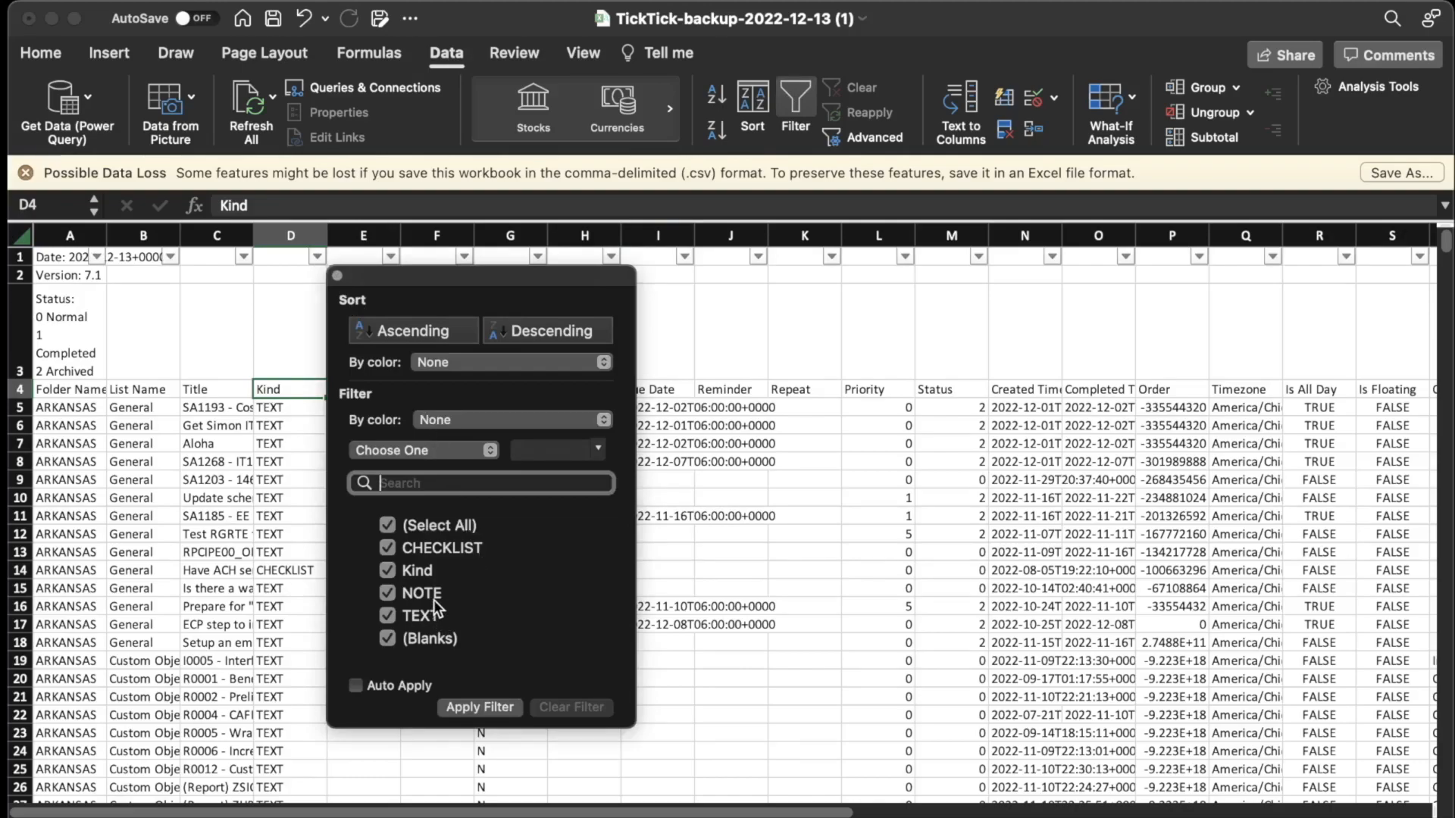
pyautogui.moveTo(450, 552)
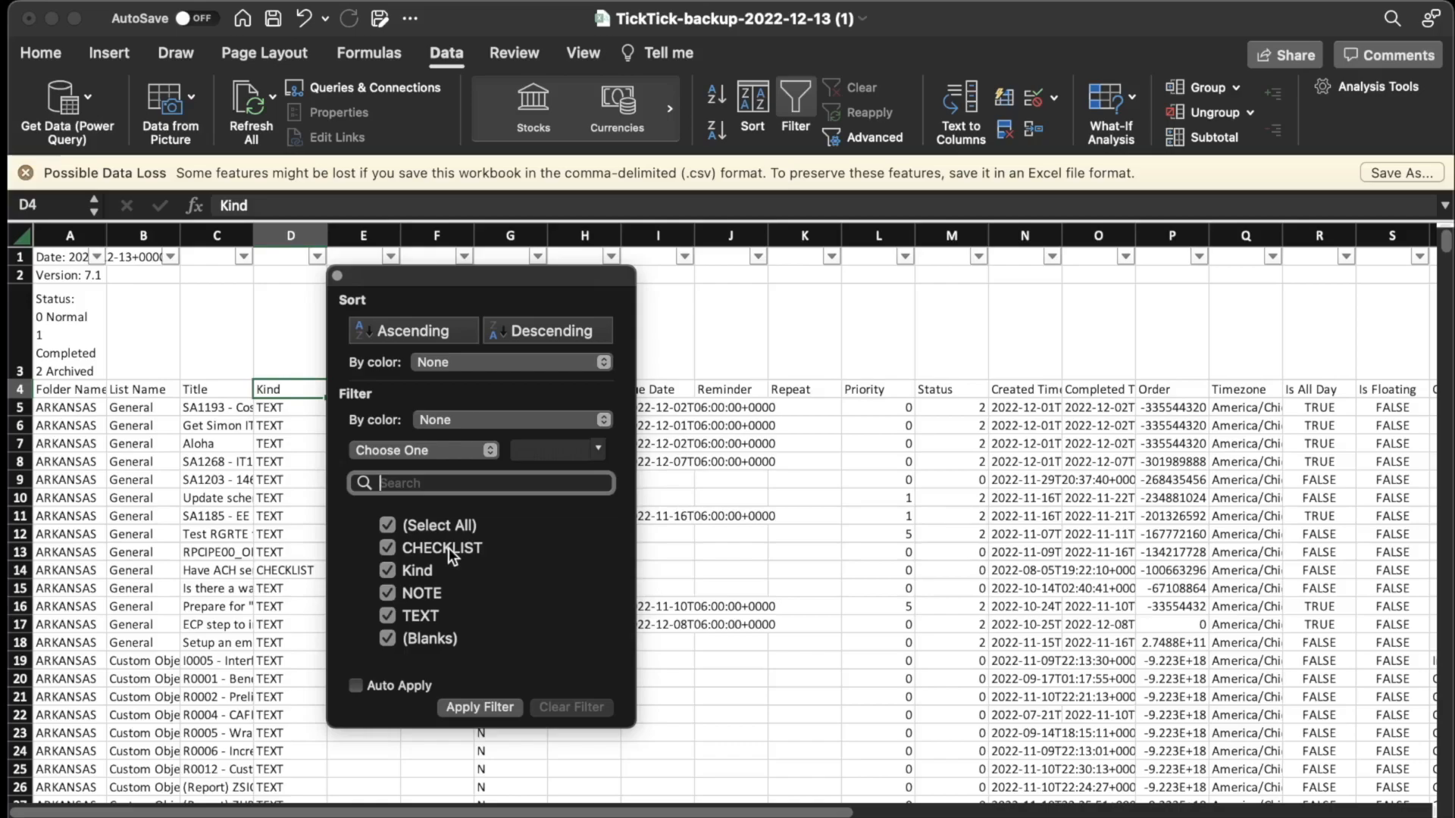
pyautogui.moveTo(429, 625)
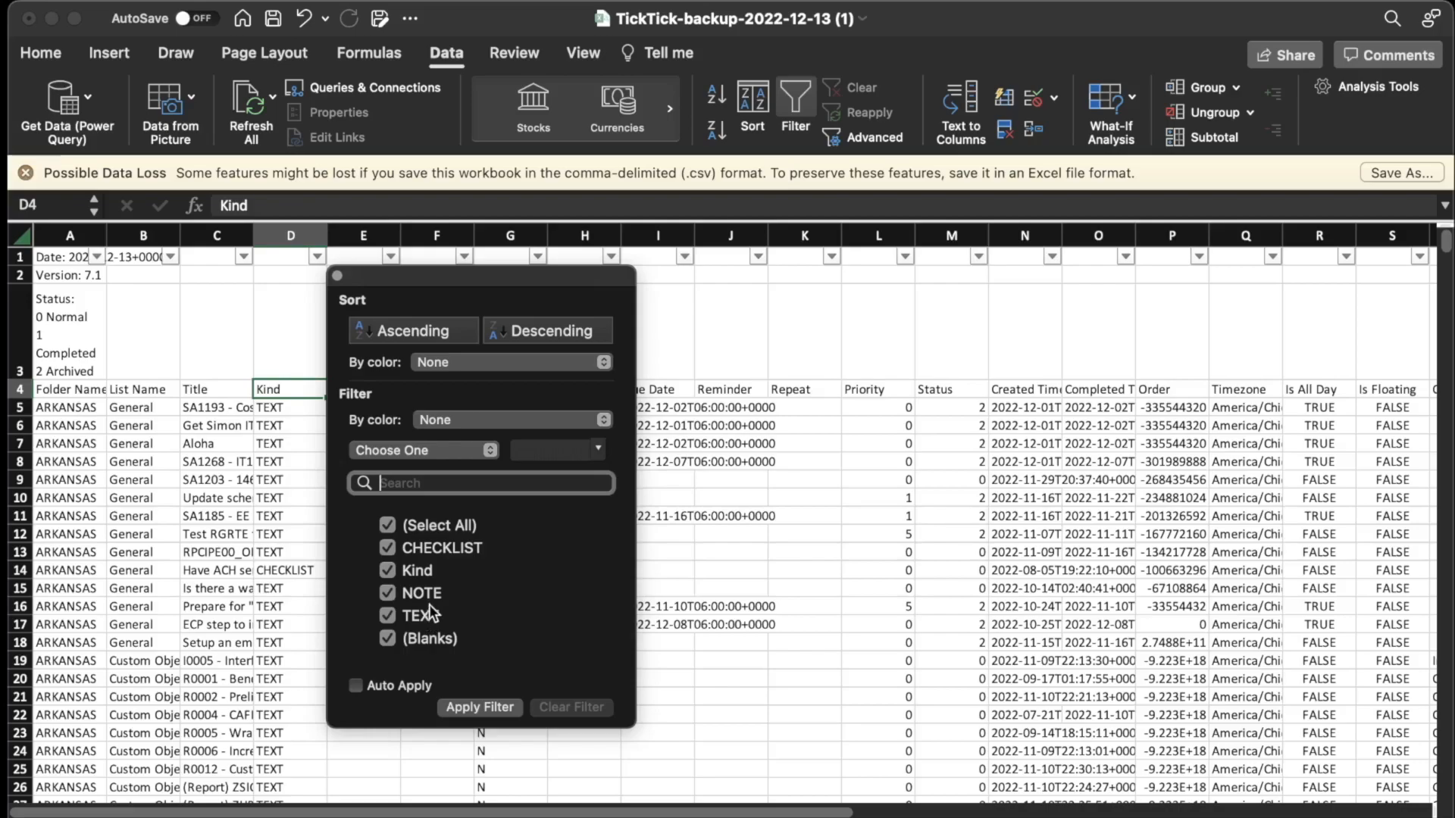
pyautogui.moveTo(355, 285)
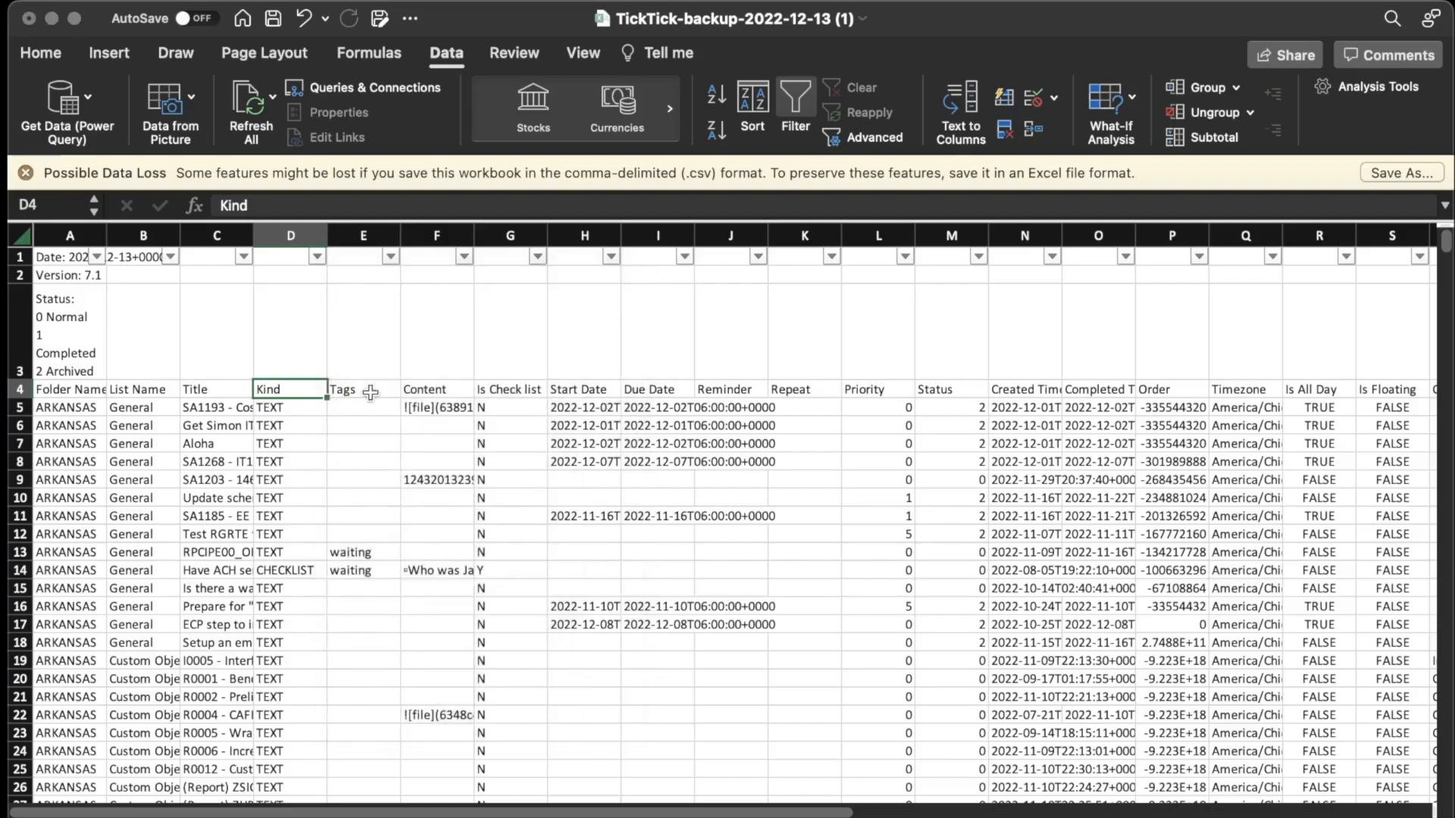
pyautogui.click(363, 388)
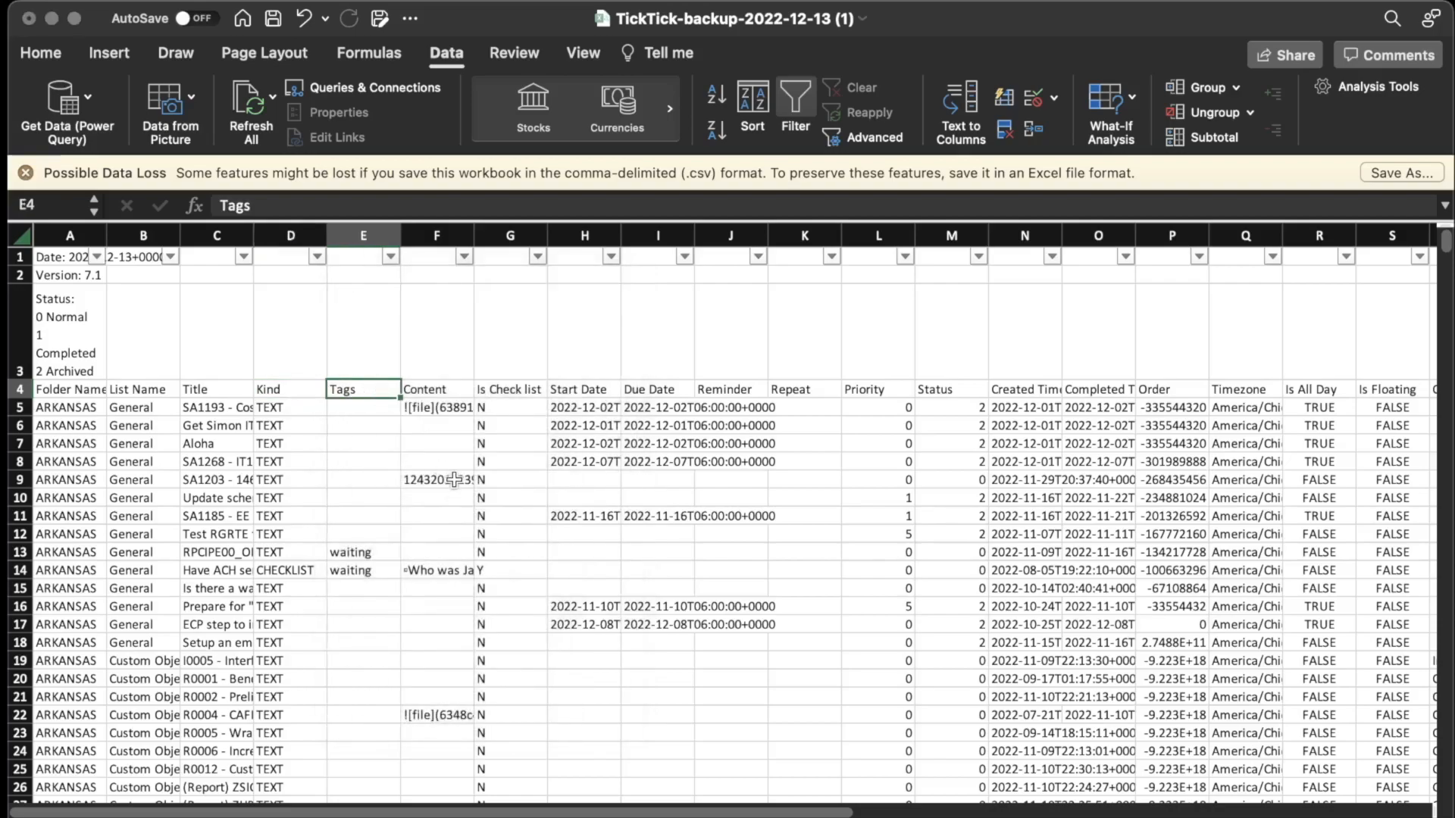
# Autofit column F (Content) and scroll through the notes and attachment links.
pyautogui.click(436, 389)
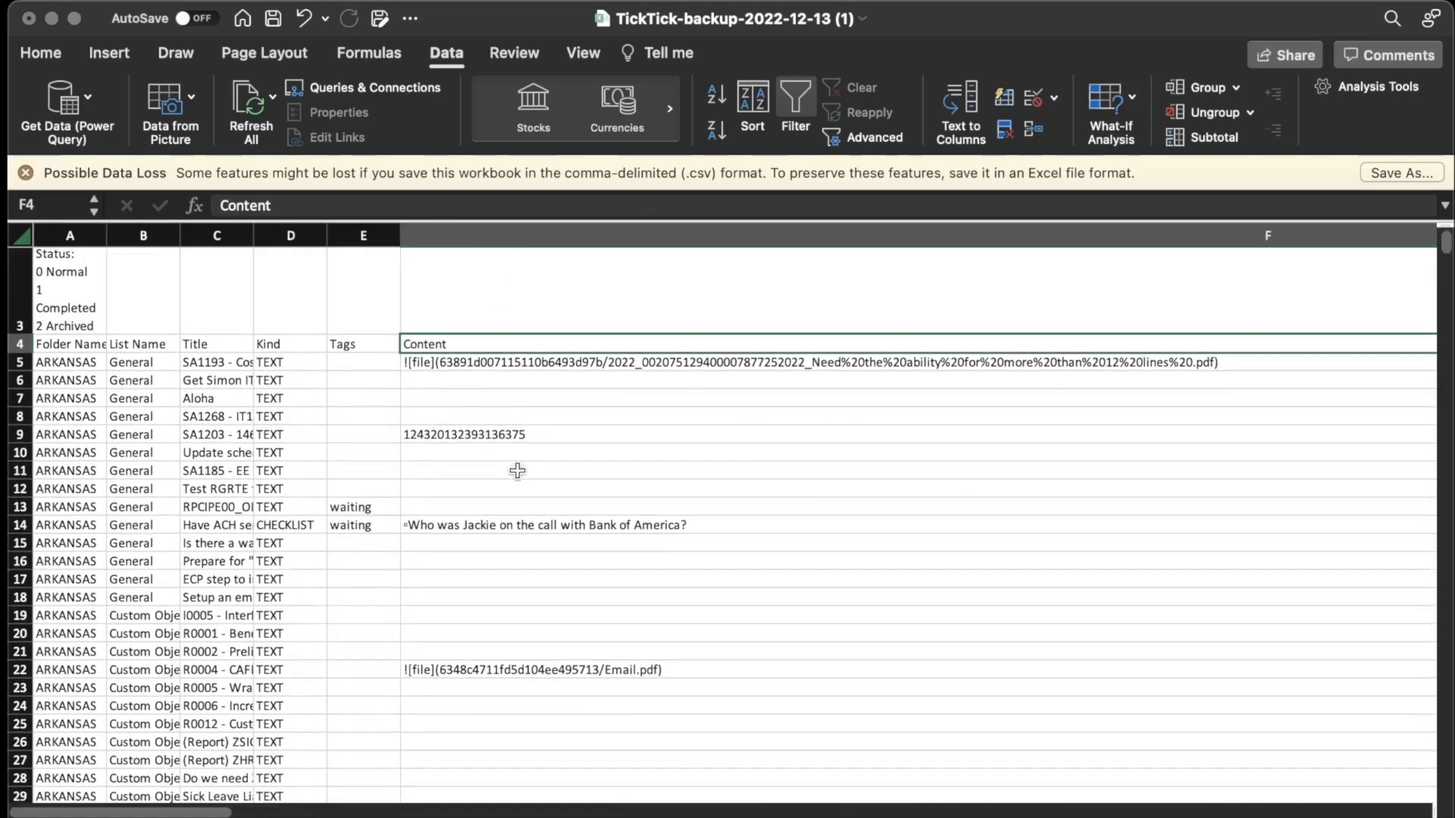
pyautogui.scroll(-3)
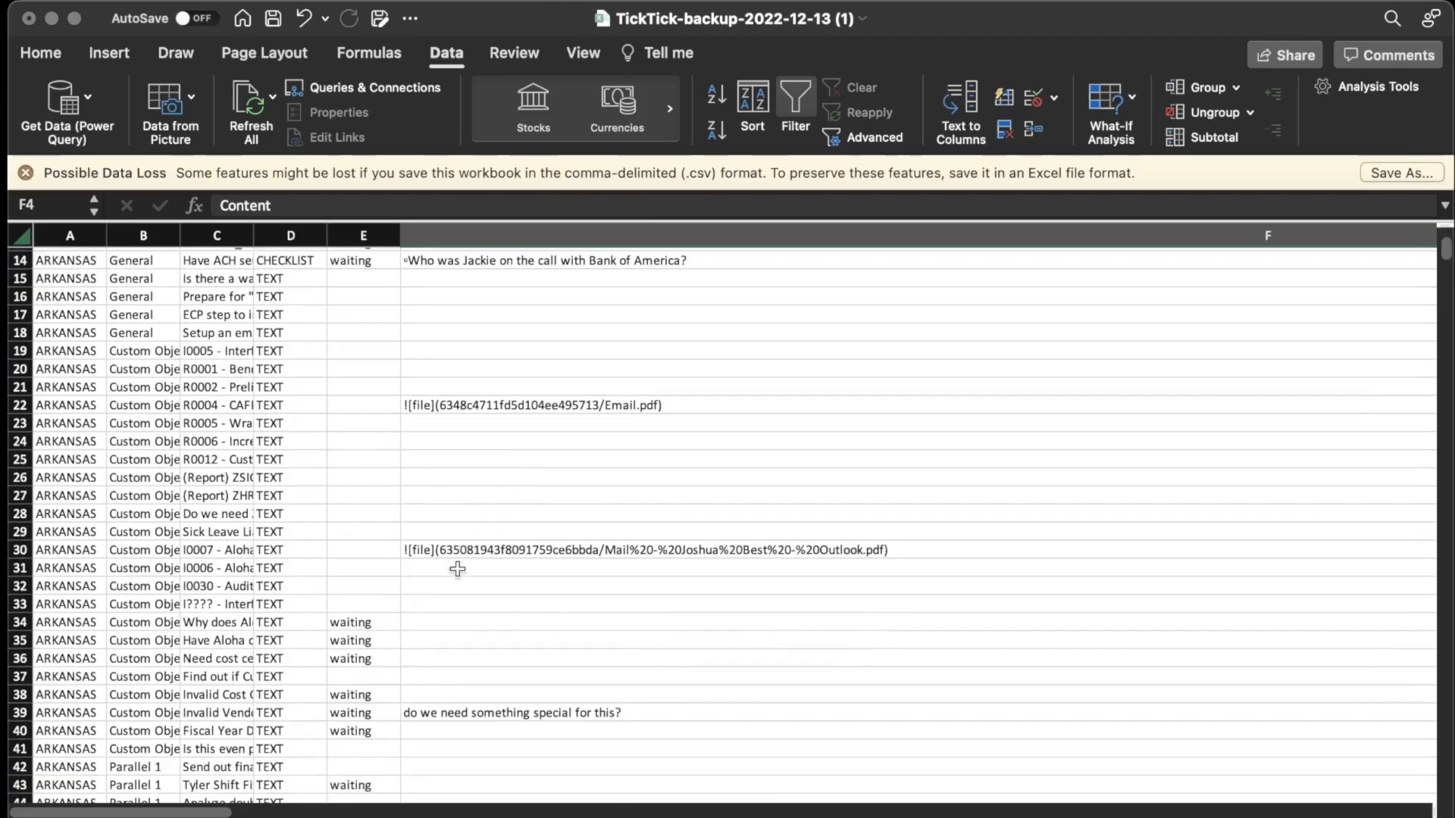
pyautogui.scroll(3)
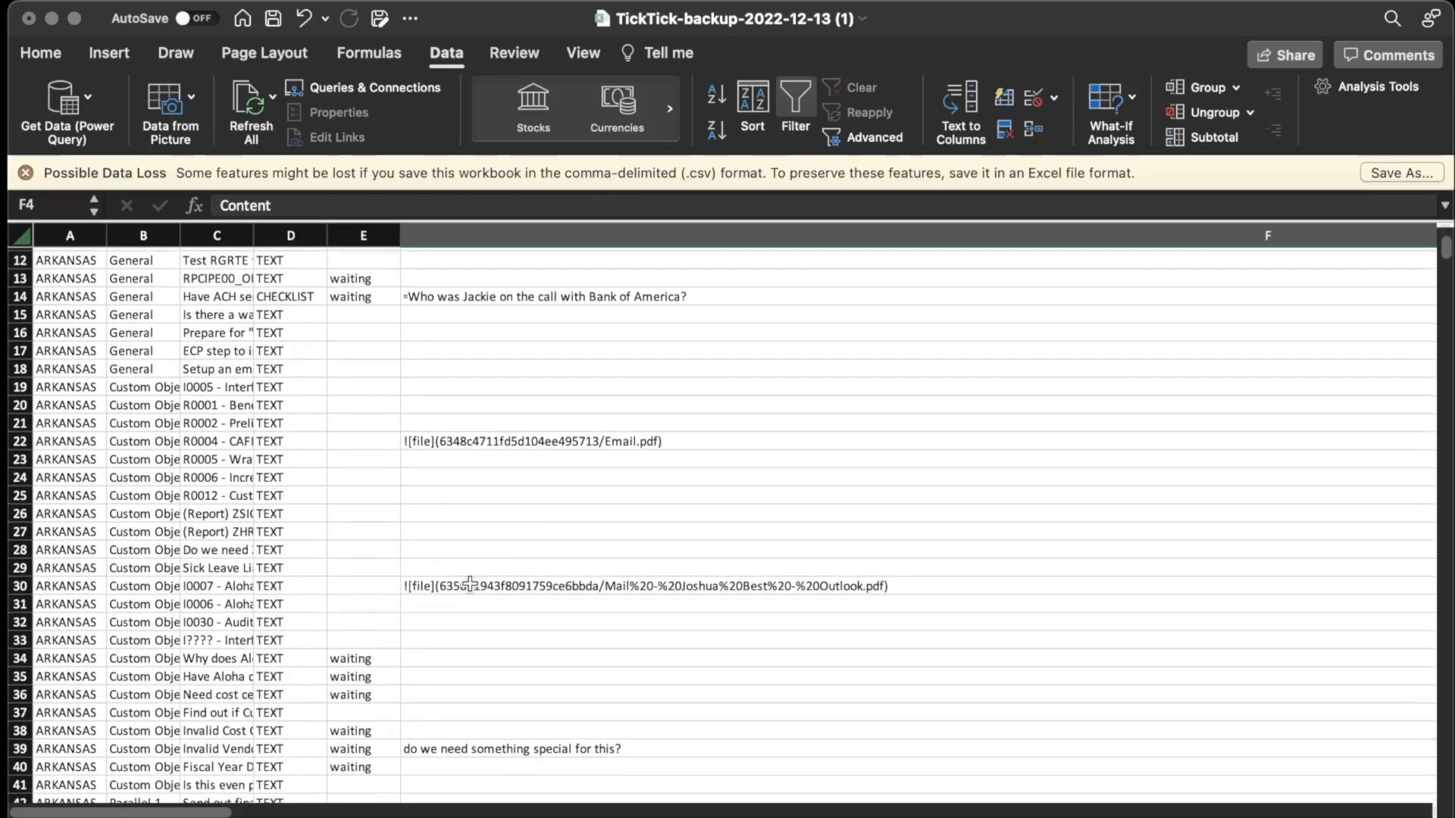
pyautogui.click(534, 441)
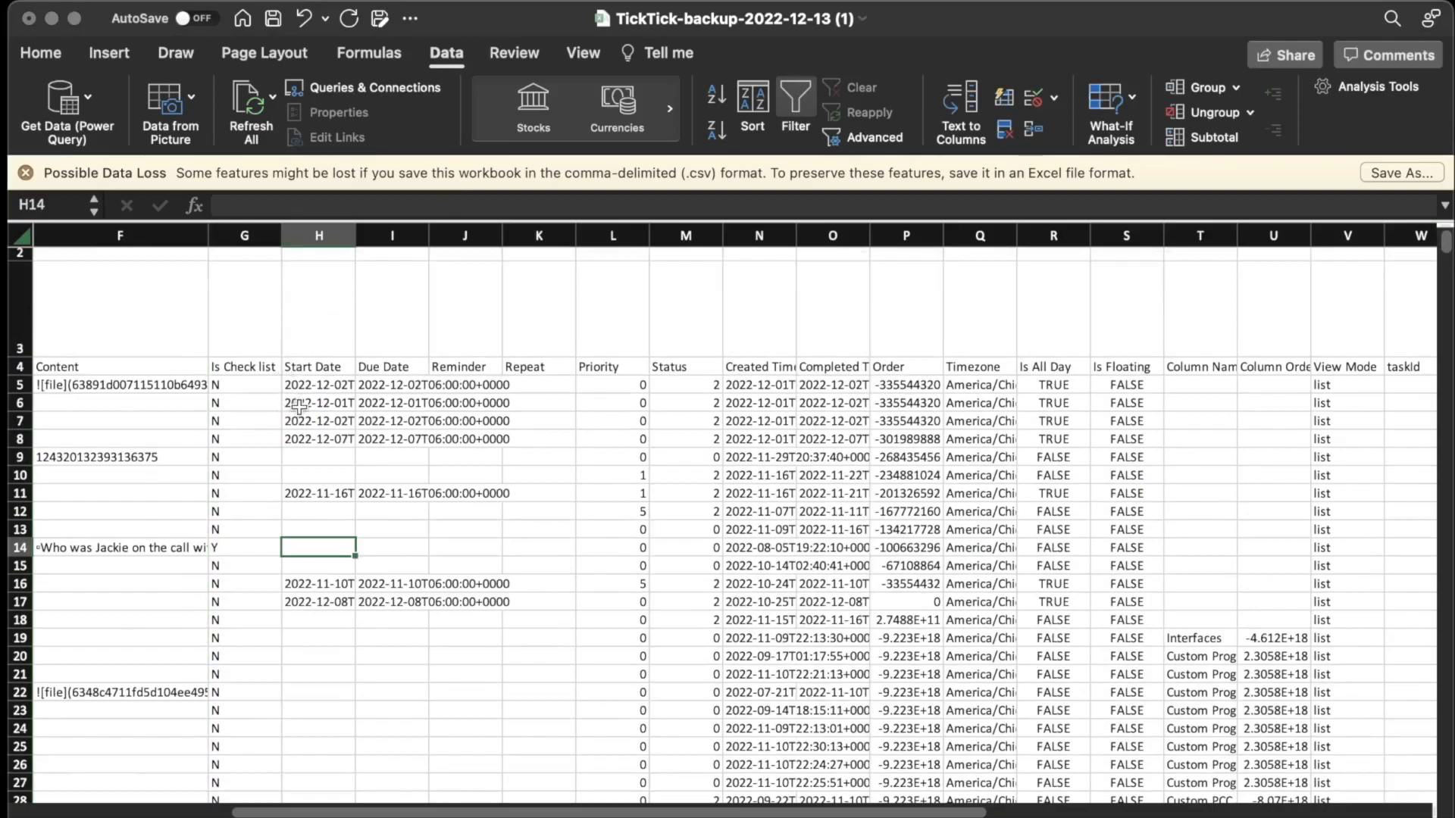
pyautogui.click(244, 366)
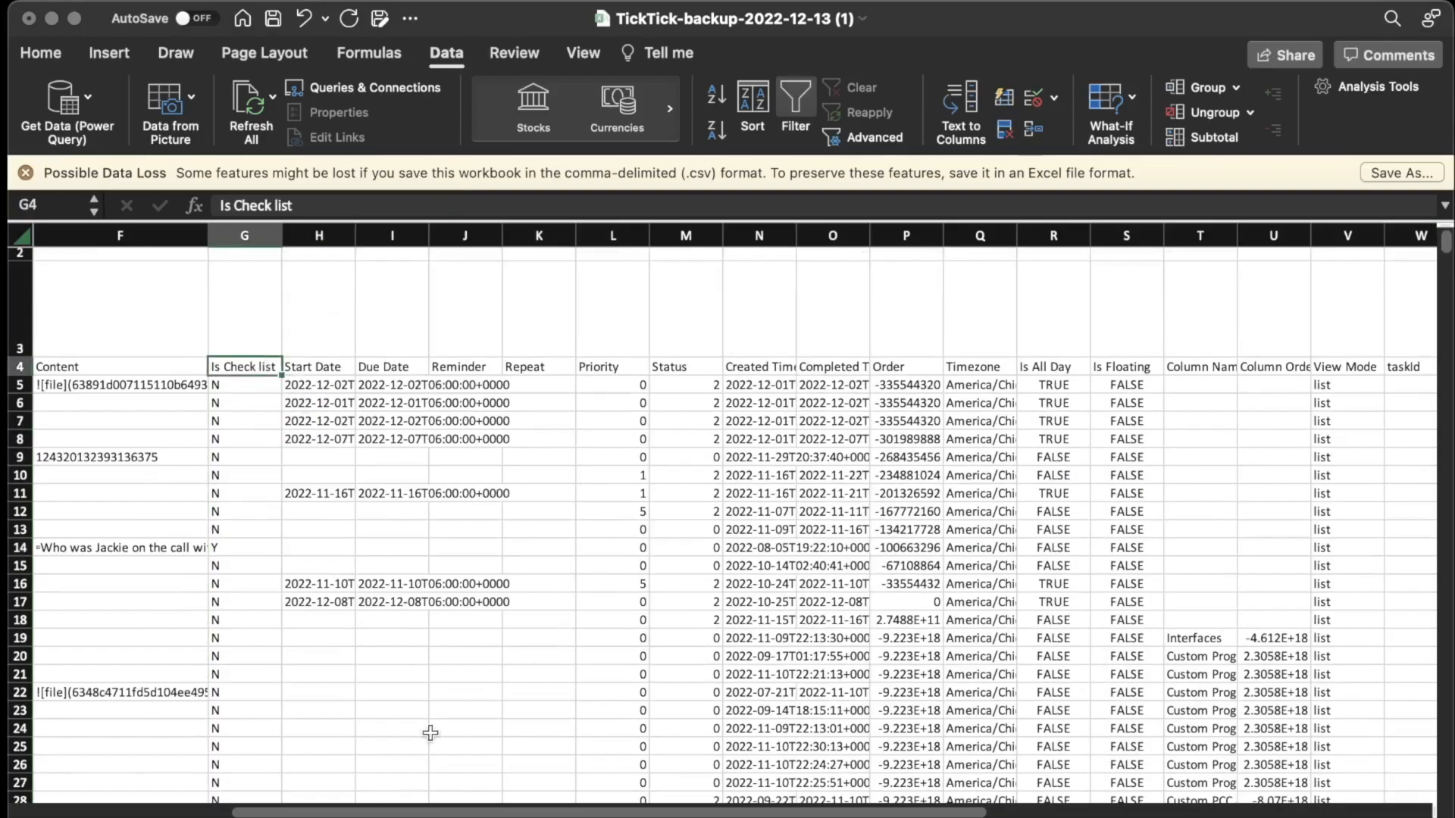
pyautogui.hscroll(-3)
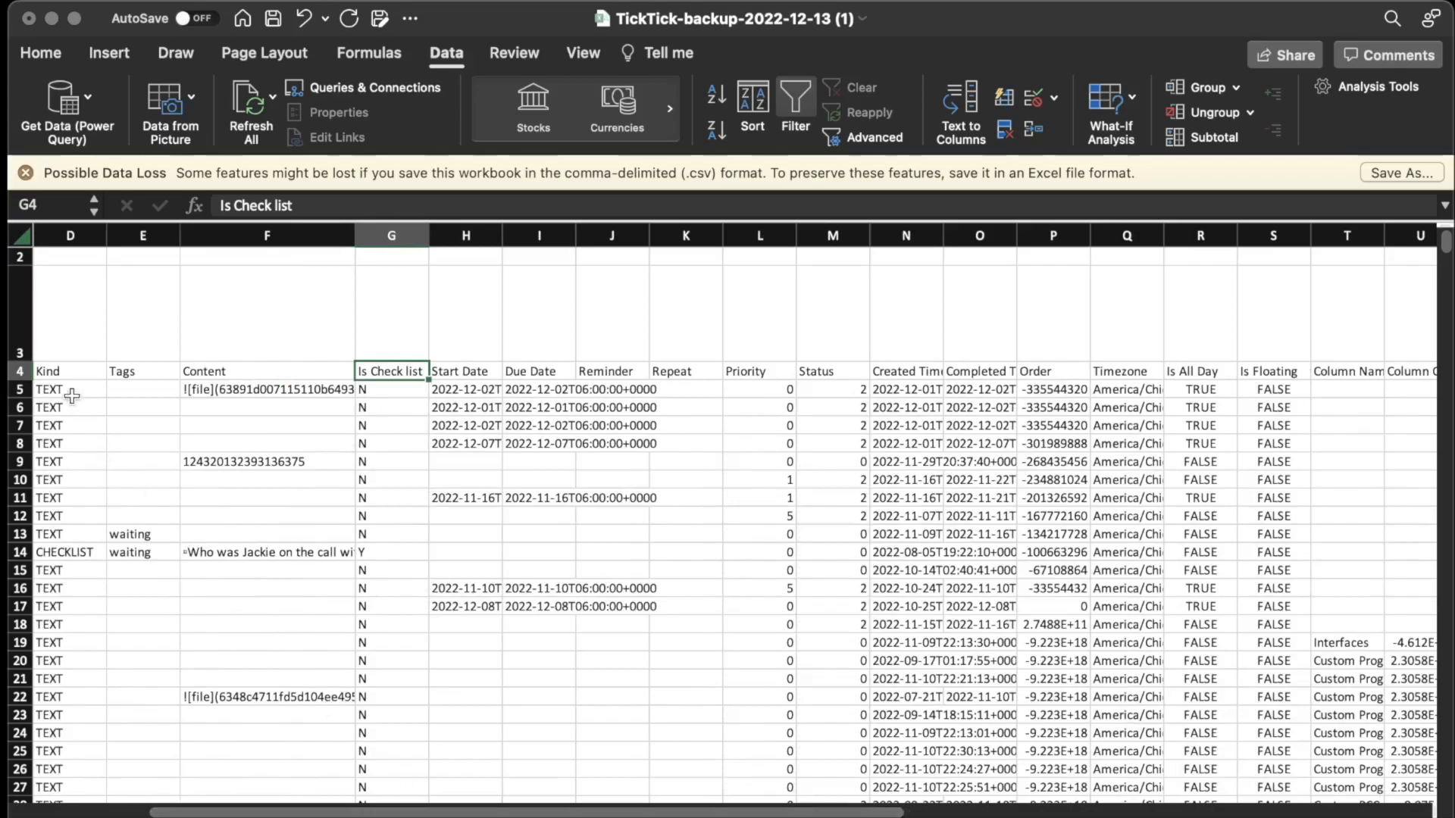
pyautogui.moveTo(65, 517)
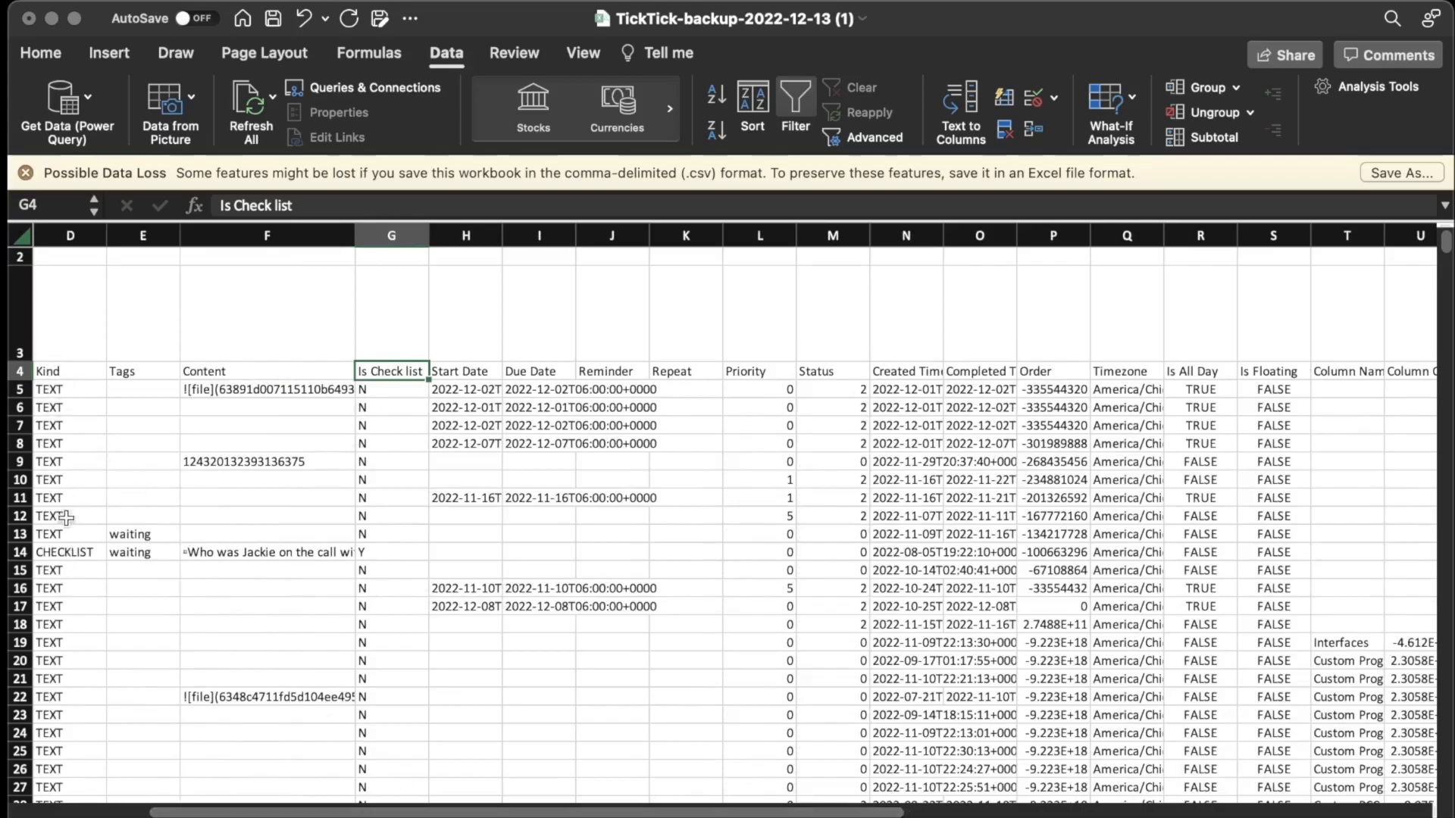
pyautogui.click(69, 552)
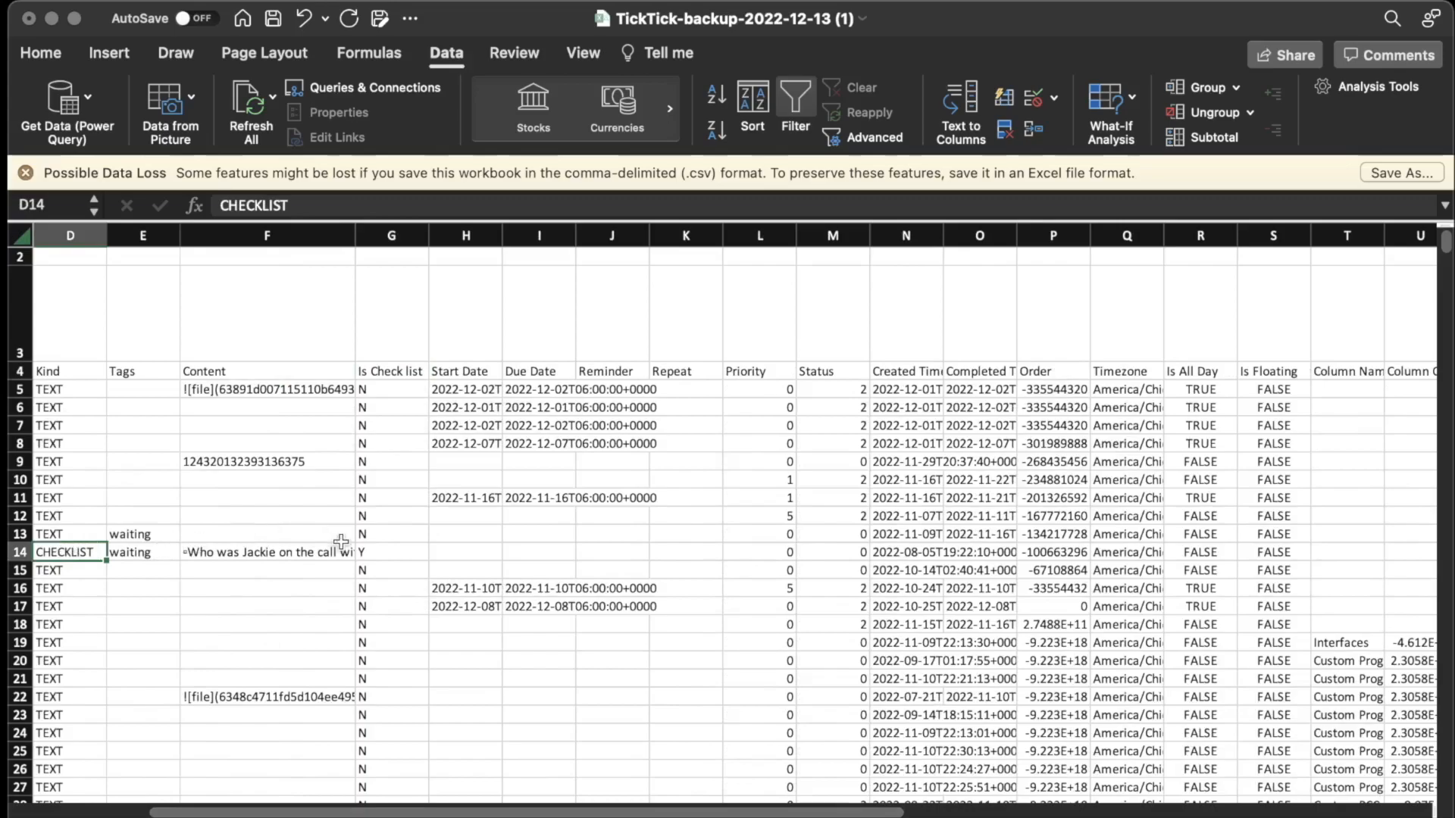
pyautogui.click(391, 552)
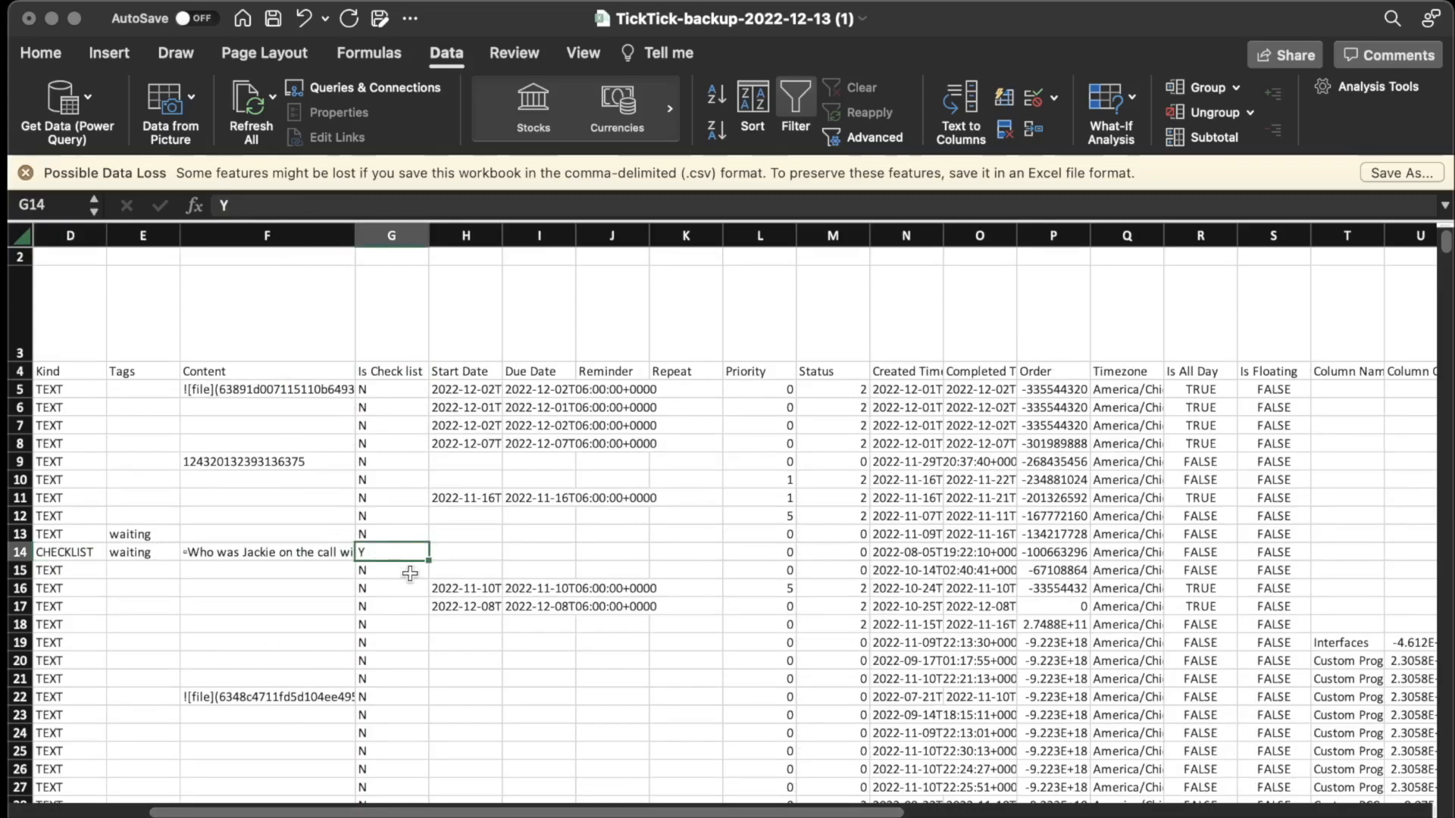
pyautogui.click(685, 390)
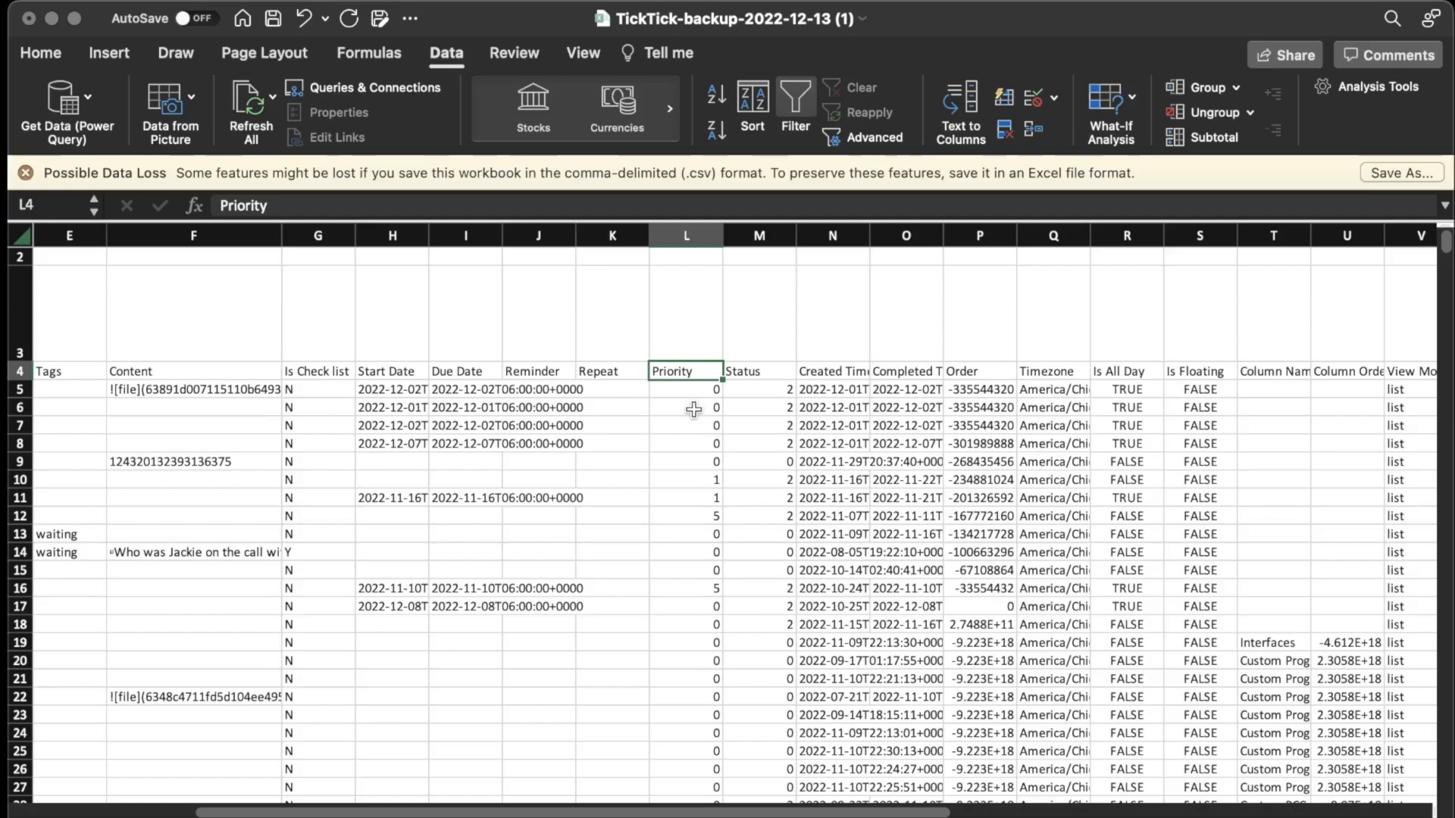
pyautogui.moveTo(687, 489)
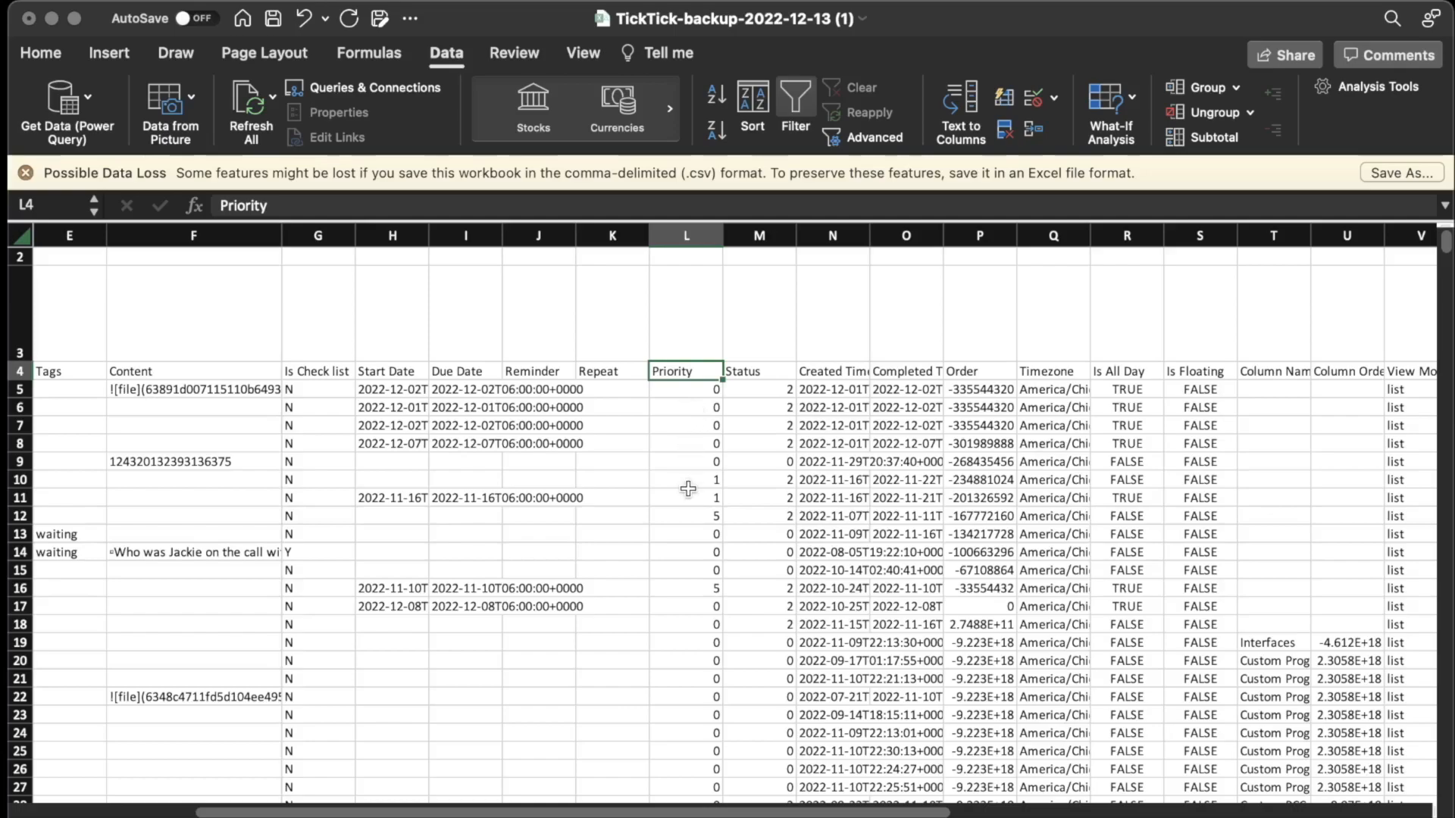
pyautogui.scroll(-3)
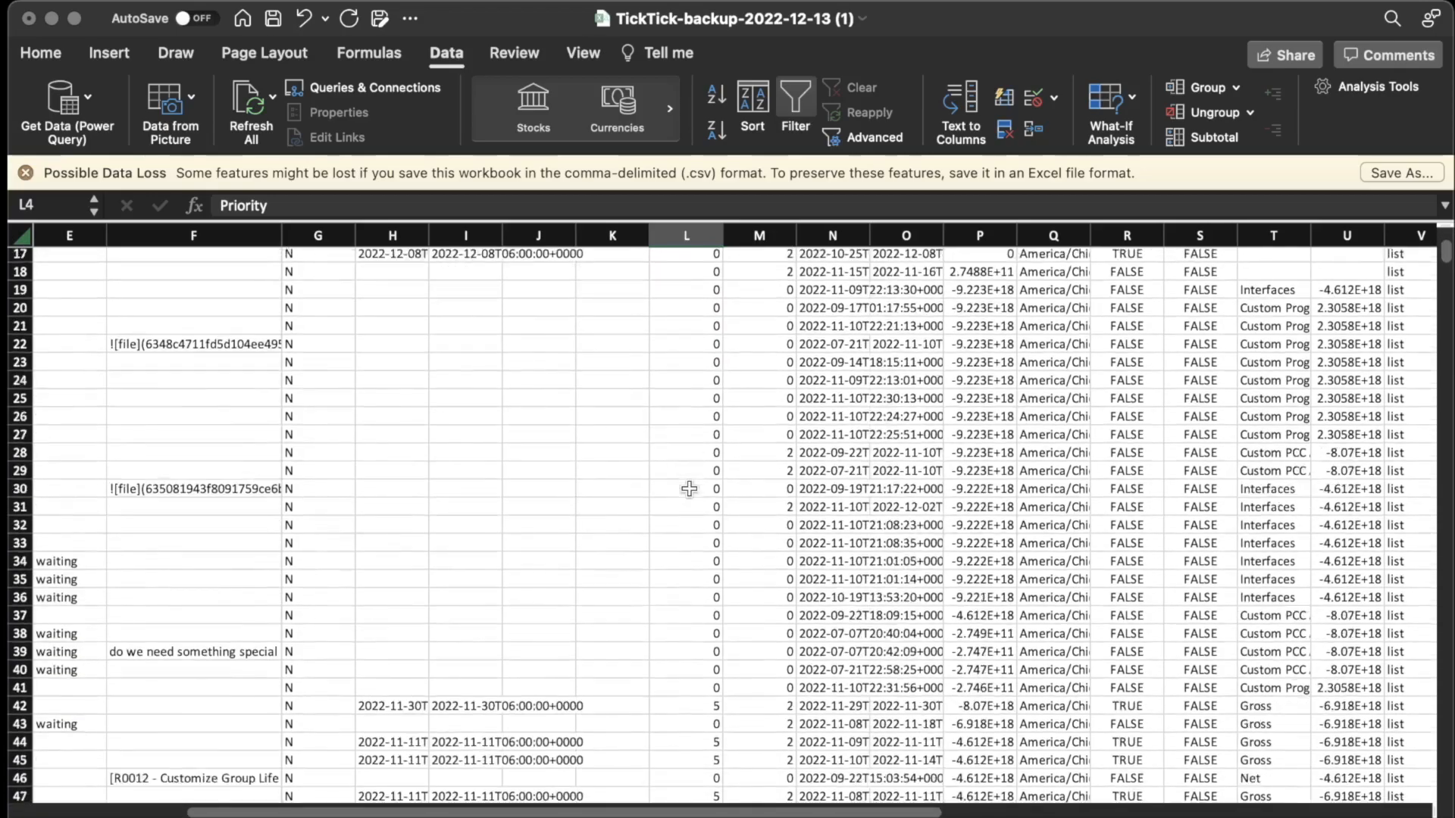
pyautogui.scroll(3)
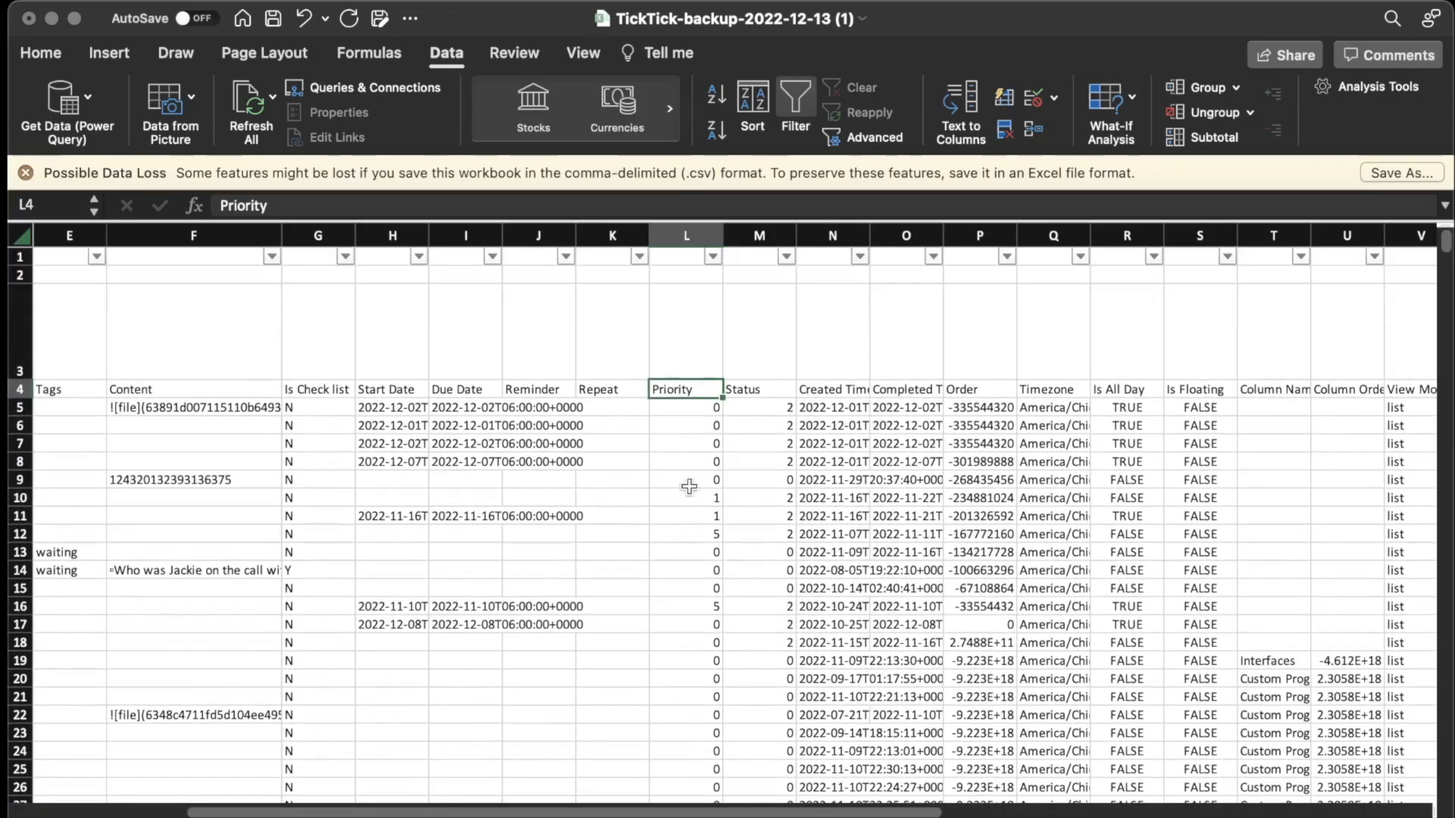
pyautogui.moveTo(698, 467)
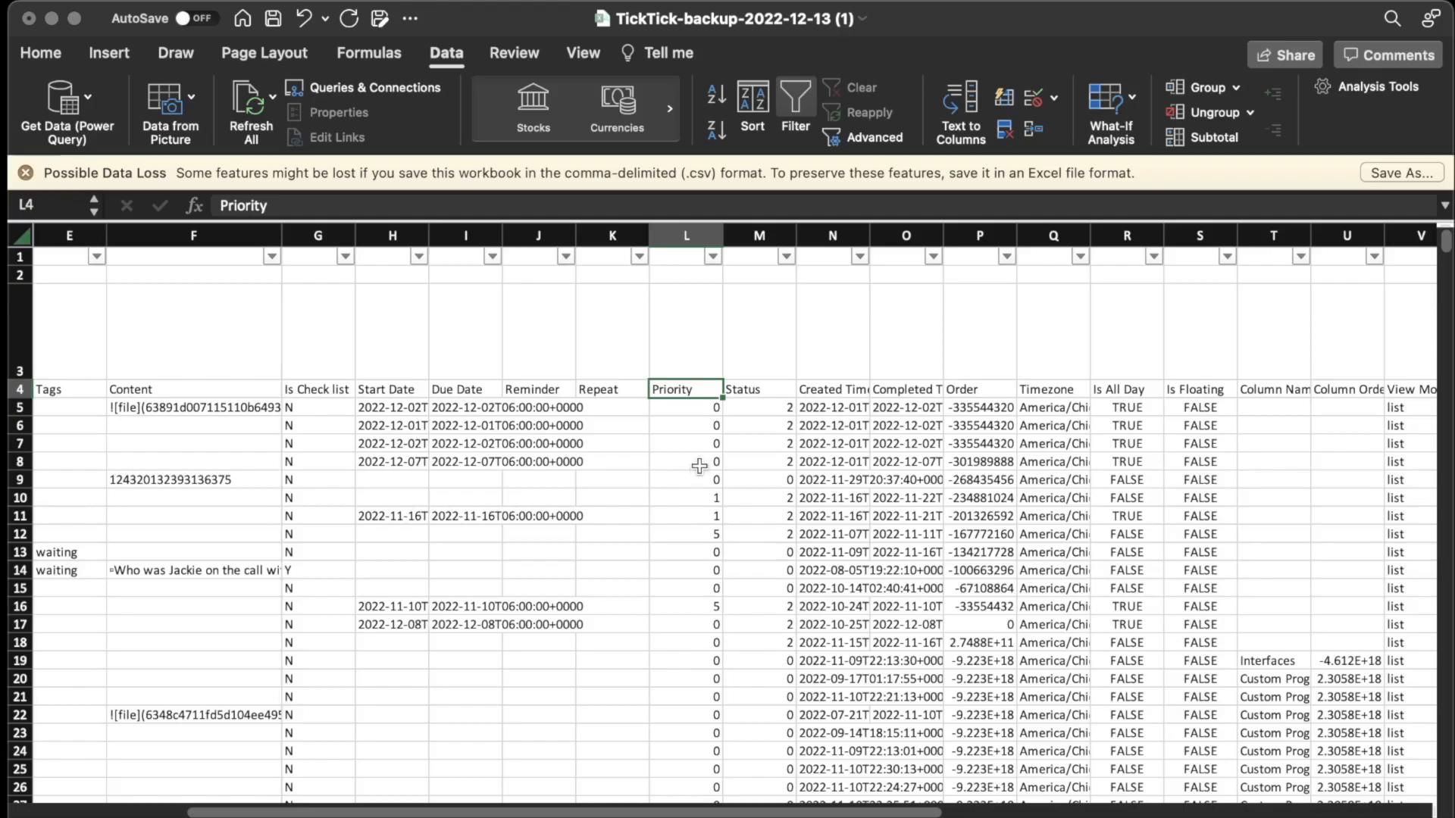
pyautogui.click(757, 388)
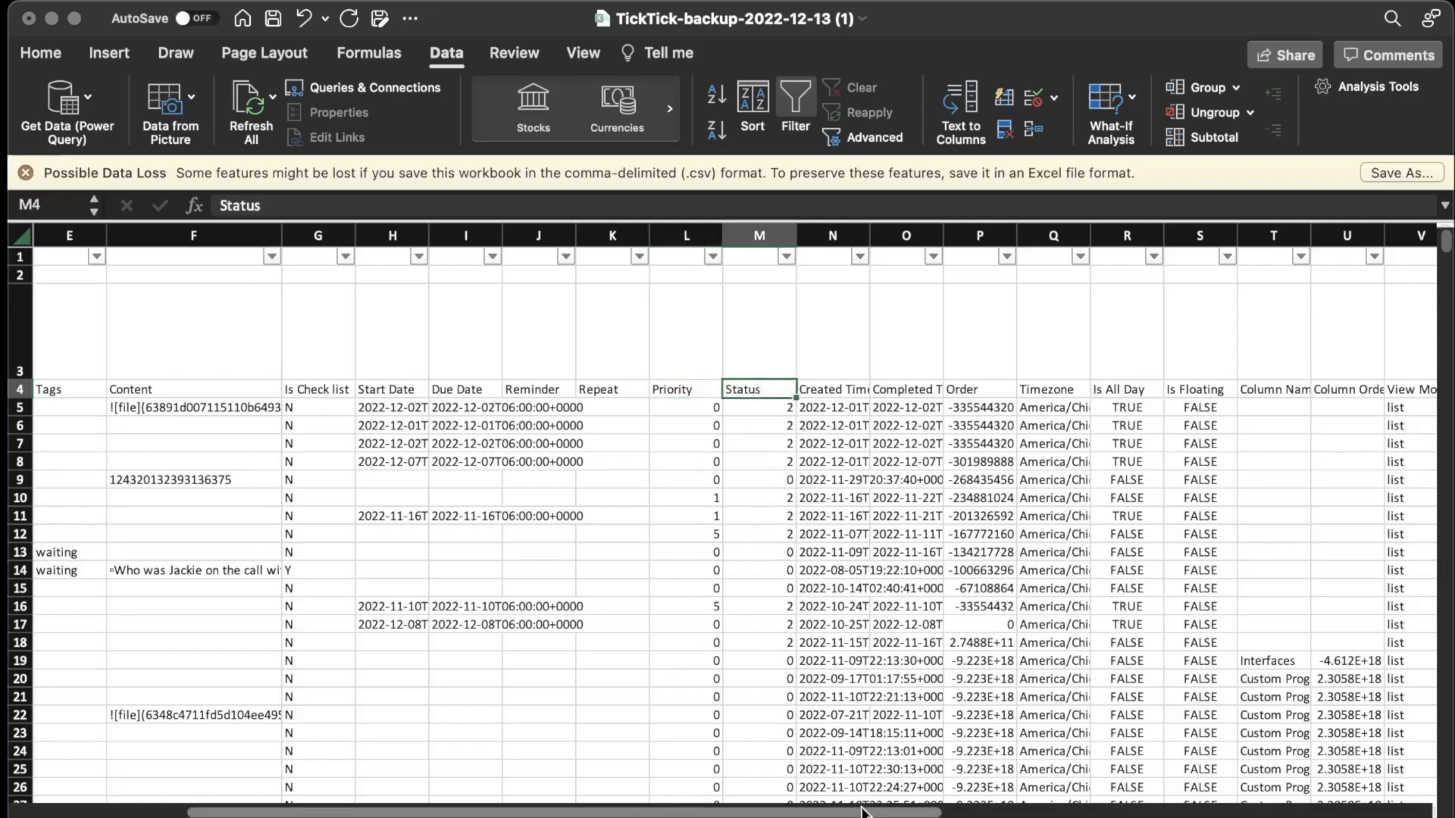
pyautogui.hscroll(-3)
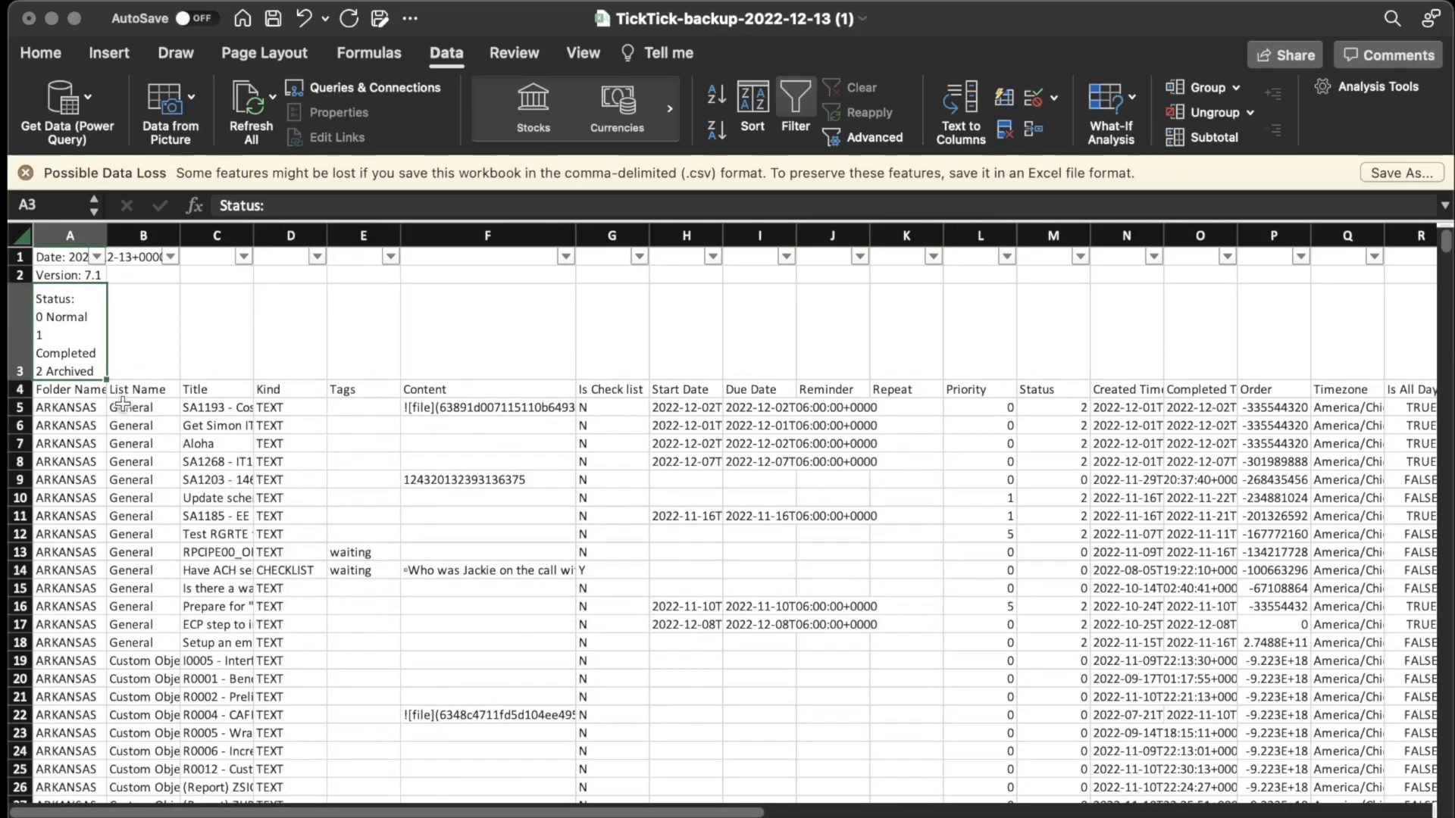
pyautogui.moveTo(111, 236)
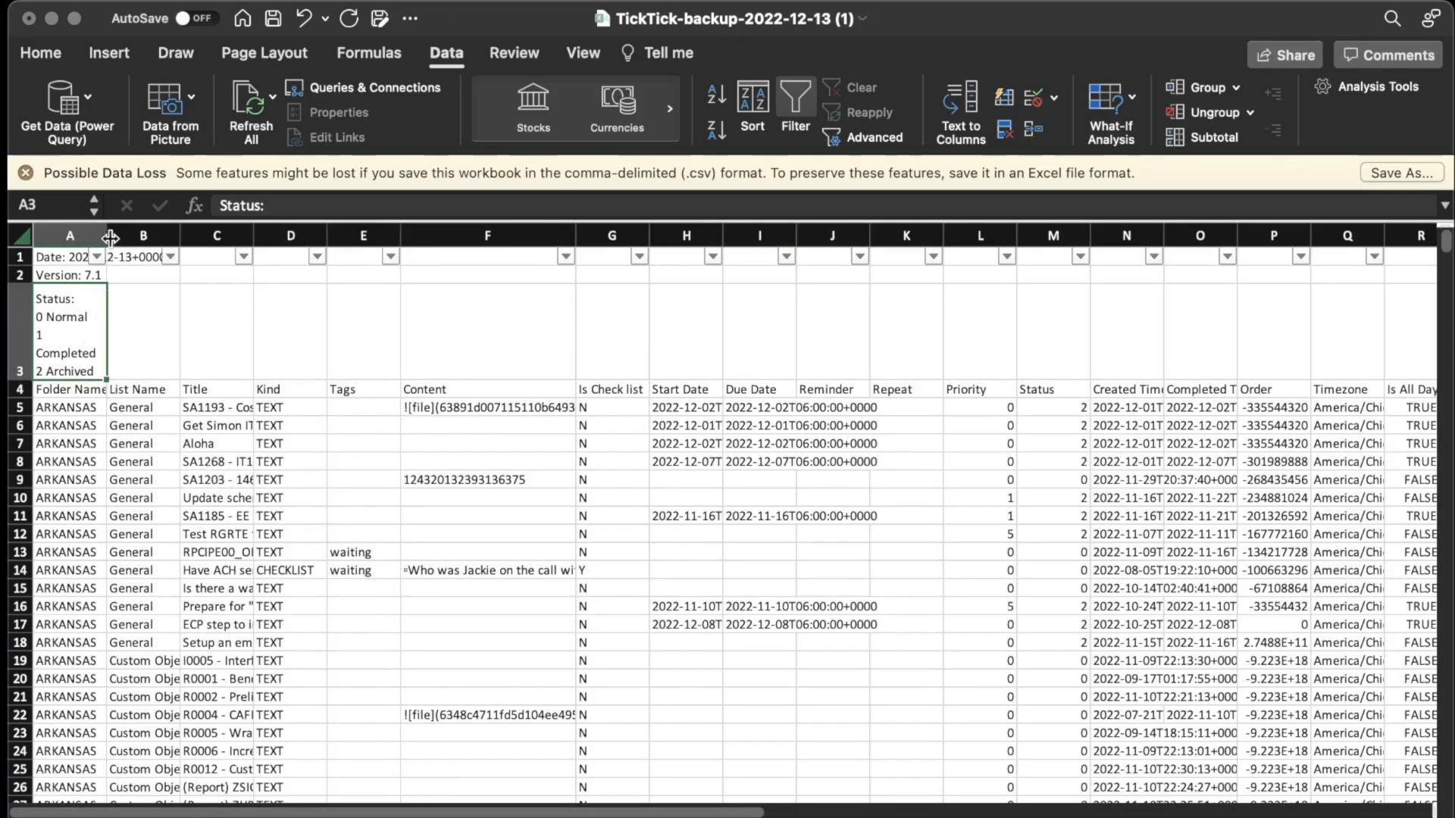
# Widen column A to show the status legend, then select the Status heading M4.
pyautogui.moveTo(110, 235); pyautogui.dragTo(144, 235)
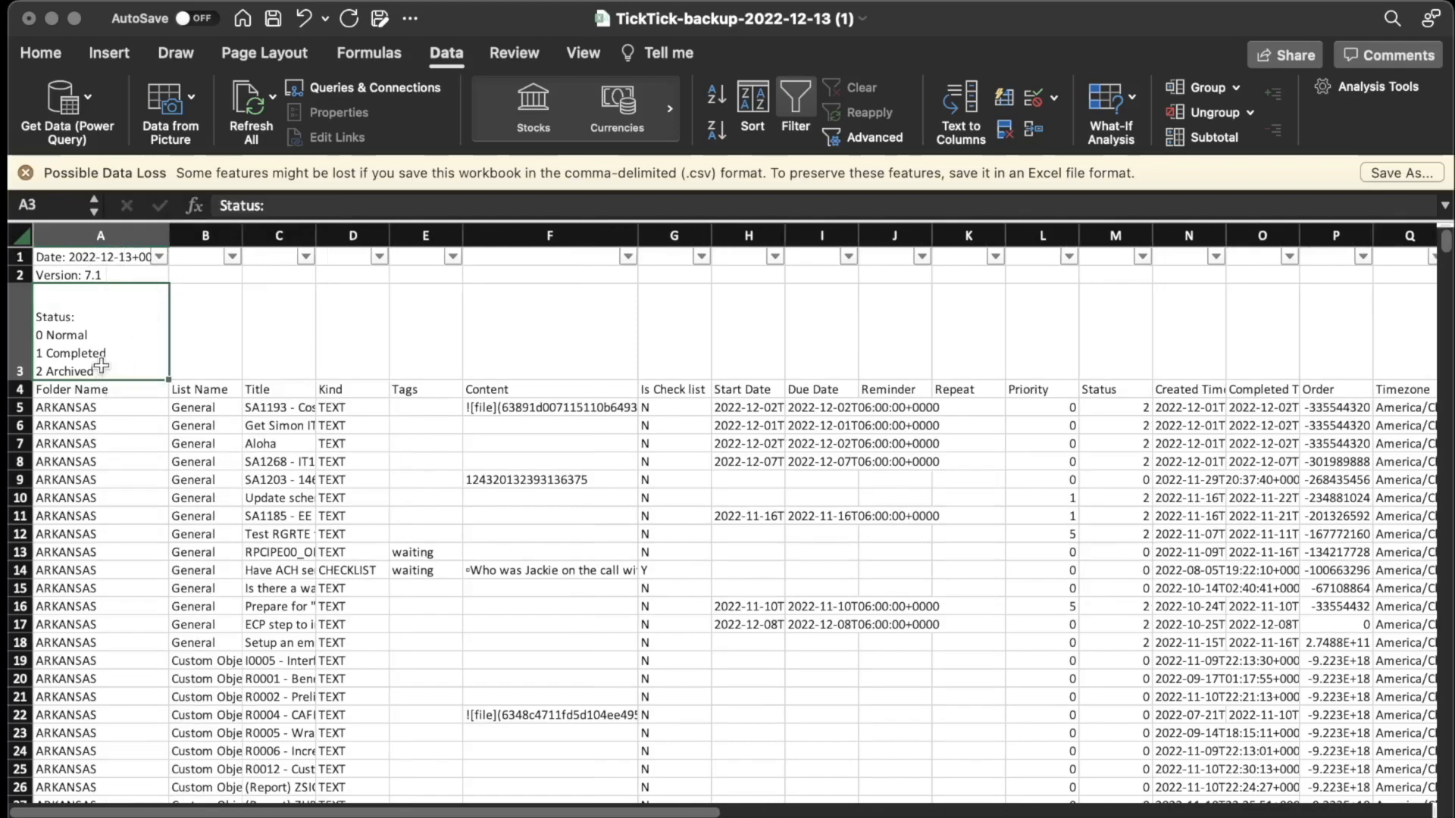
pyautogui.moveTo(130, 356)
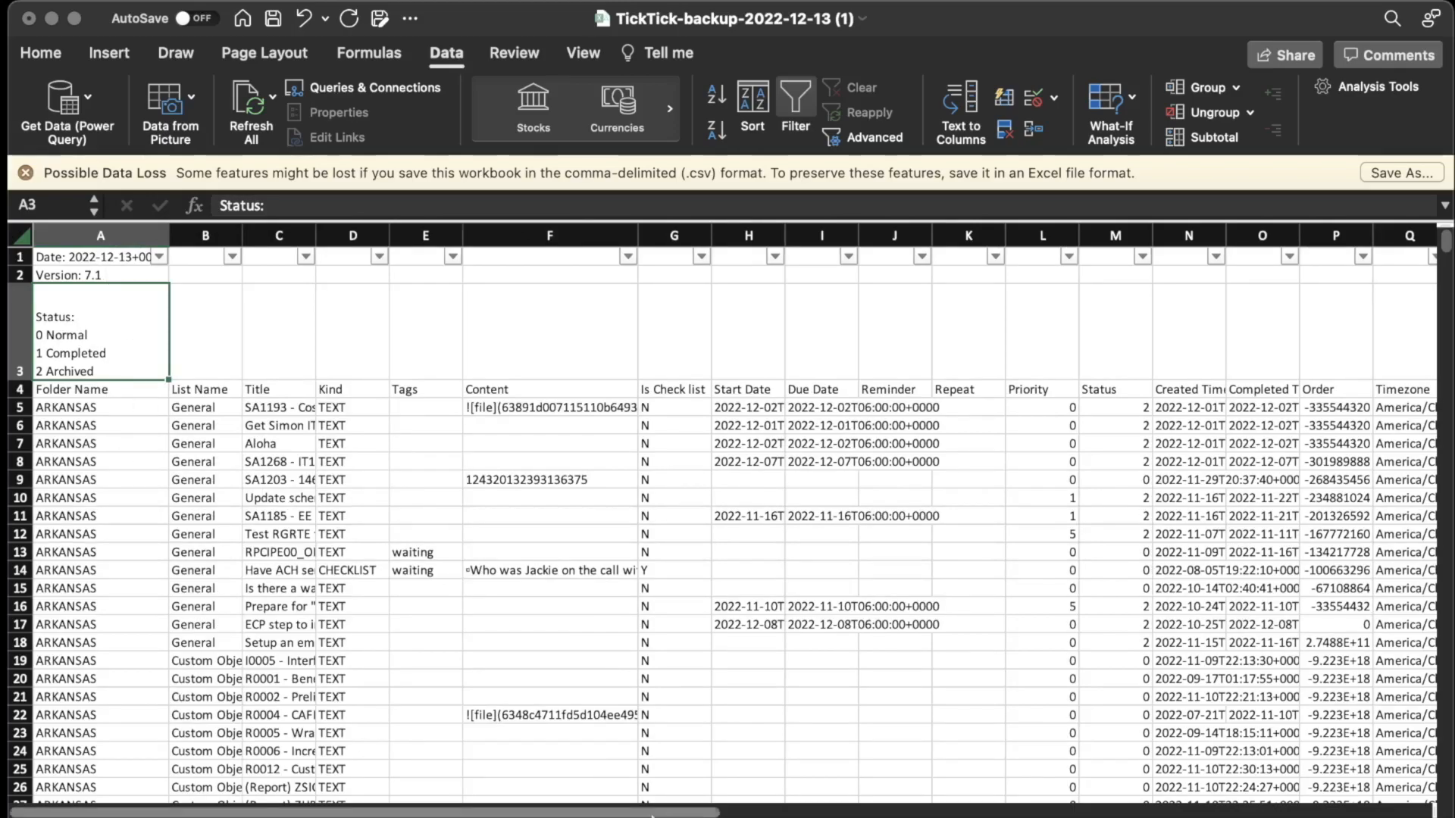
pyautogui.hscroll(3)
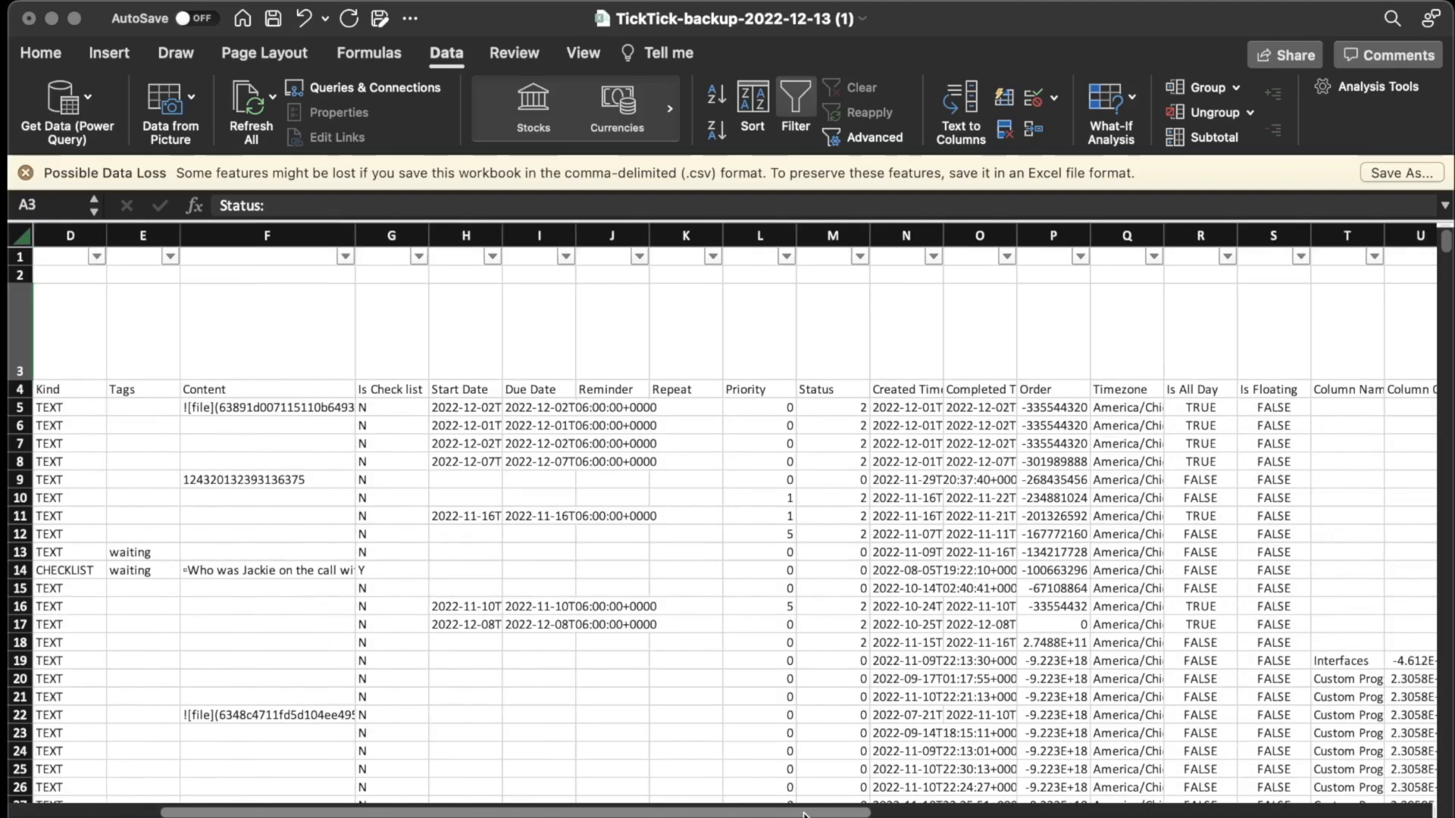
pyautogui.click(832, 389)
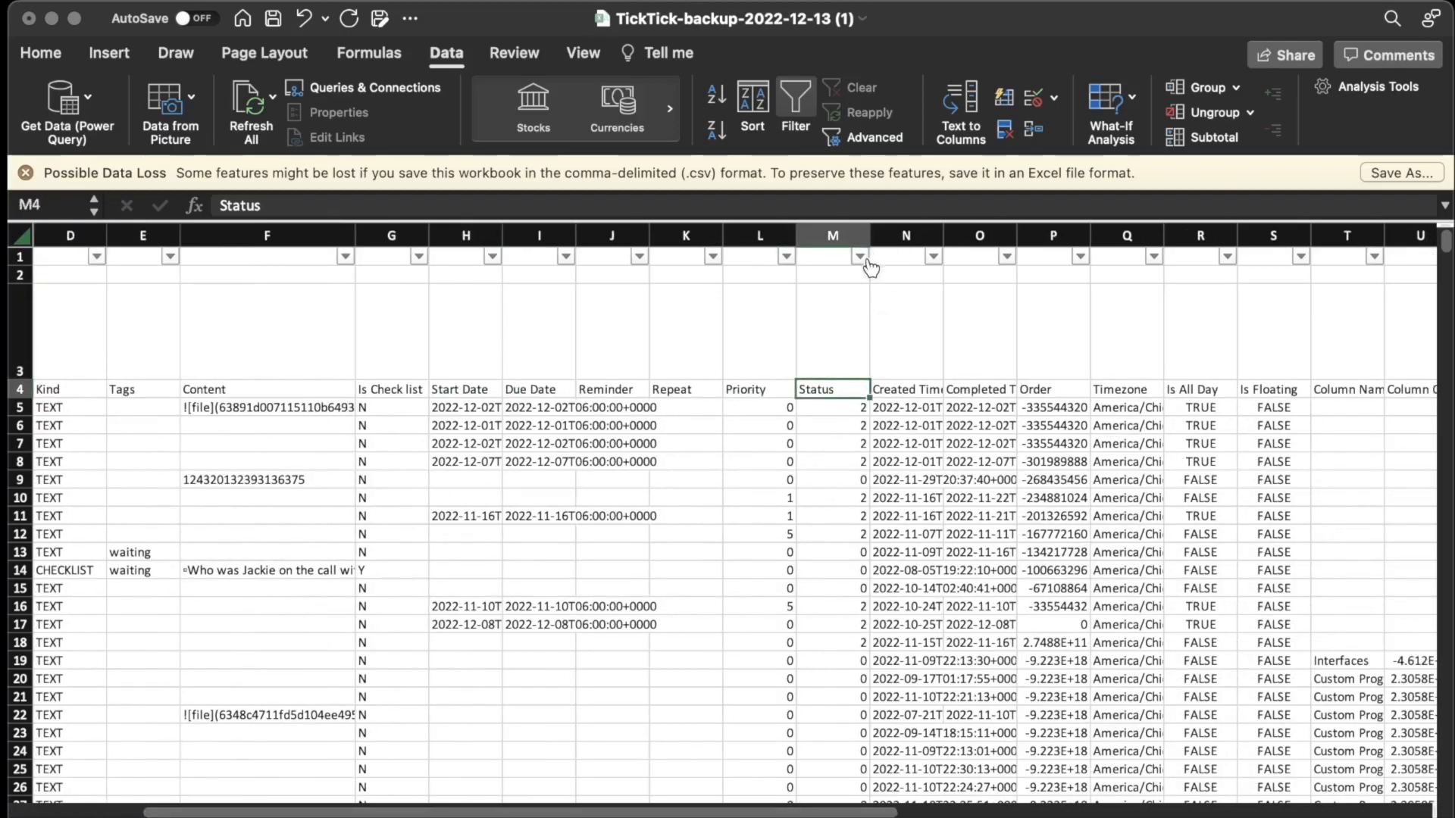
pyautogui.click(858, 256)
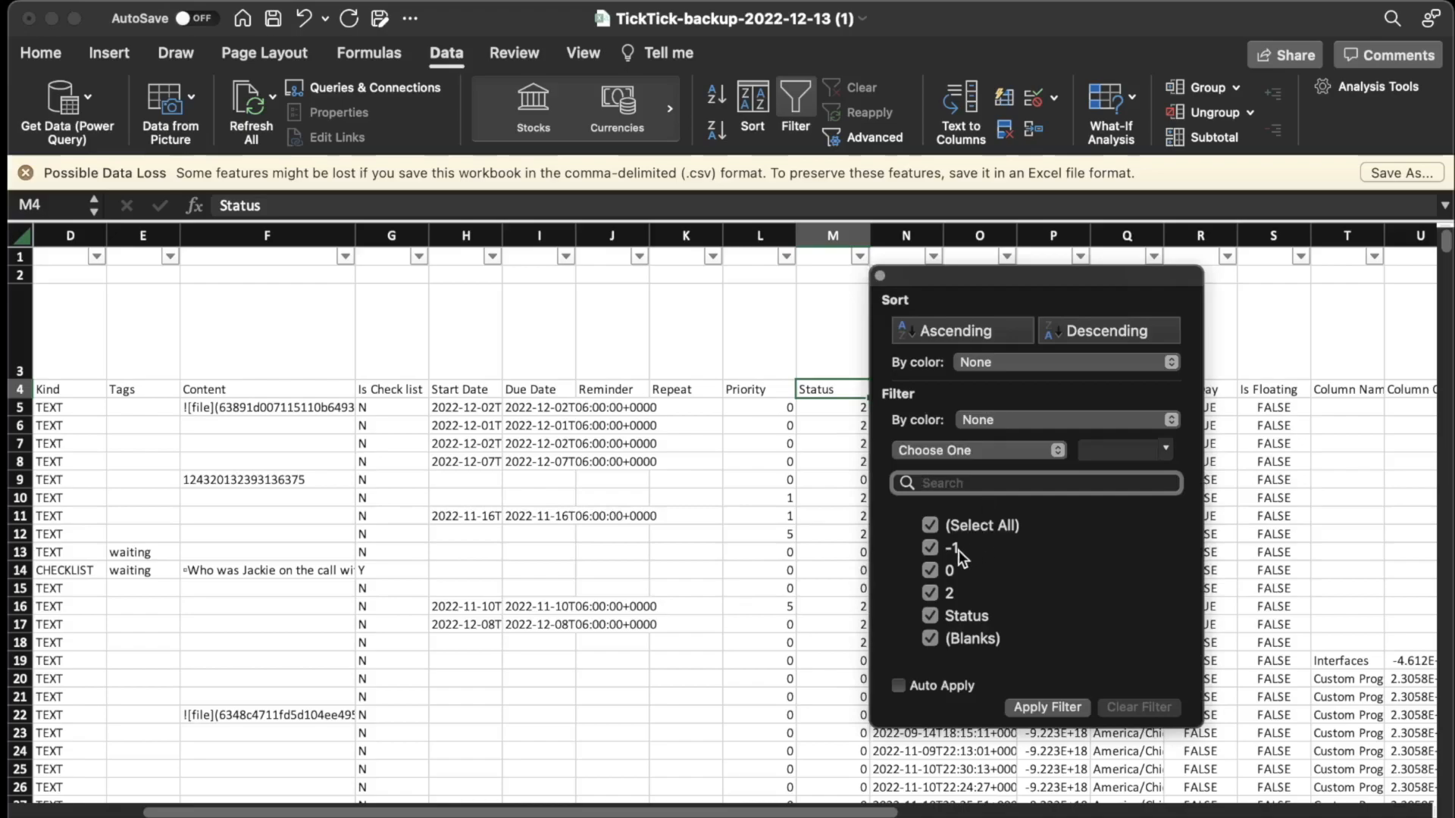
pyautogui.moveTo(951, 563)
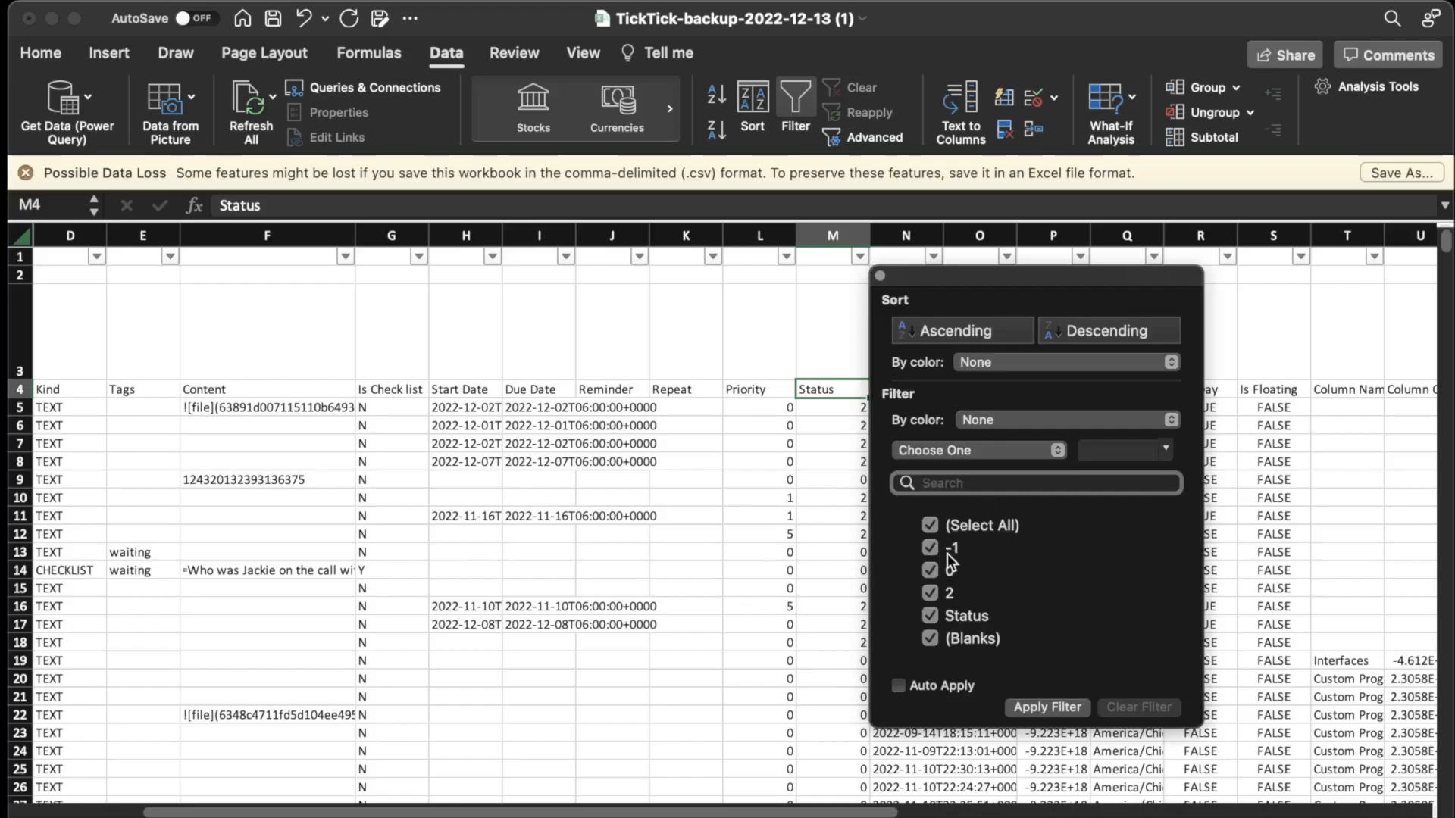
pyautogui.moveTo(976, 573)
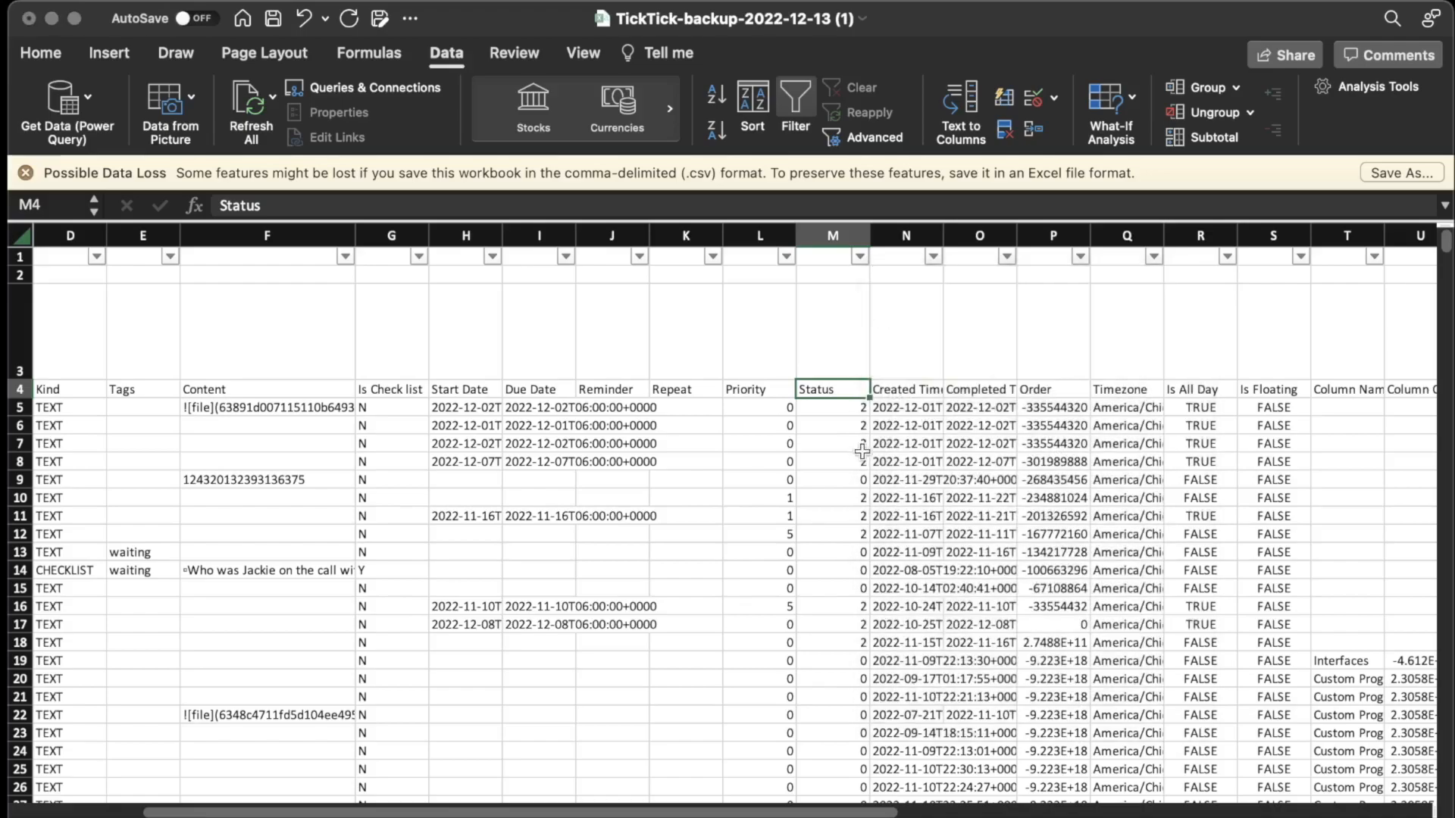
pyautogui.scroll(-3)
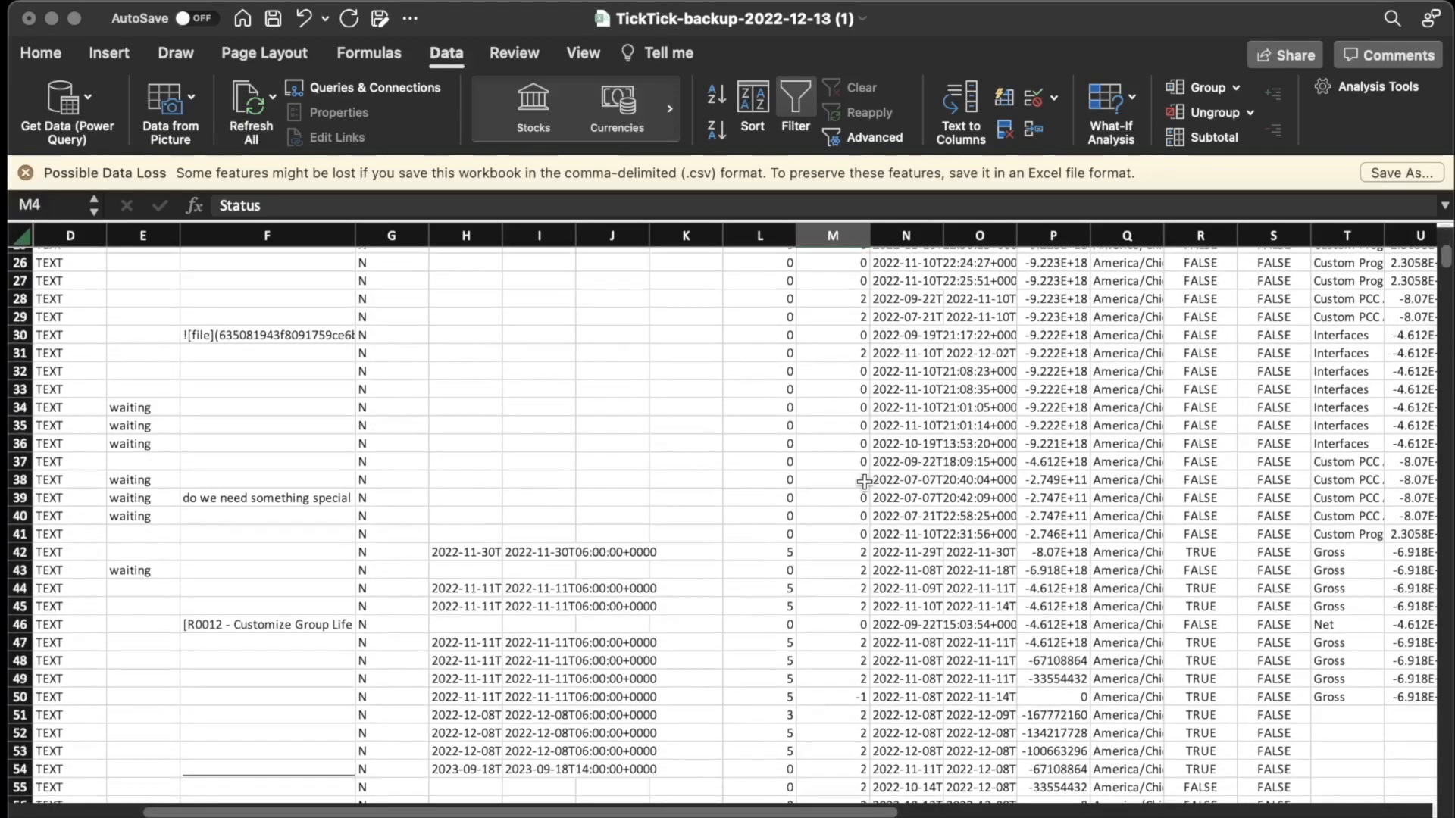
pyautogui.click(830, 695)
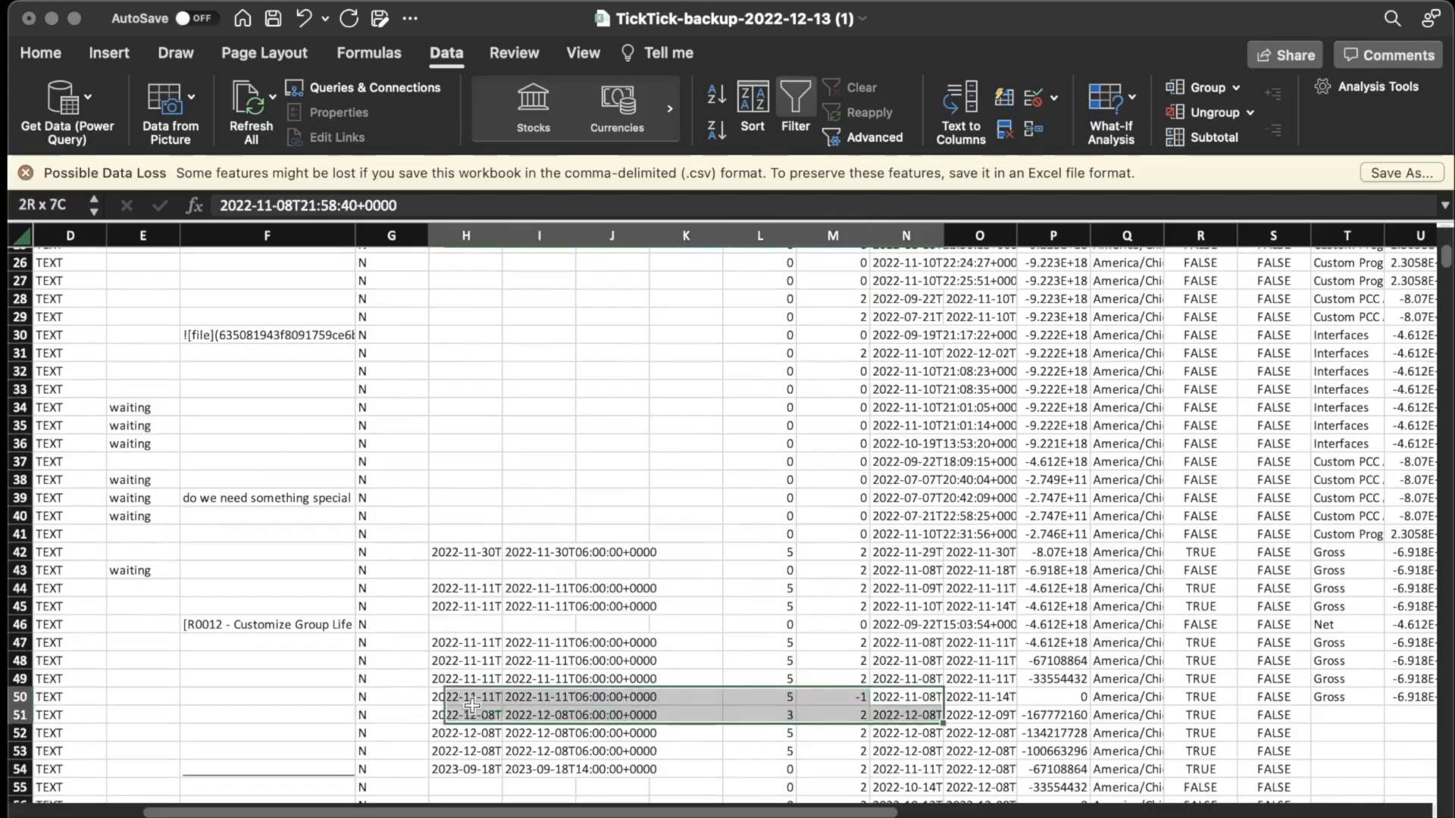
pyautogui.hscroll(-3)
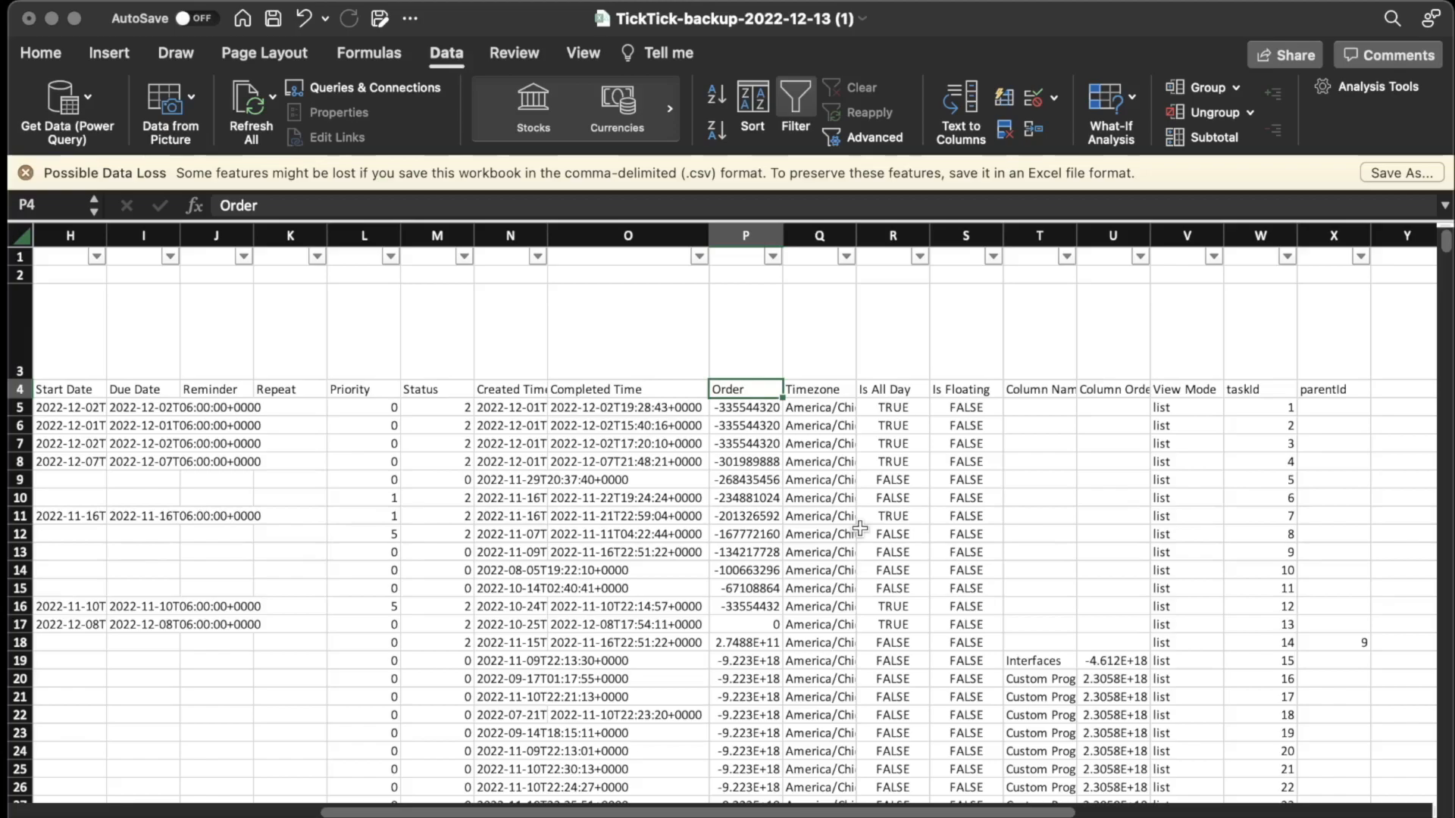
pyautogui.moveTo(831, 401)
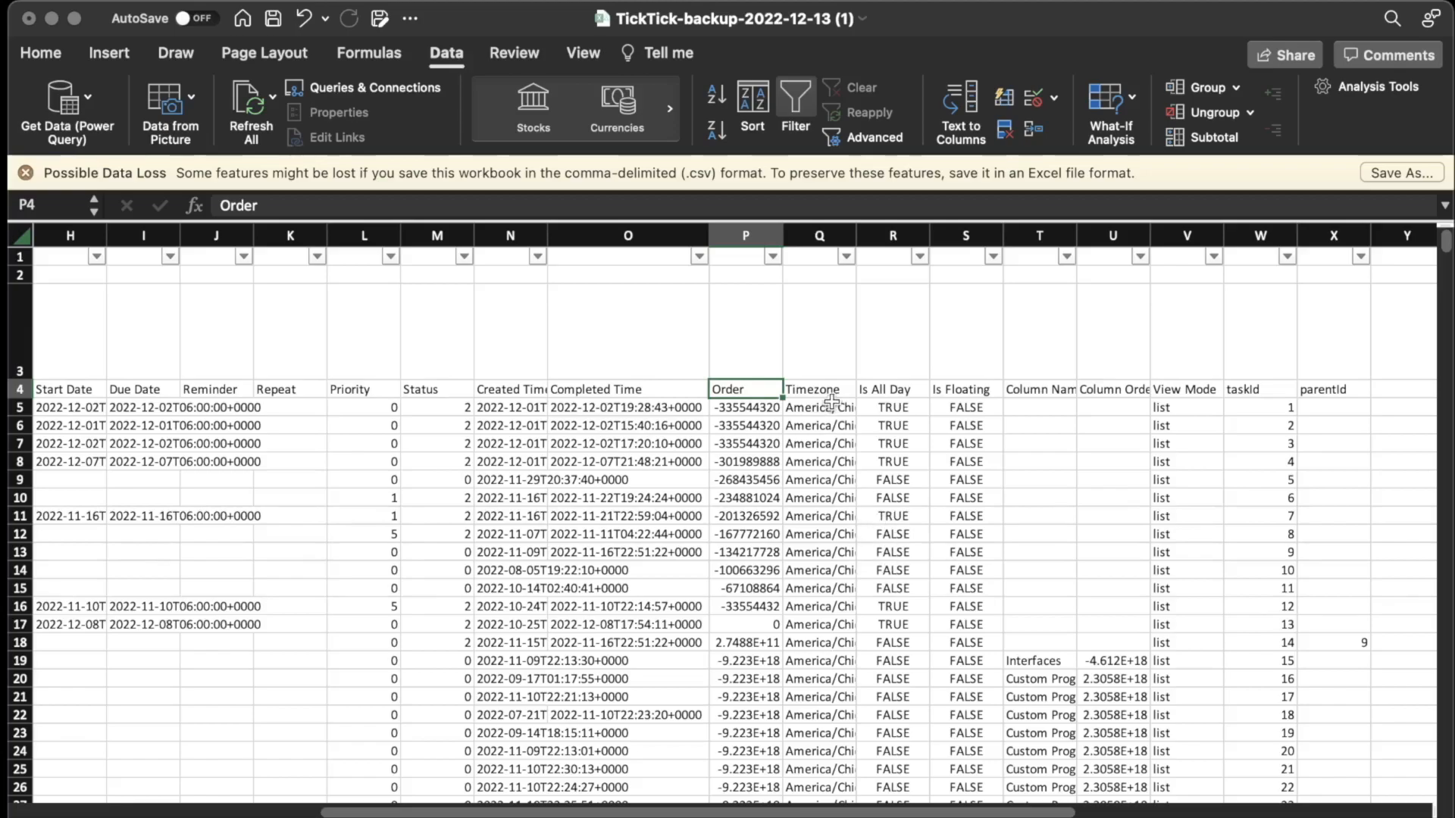
pyautogui.click(817, 389)
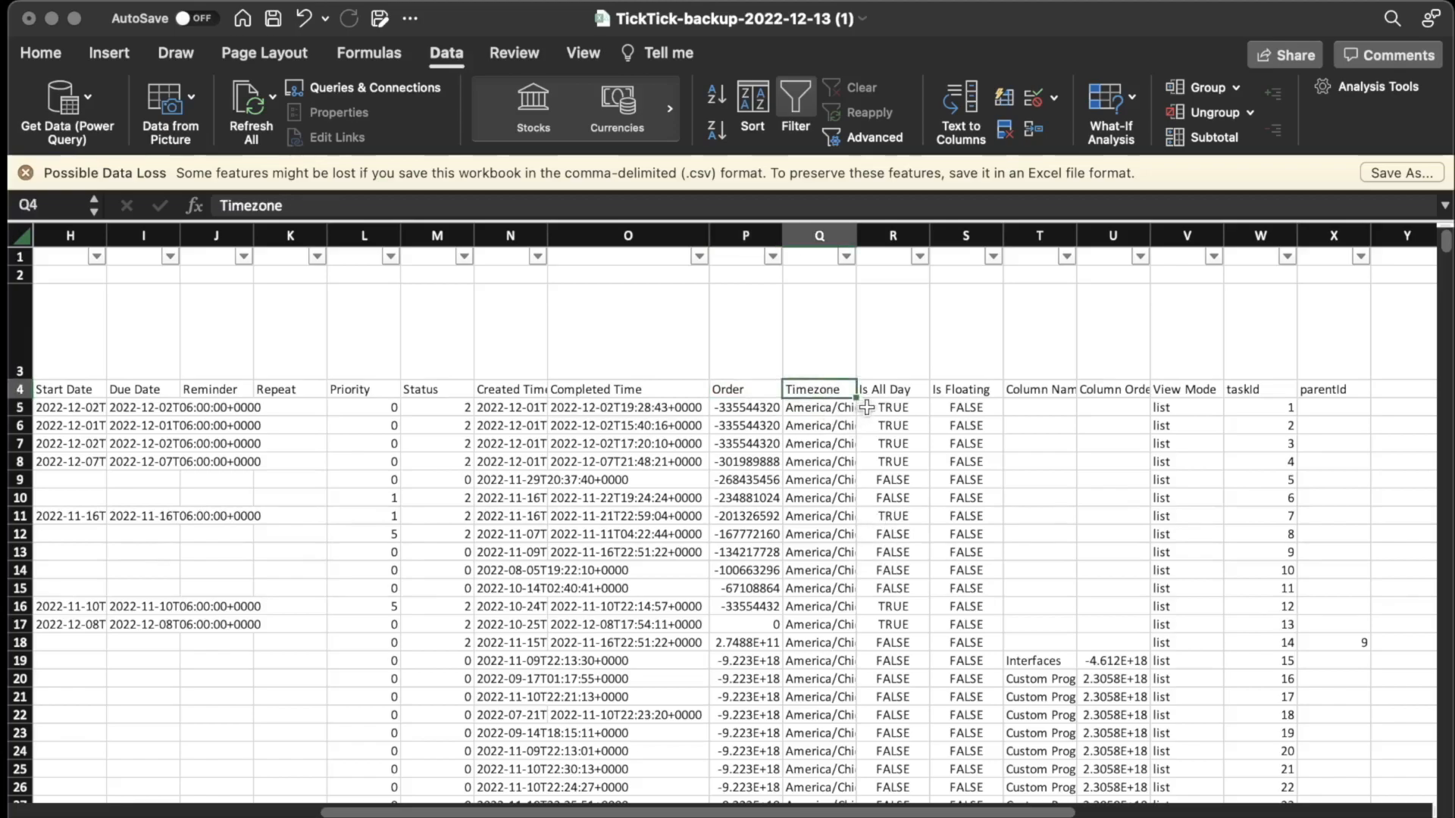
pyautogui.click(891, 388)
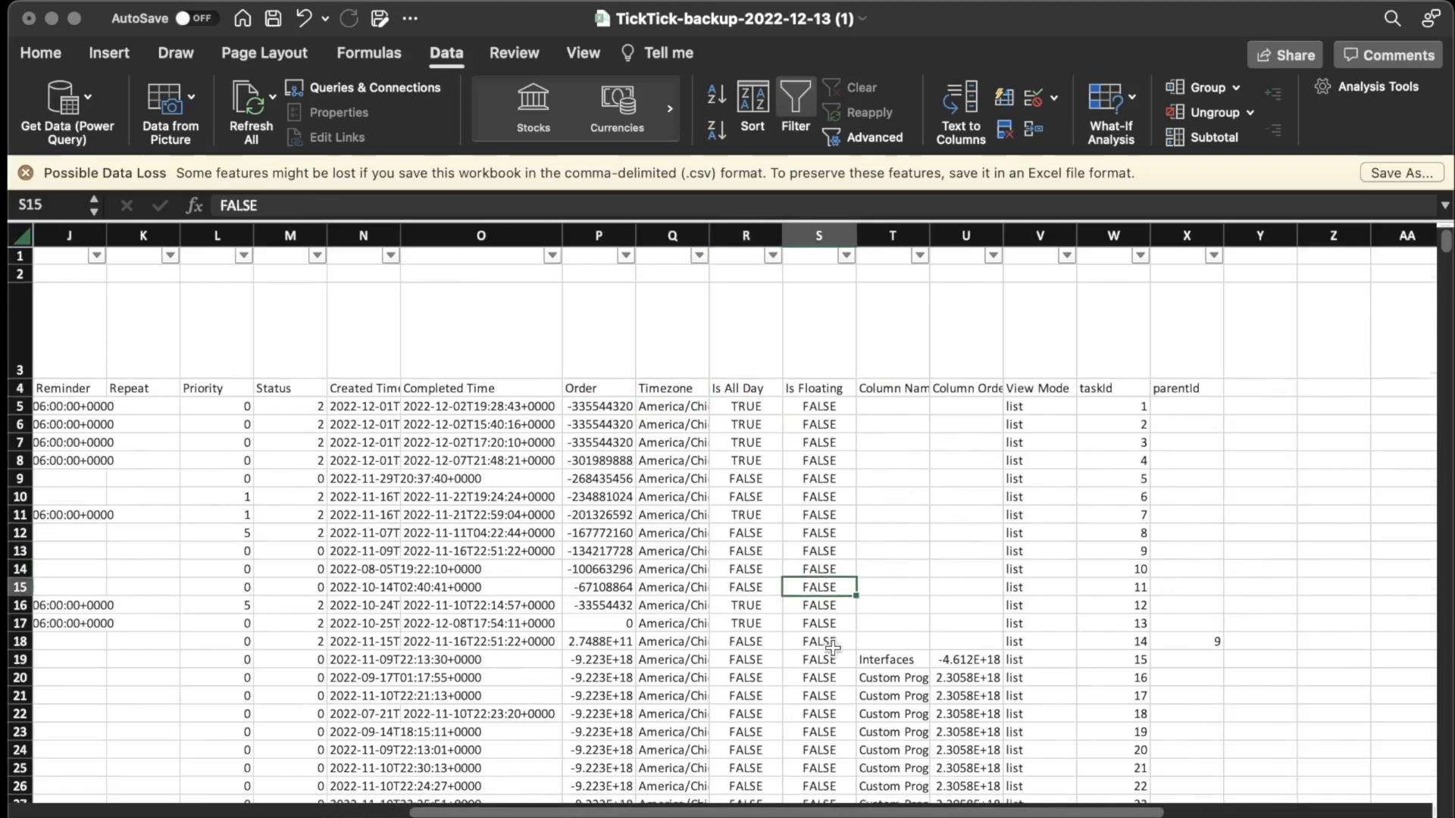
pyautogui.scroll(-3)
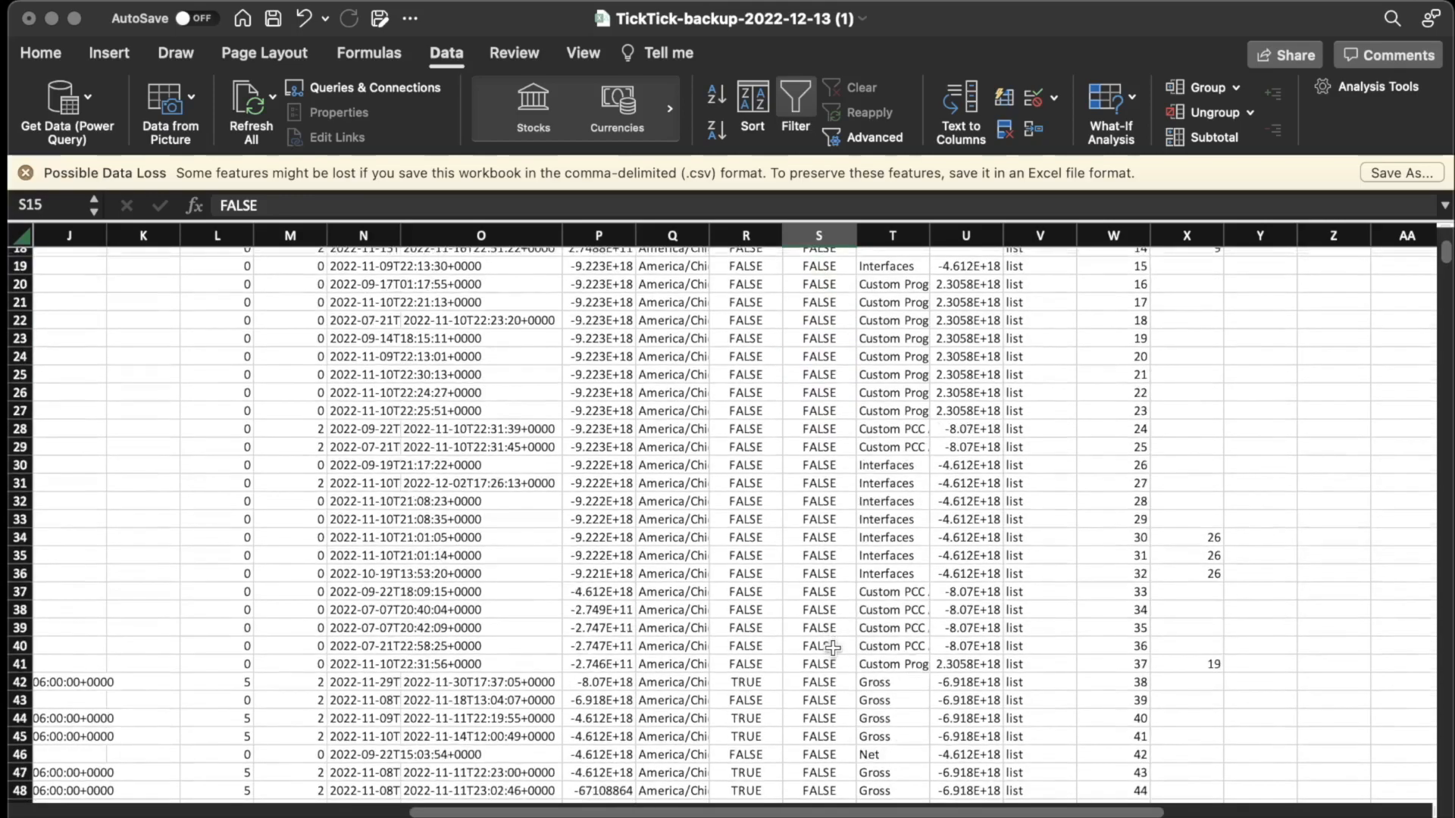
pyautogui.scroll(-3)
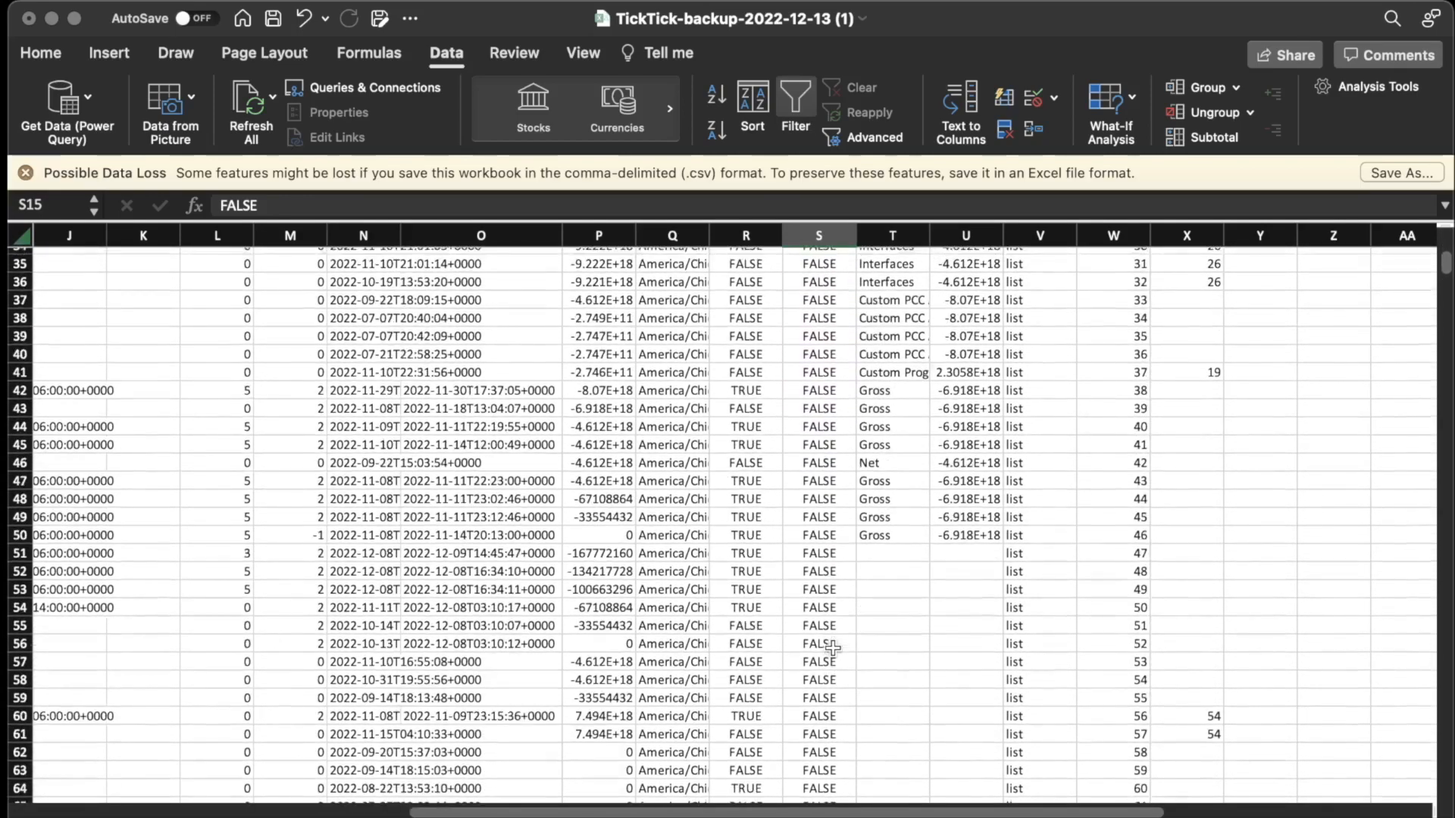
pyautogui.scroll(3)
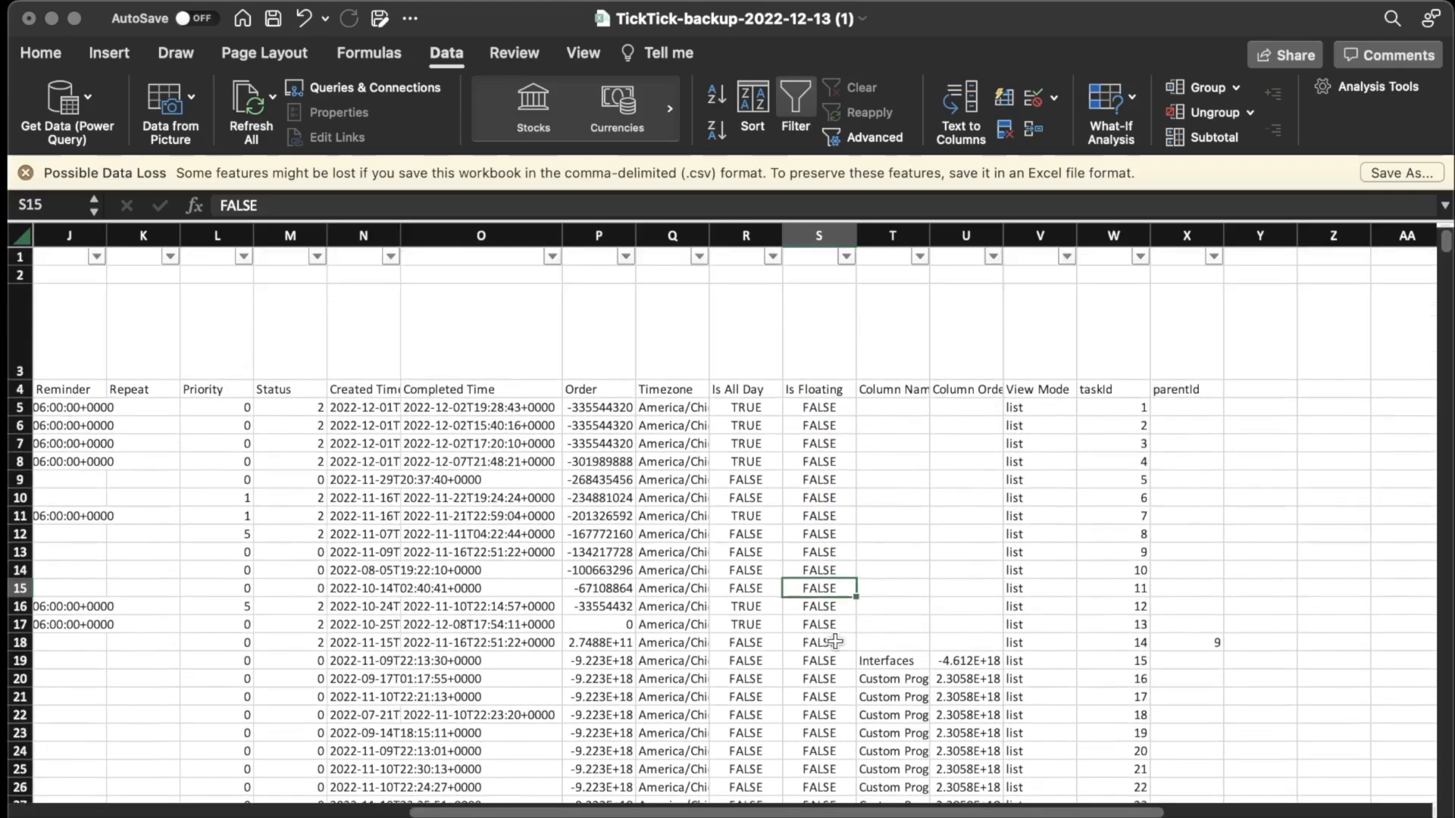
pyautogui.click(891, 304)
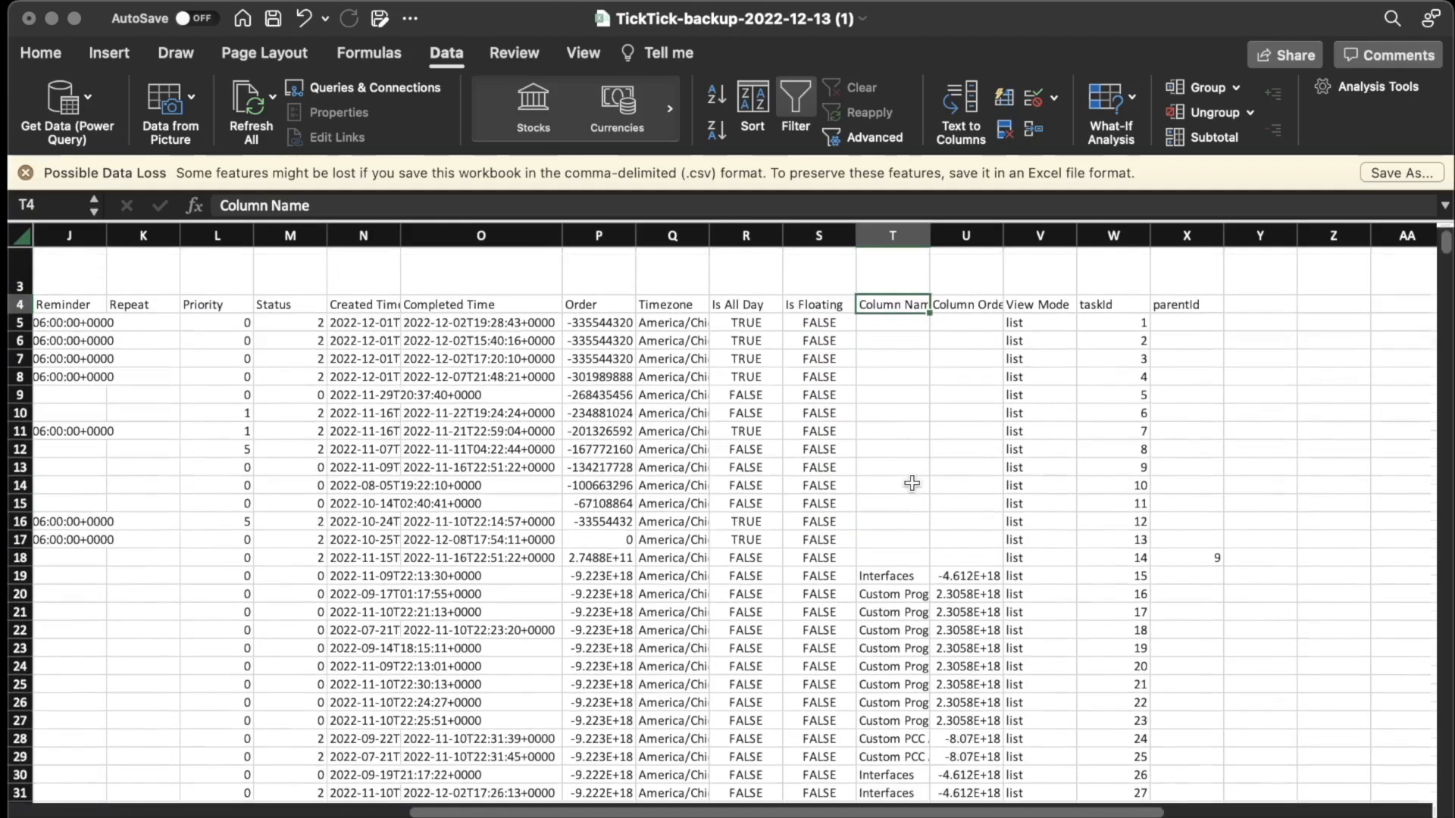
pyautogui.scroll(-3)
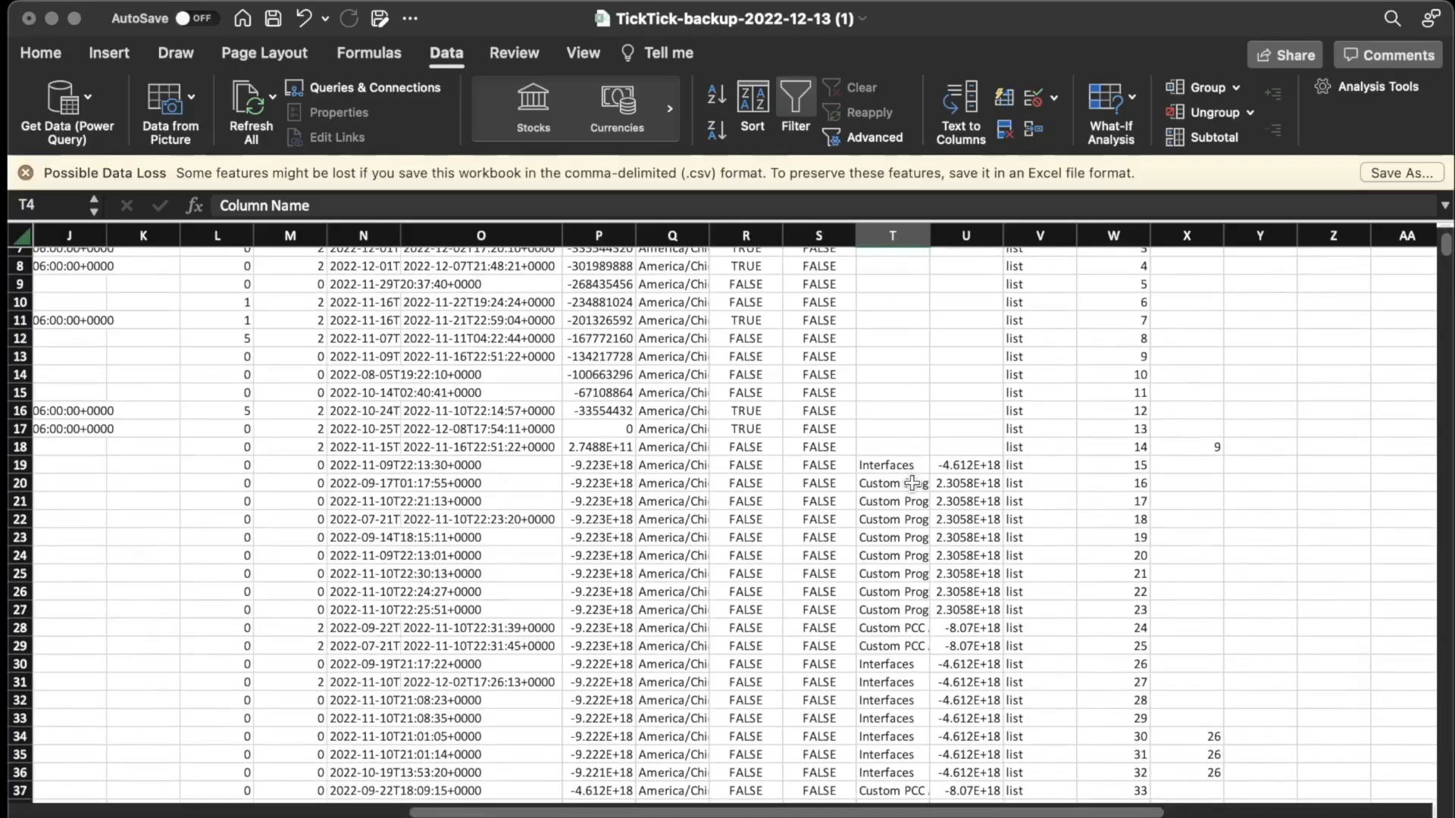
pyautogui.scroll(3)
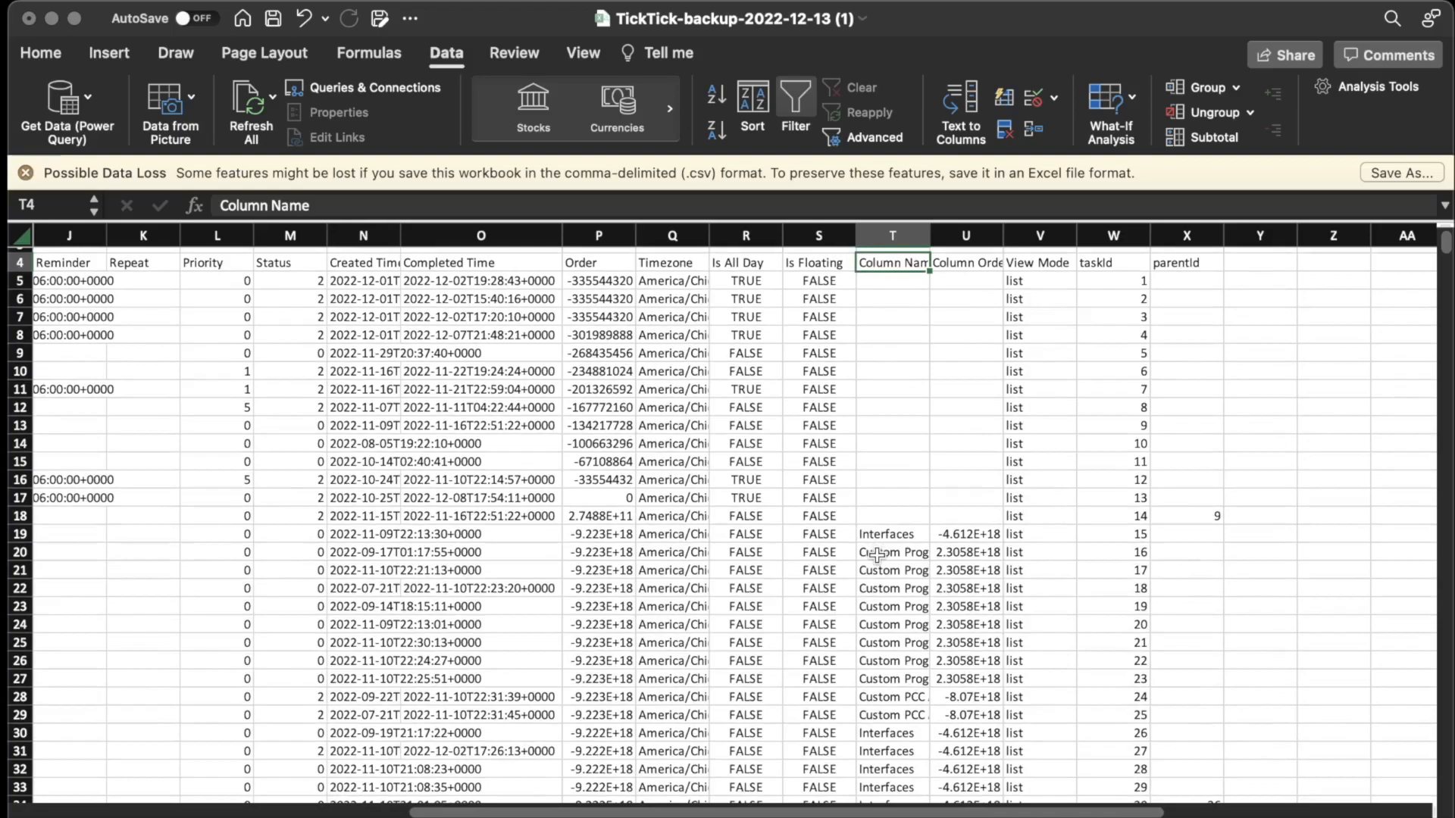
pyautogui.moveTo(945, 641)
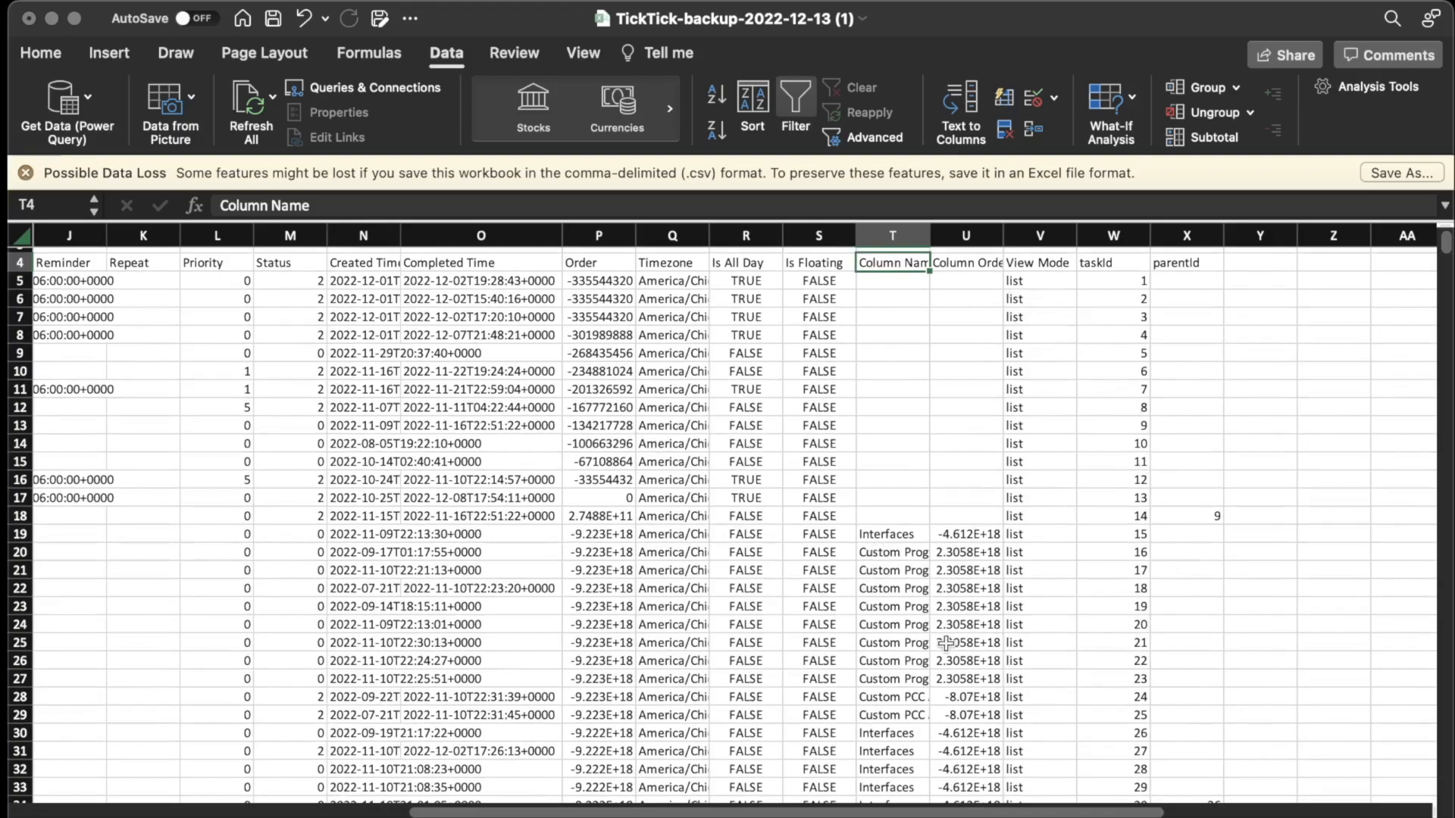
pyautogui.scroll(-3)
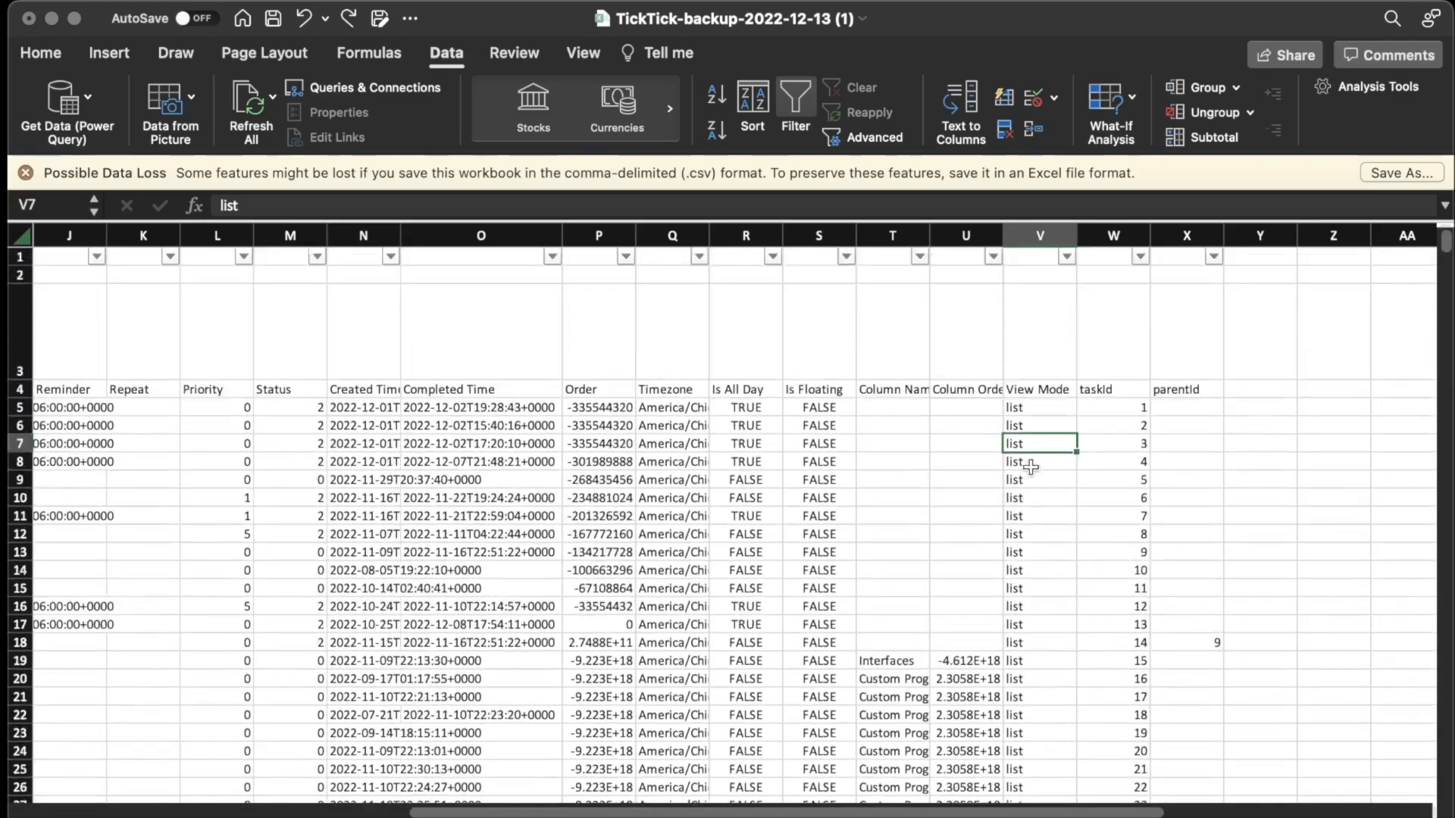
pyautogui.click(1066, 256)
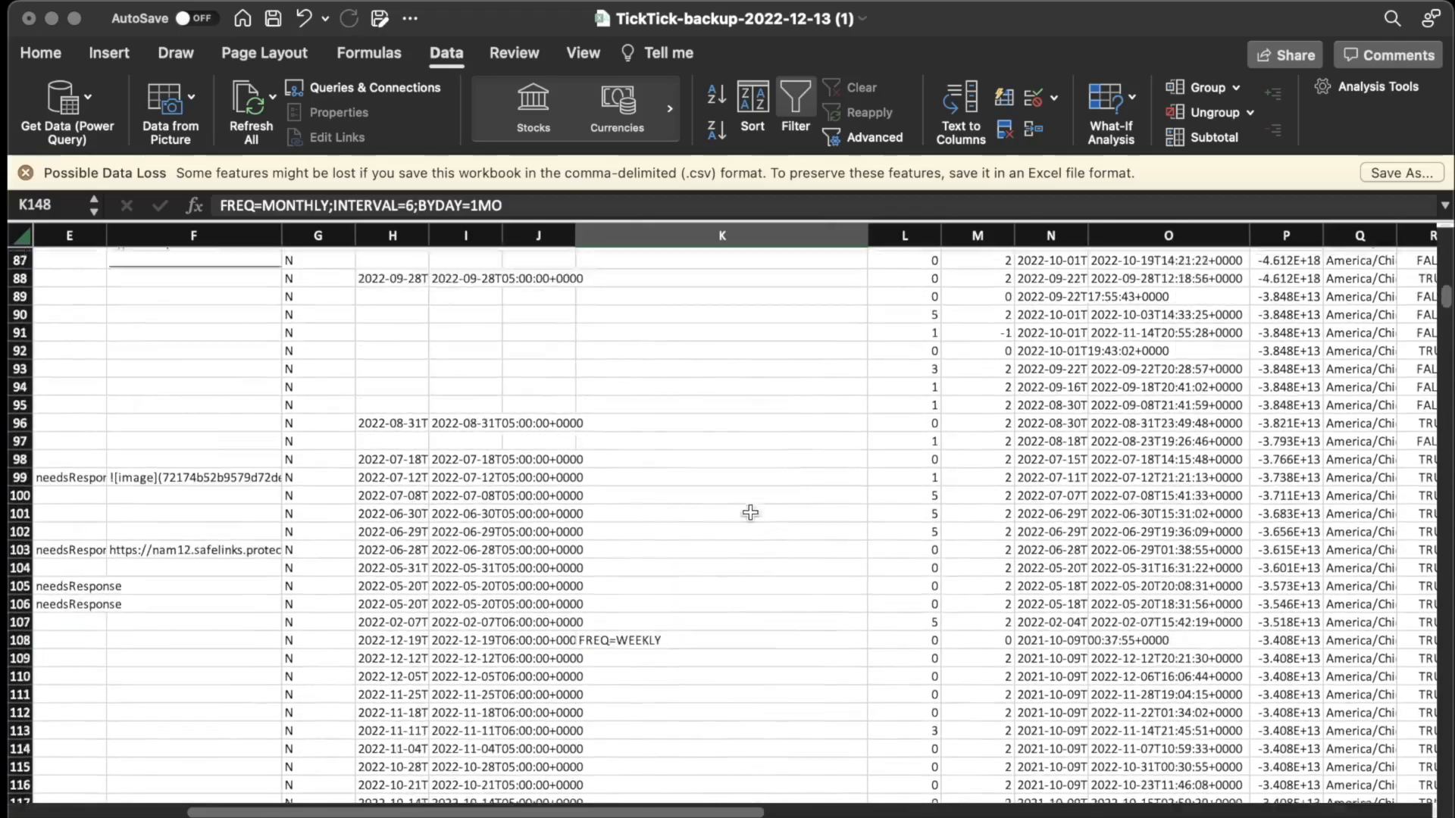
pyautogui.scroll(3)
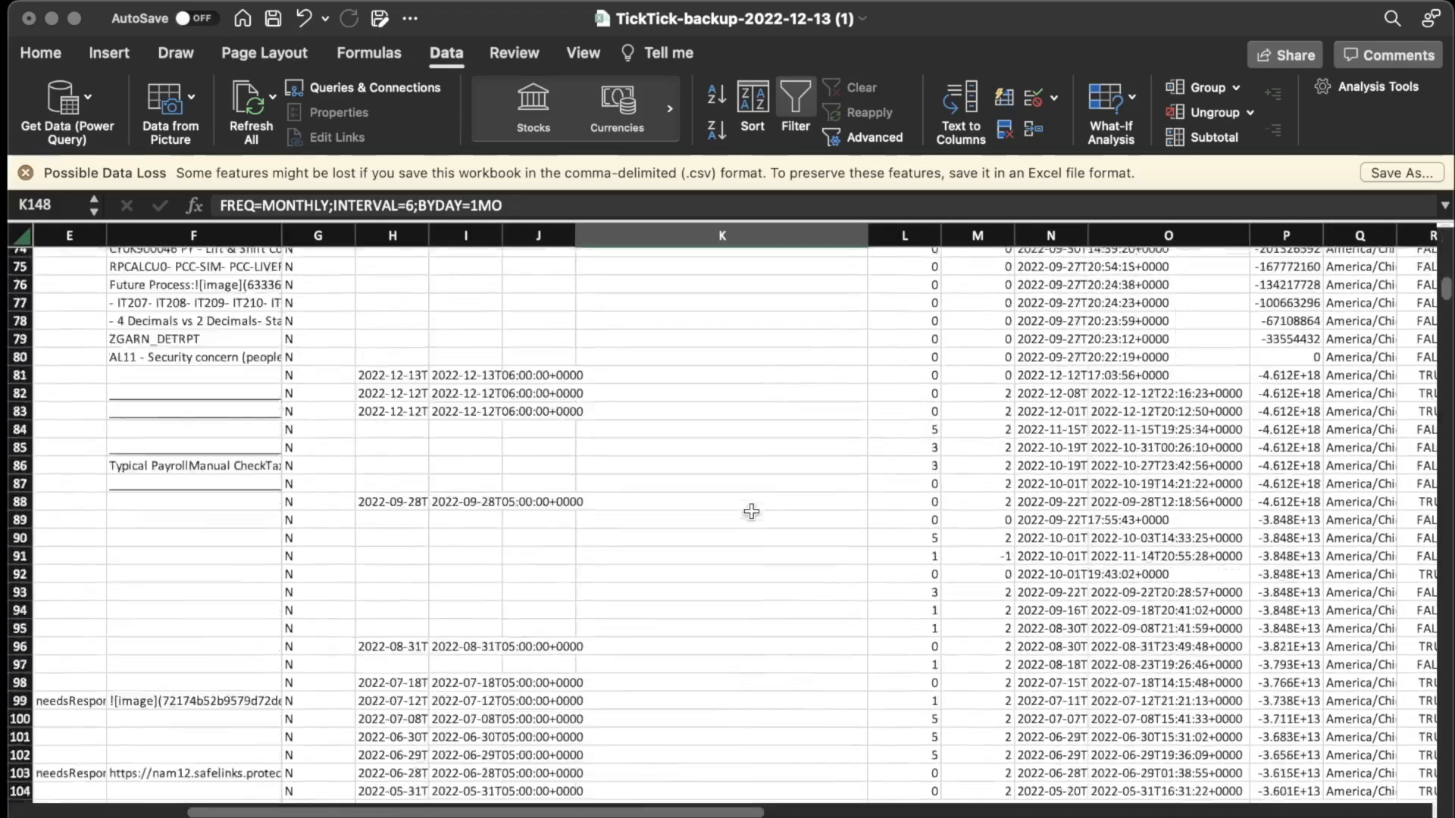
pyautogui.scroll(-3)
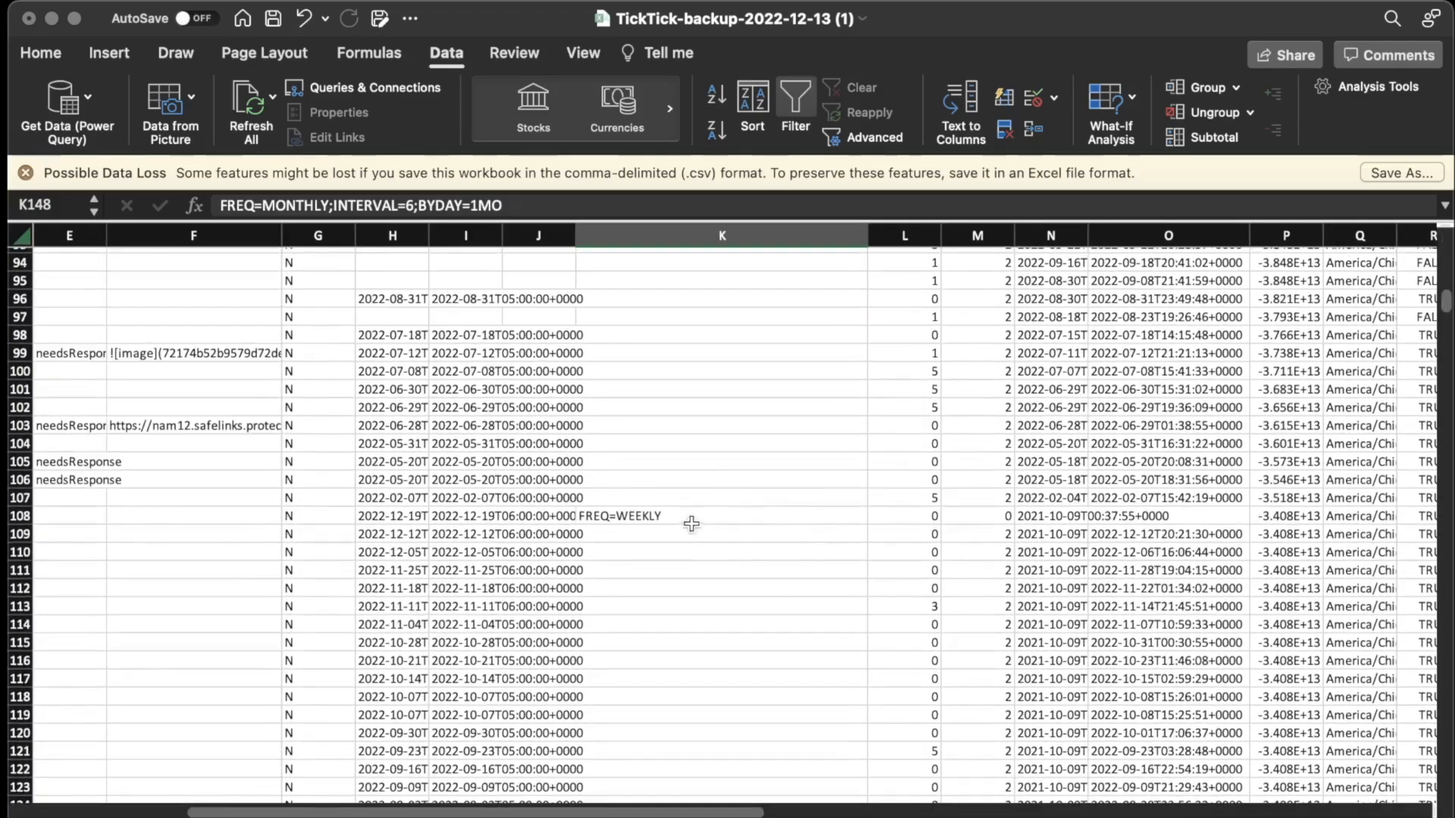
pyautogui.click(722, 516)
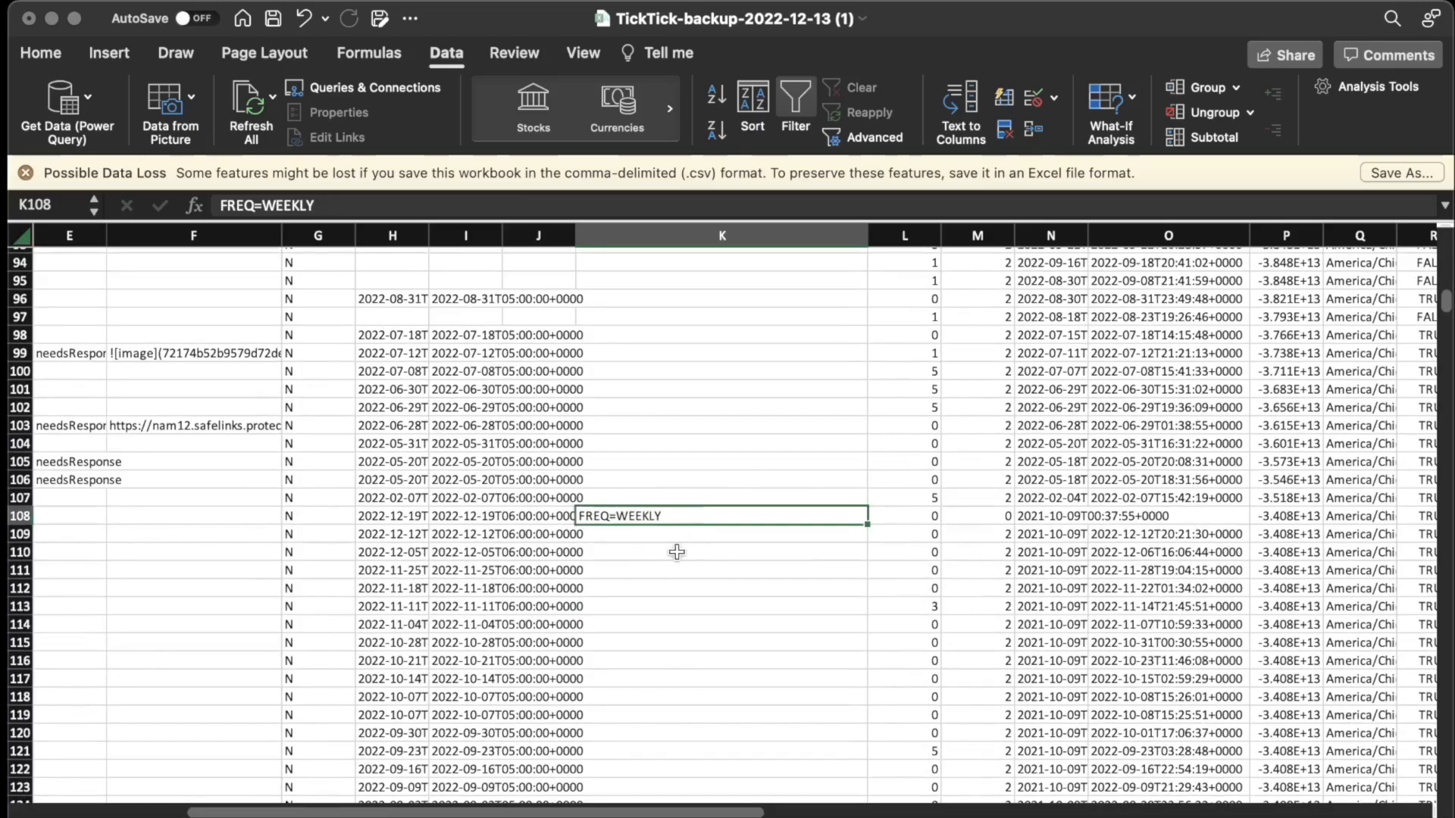
pyautogui.scroll(-3)
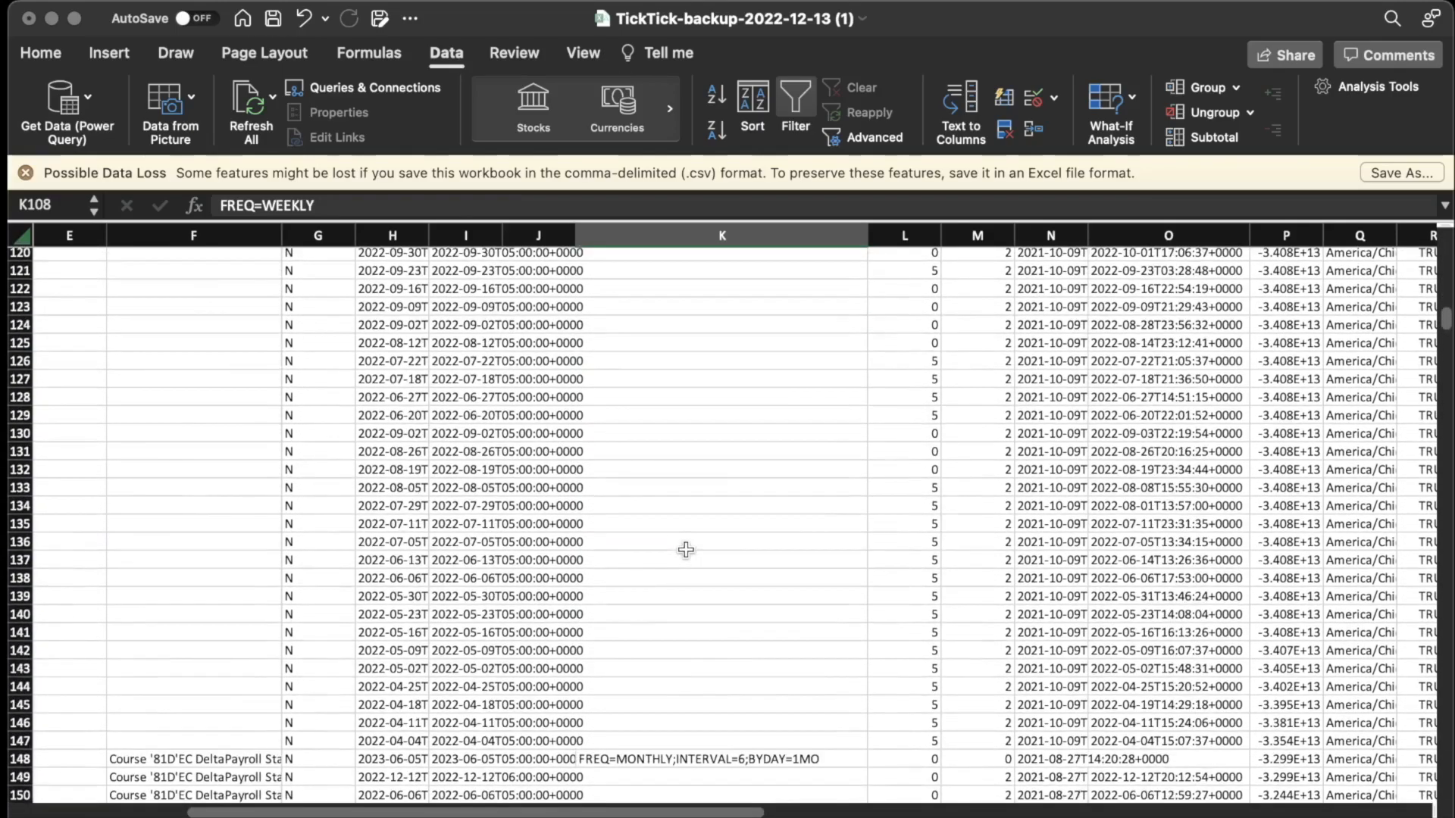
pyautogui.scroll(-3)
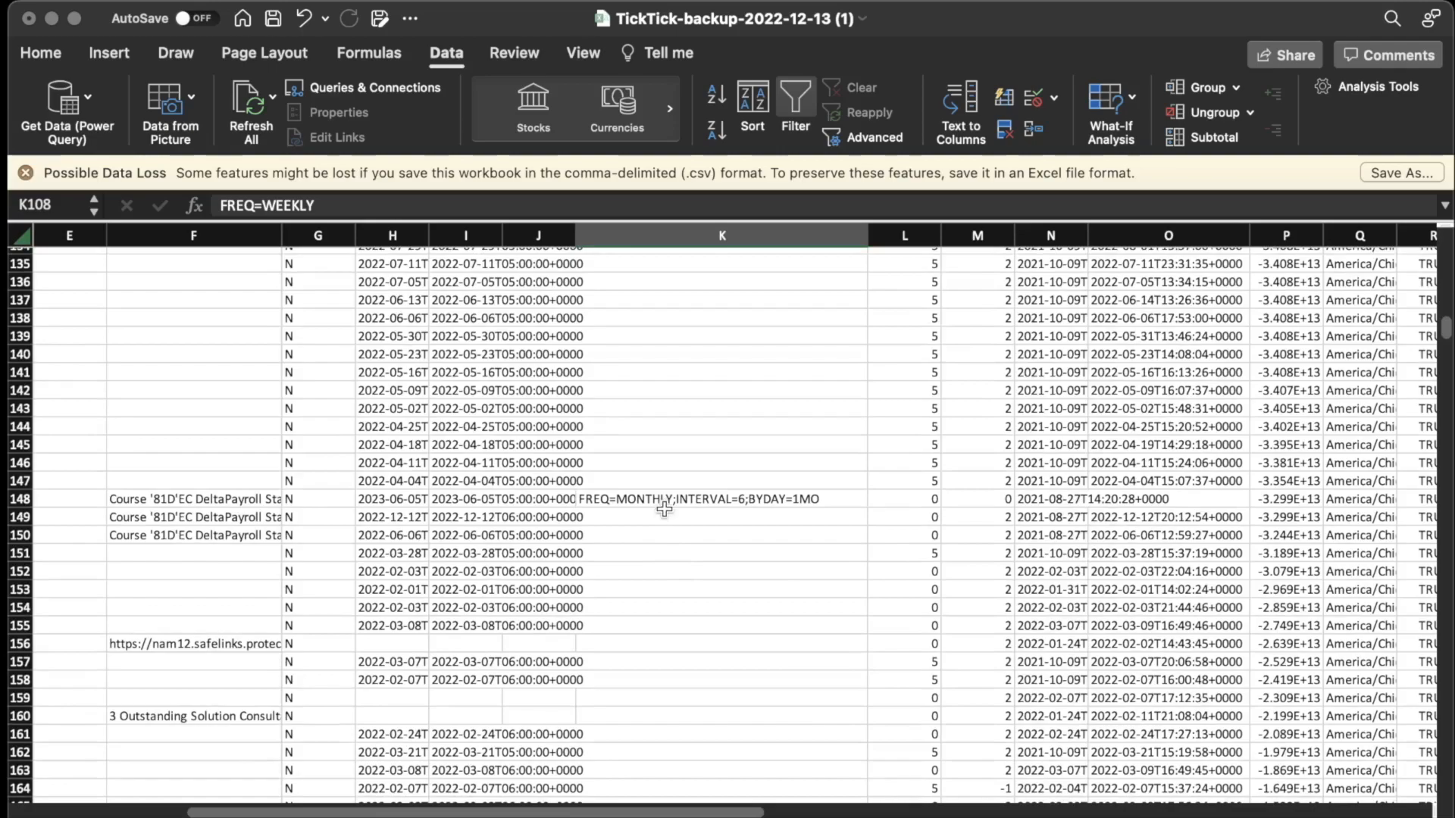
pyautogui.click(722, 499)
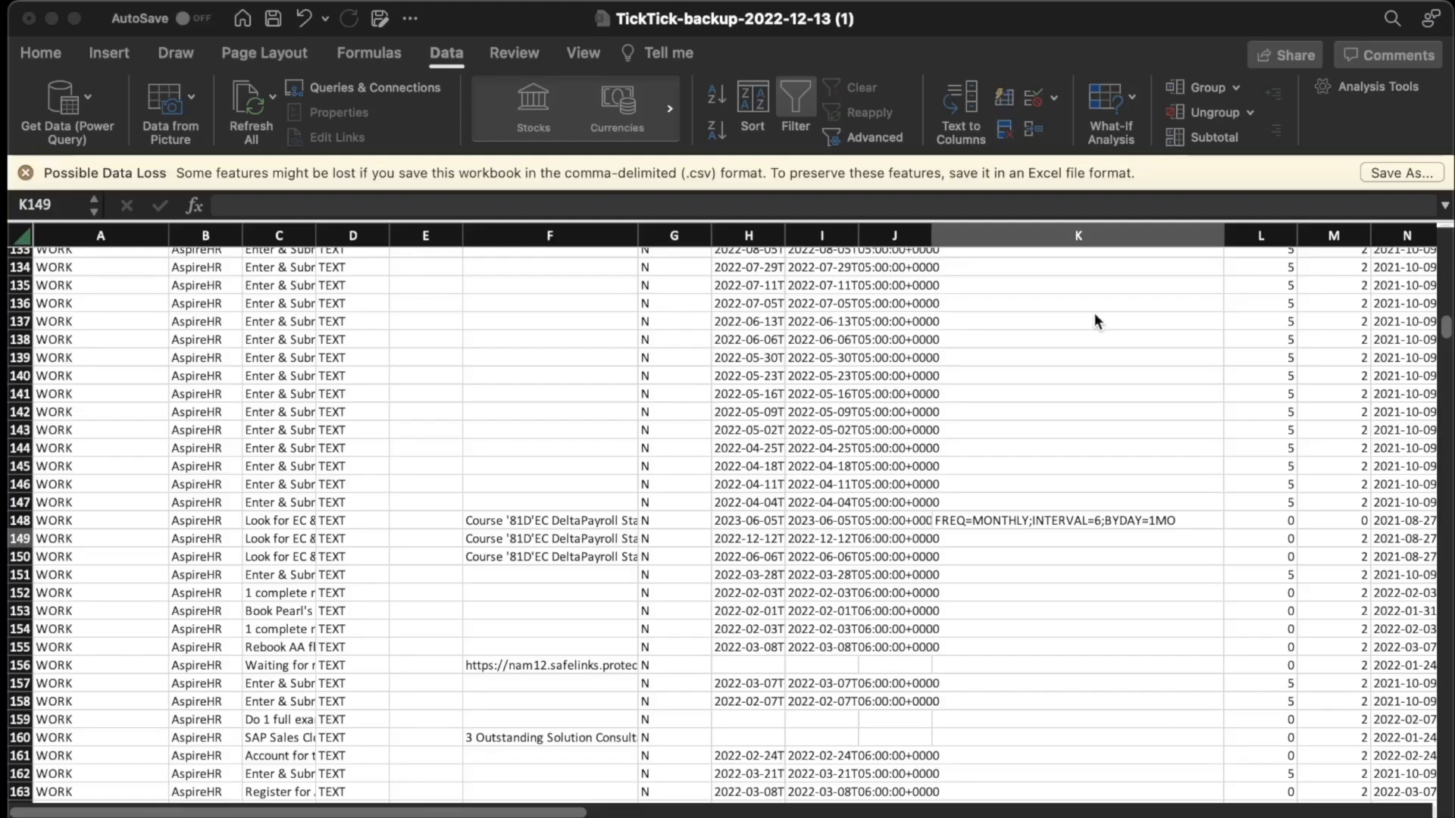
pyautogui.moveTo(1086, 340)
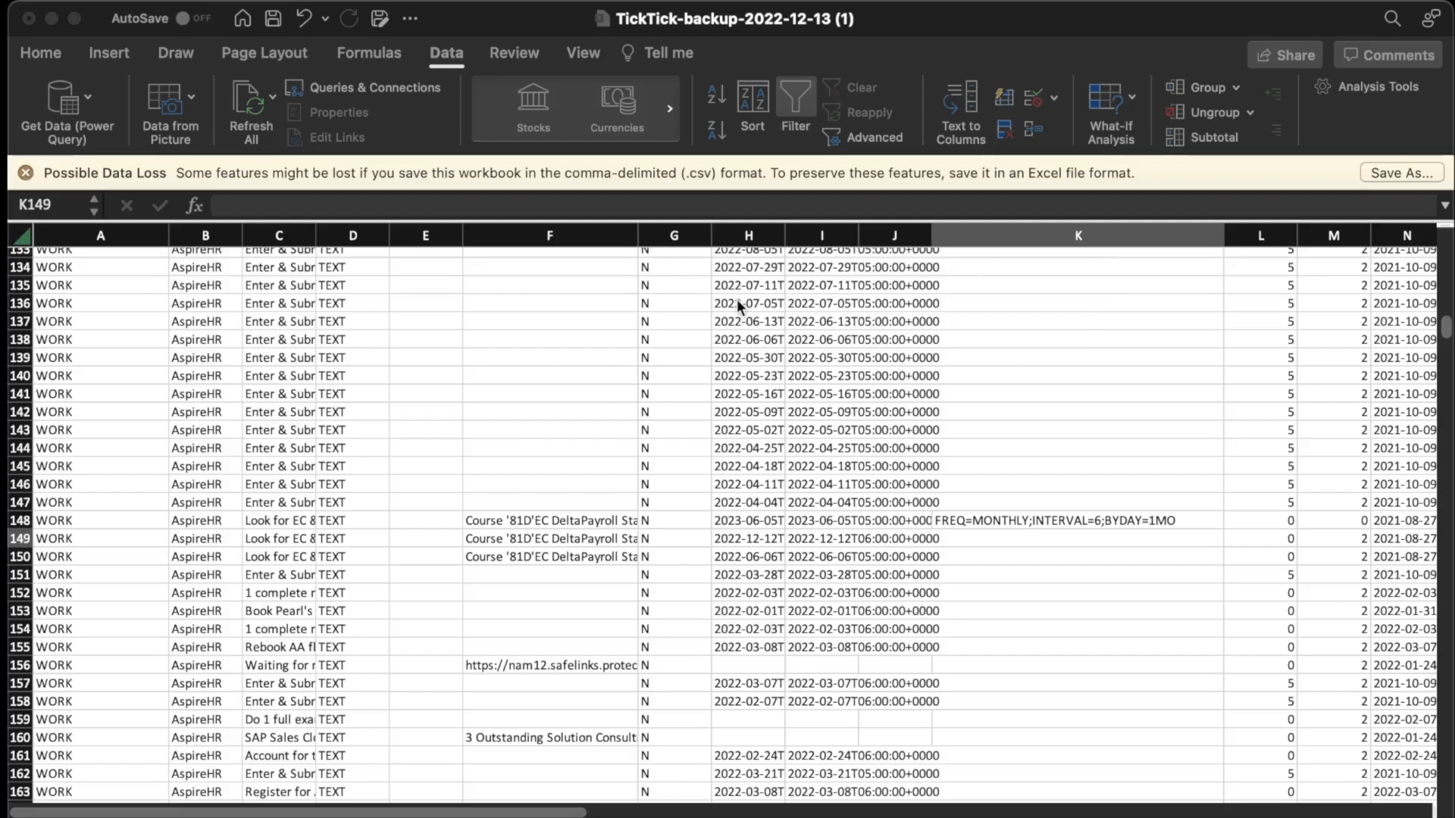
pyautogui.moveTo(835, 487)
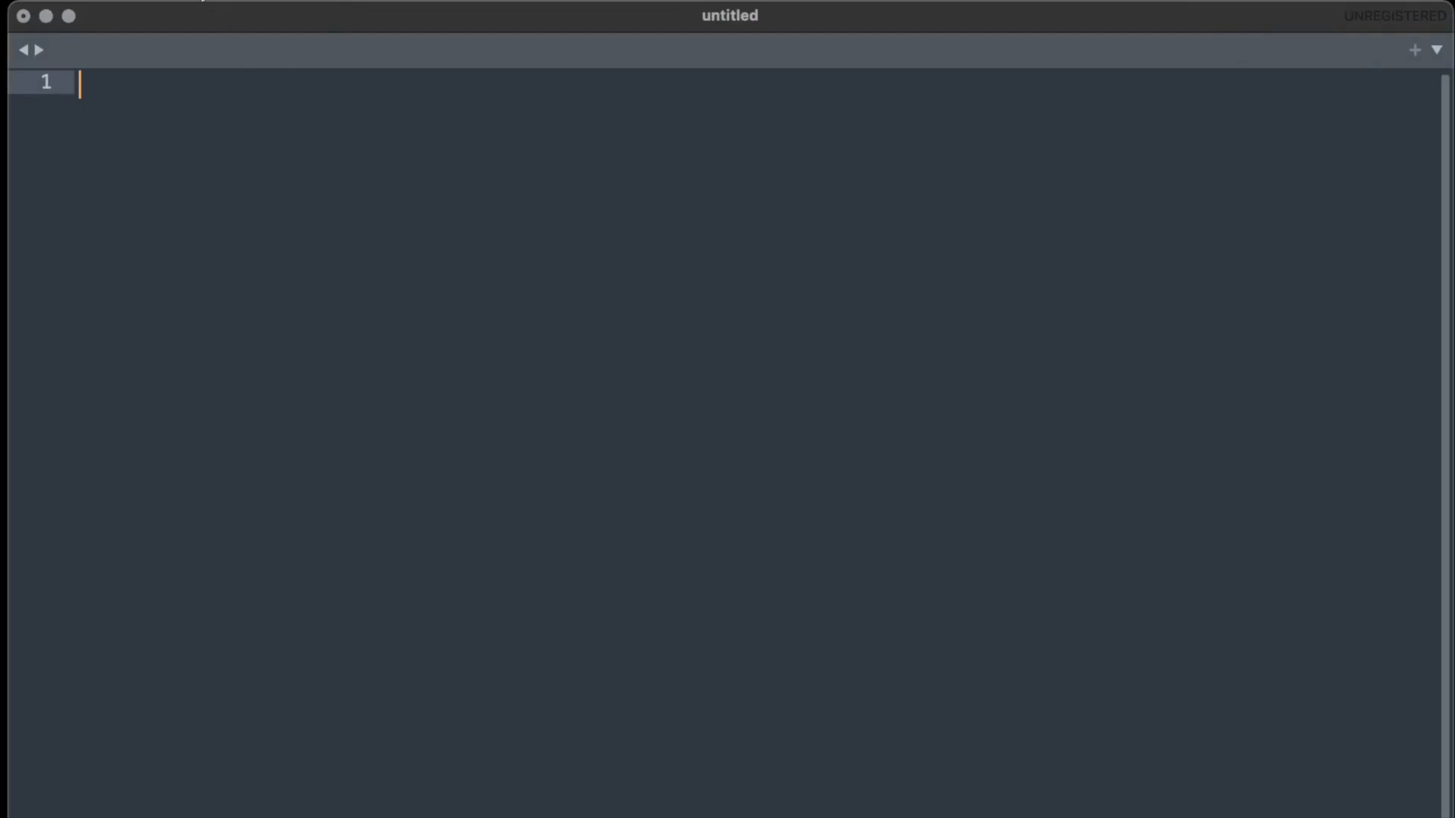
pyautogui.moveTo(231, 55)
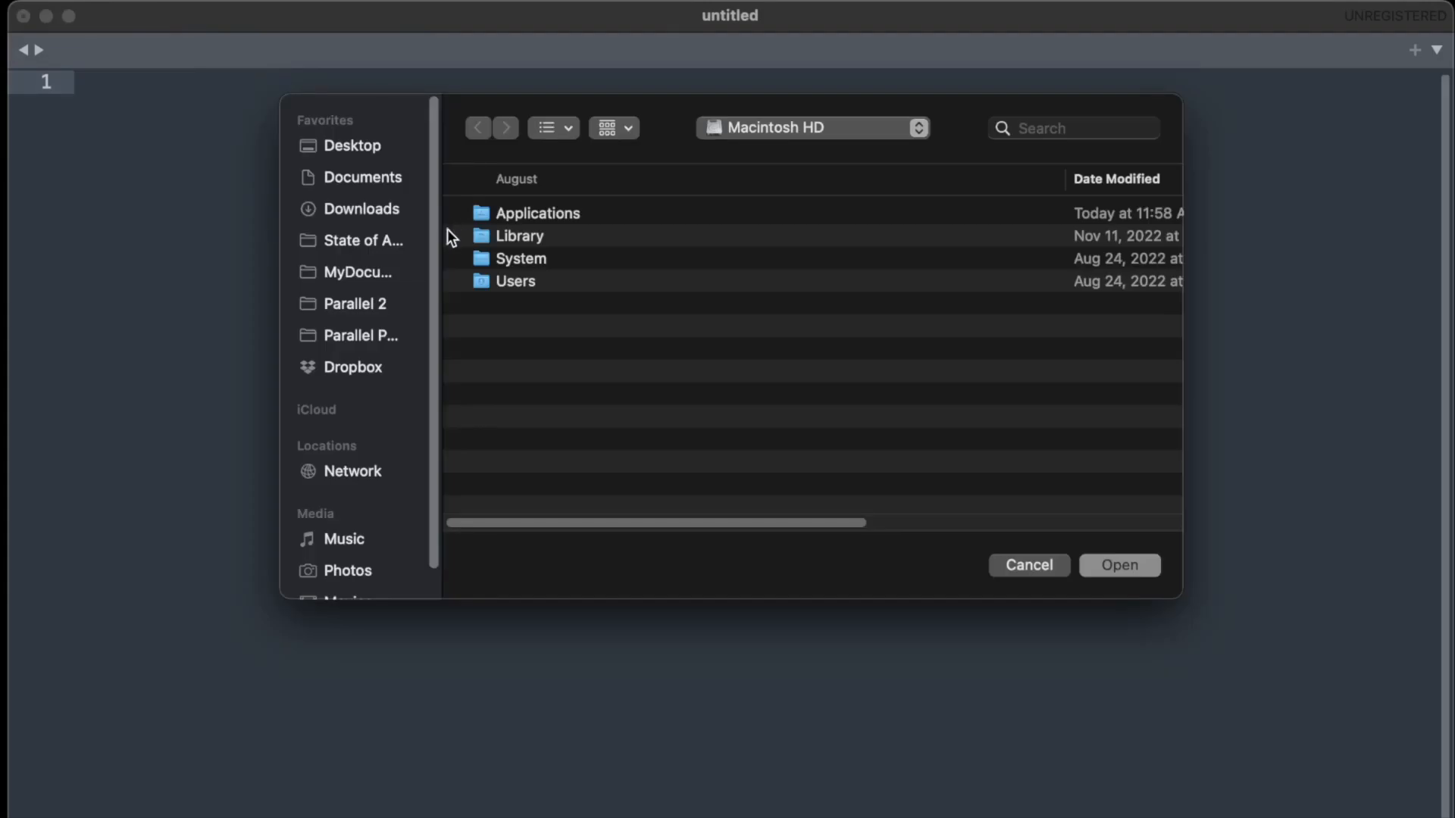
# Open TickTick-backup-2022-12-13 (1).csv from Downloads.
pyautogui.click(362, 209)
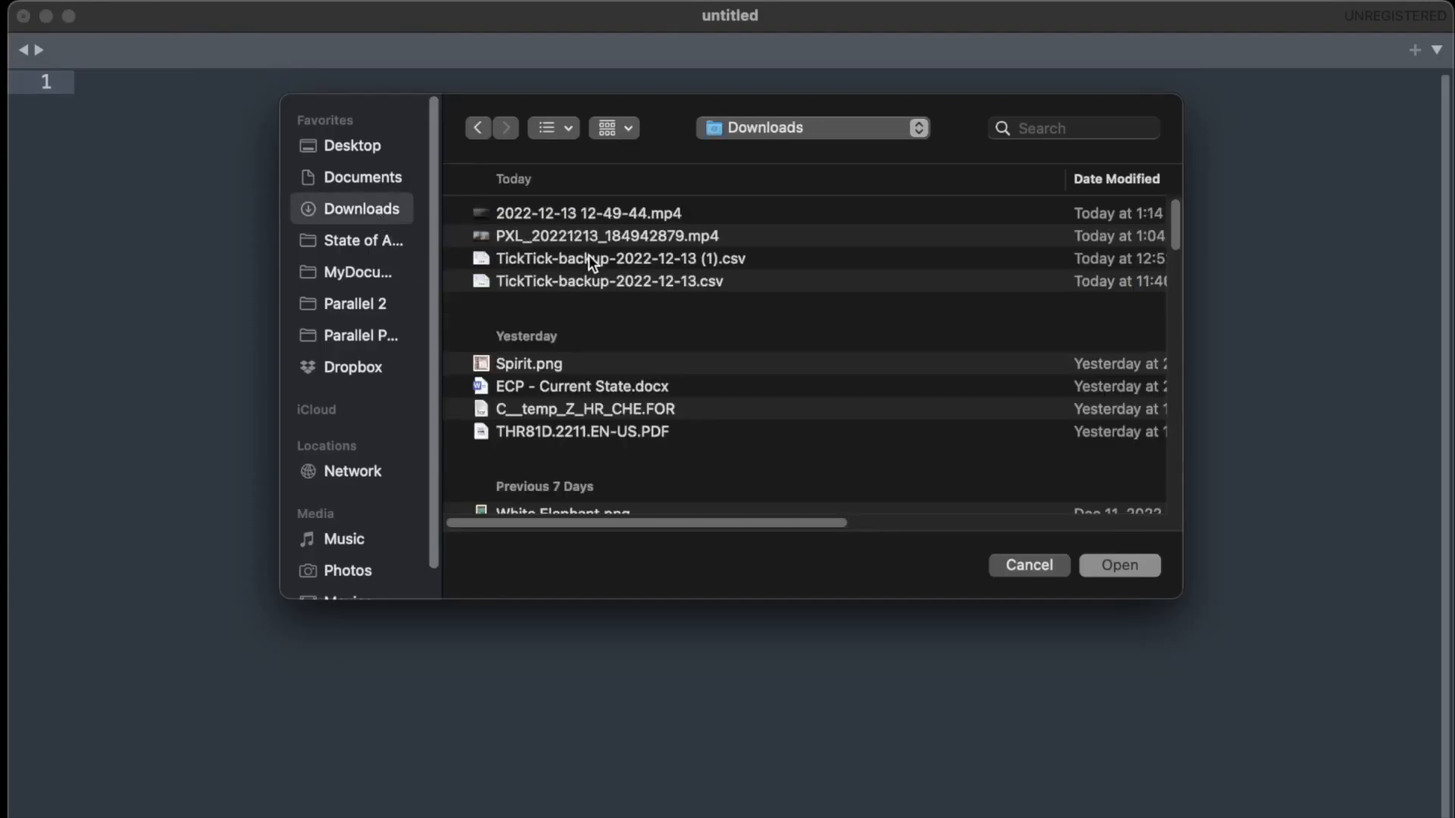
pyautogui.doubleClick(619, 257)
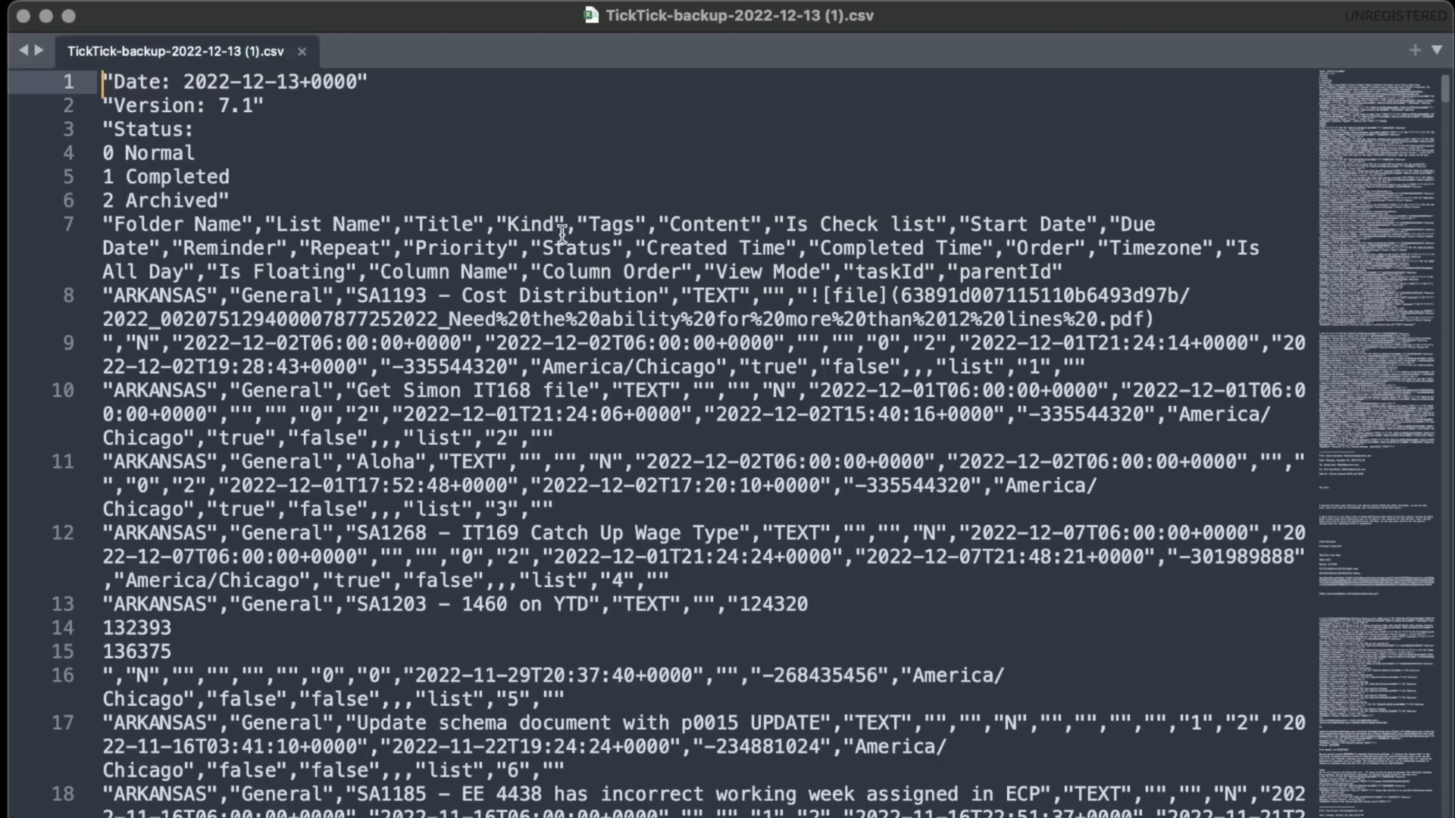
pyautogui.moveTo(371, 285)
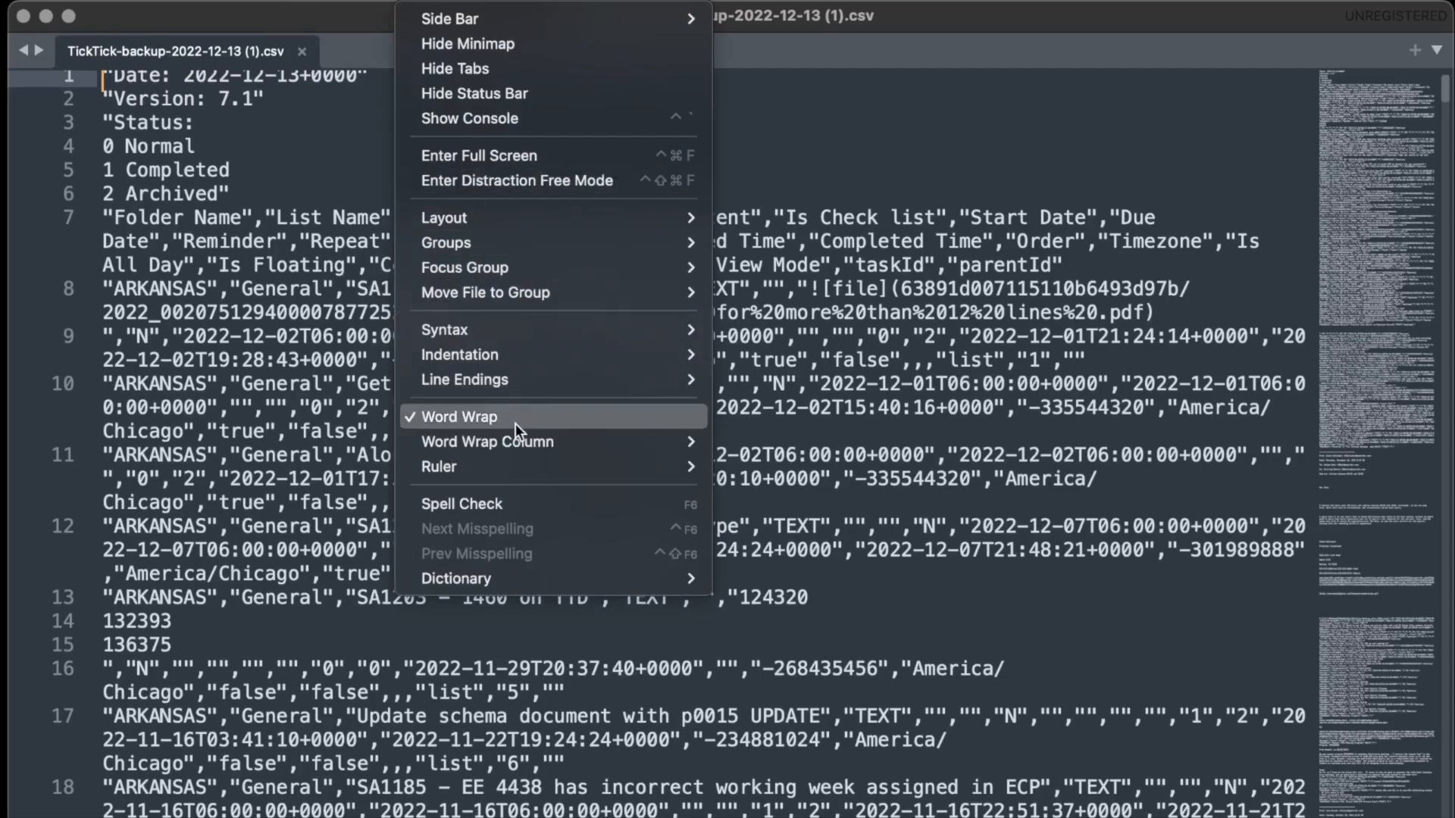
# Turn off Word Wrap and scroll through the single-line CSV records.
pyautogui.click(458, 416)
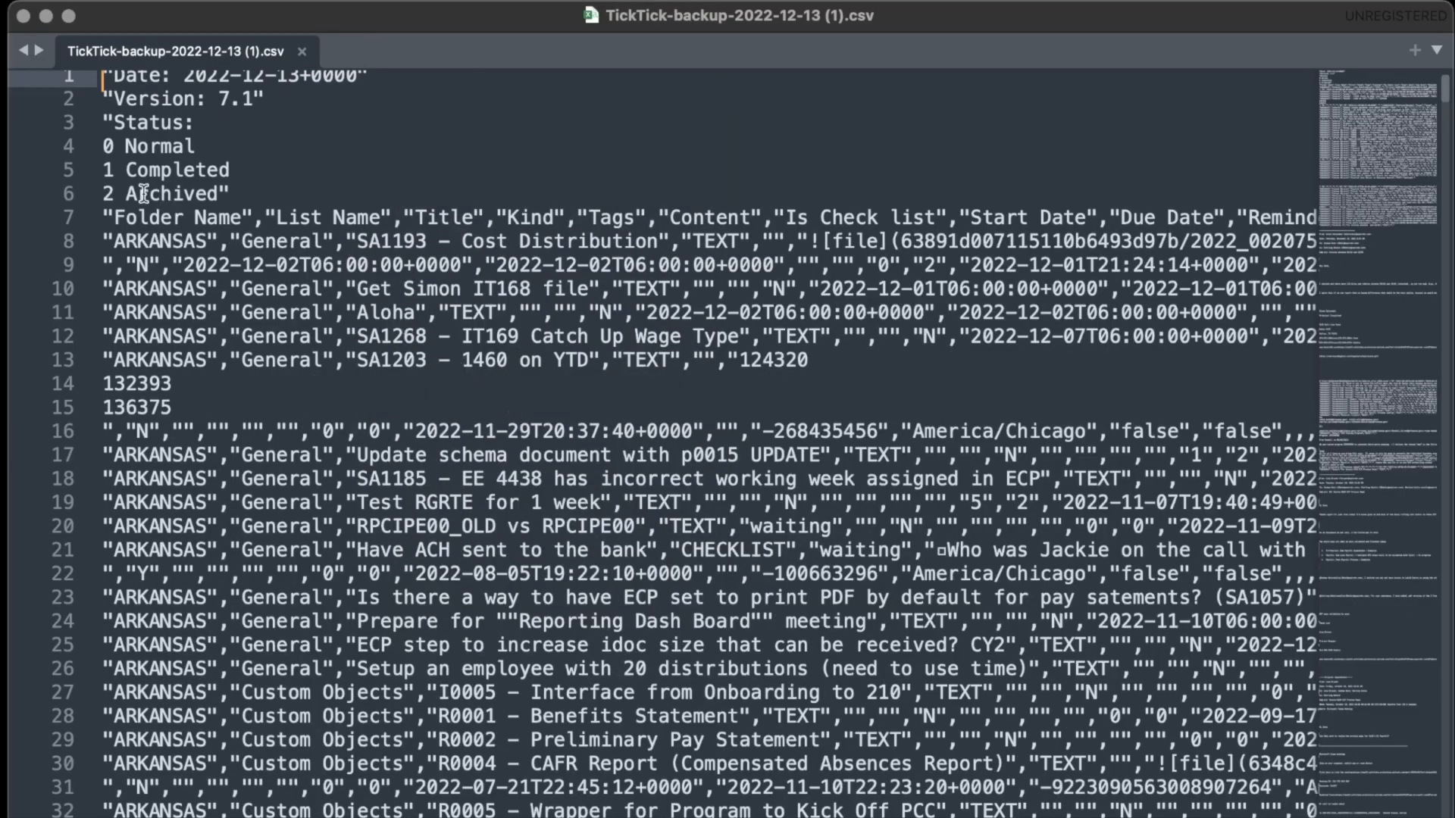
pyautogui.scroll(-3)
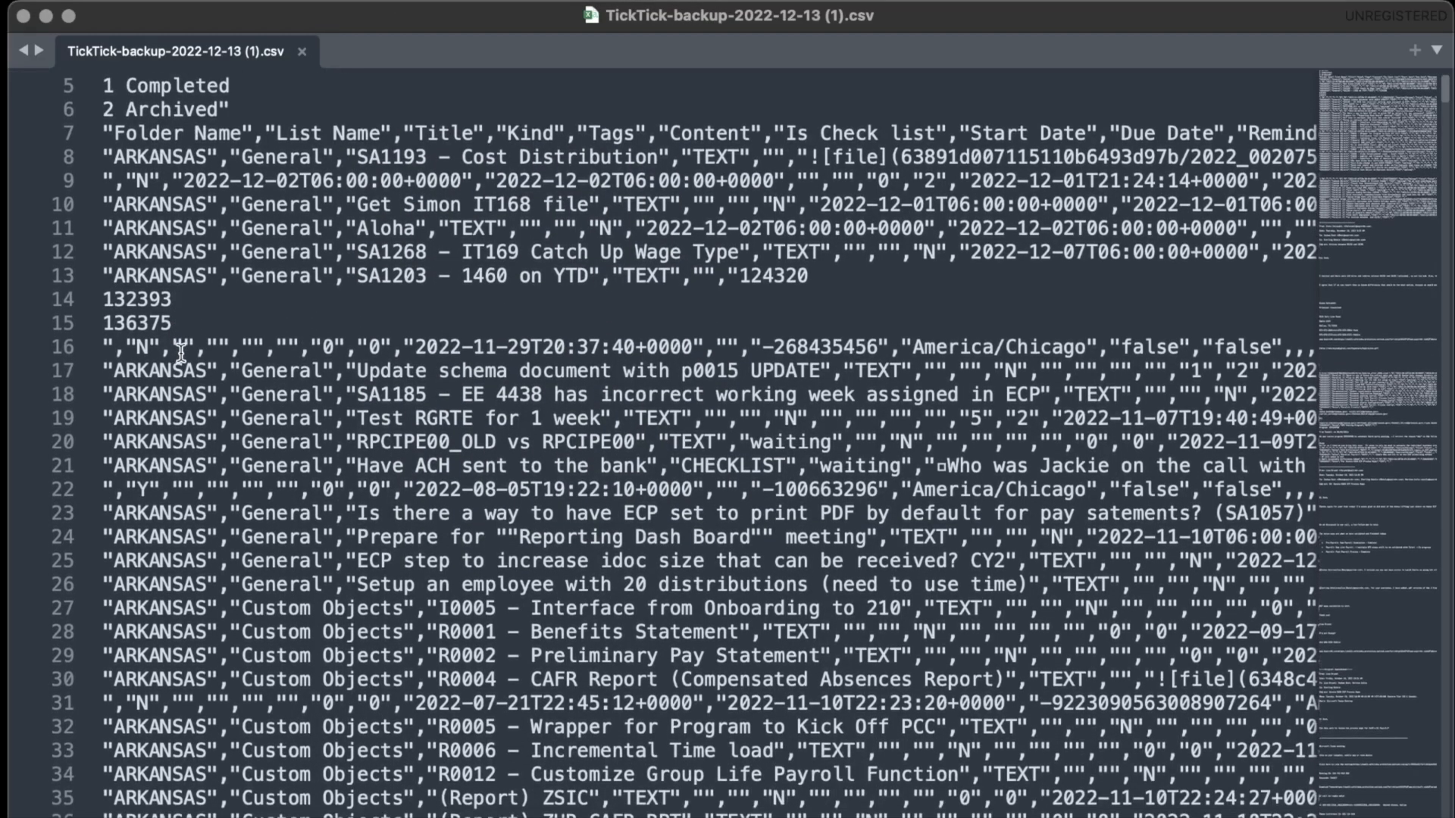
pyautogui.scroll(-3)
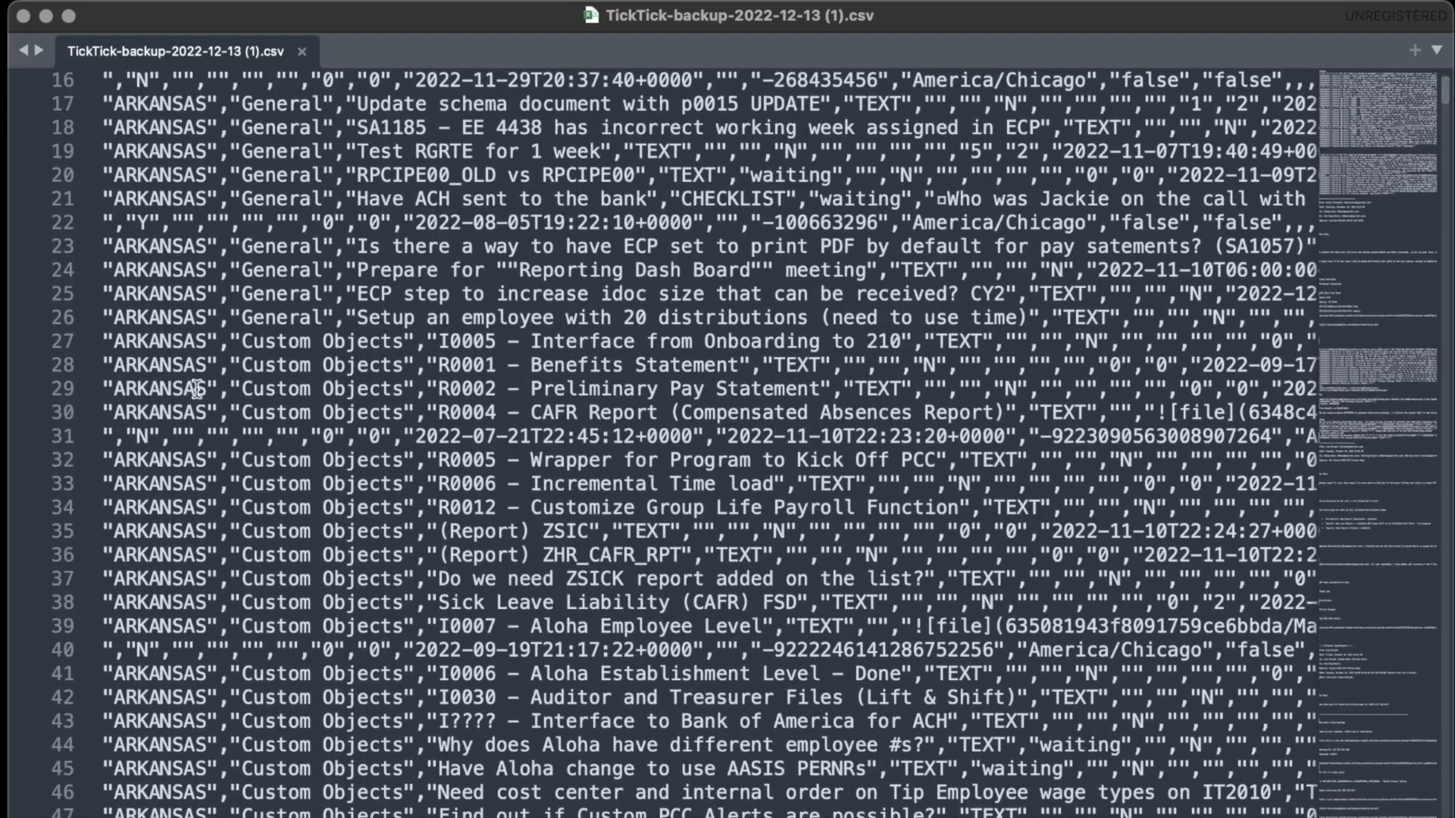
pyautogui.moveTo(319, 384)
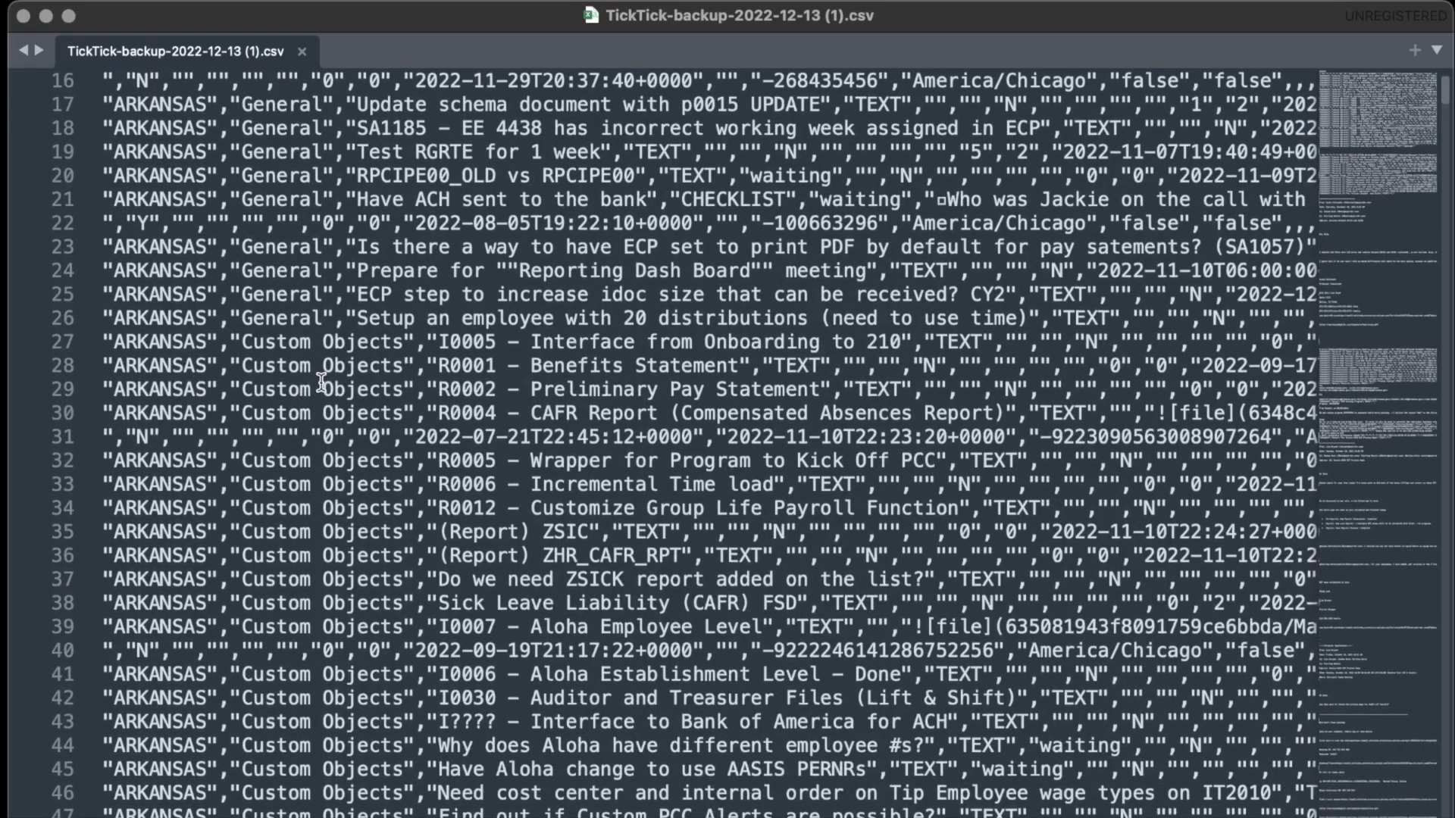
pyautogui.scroll(3)
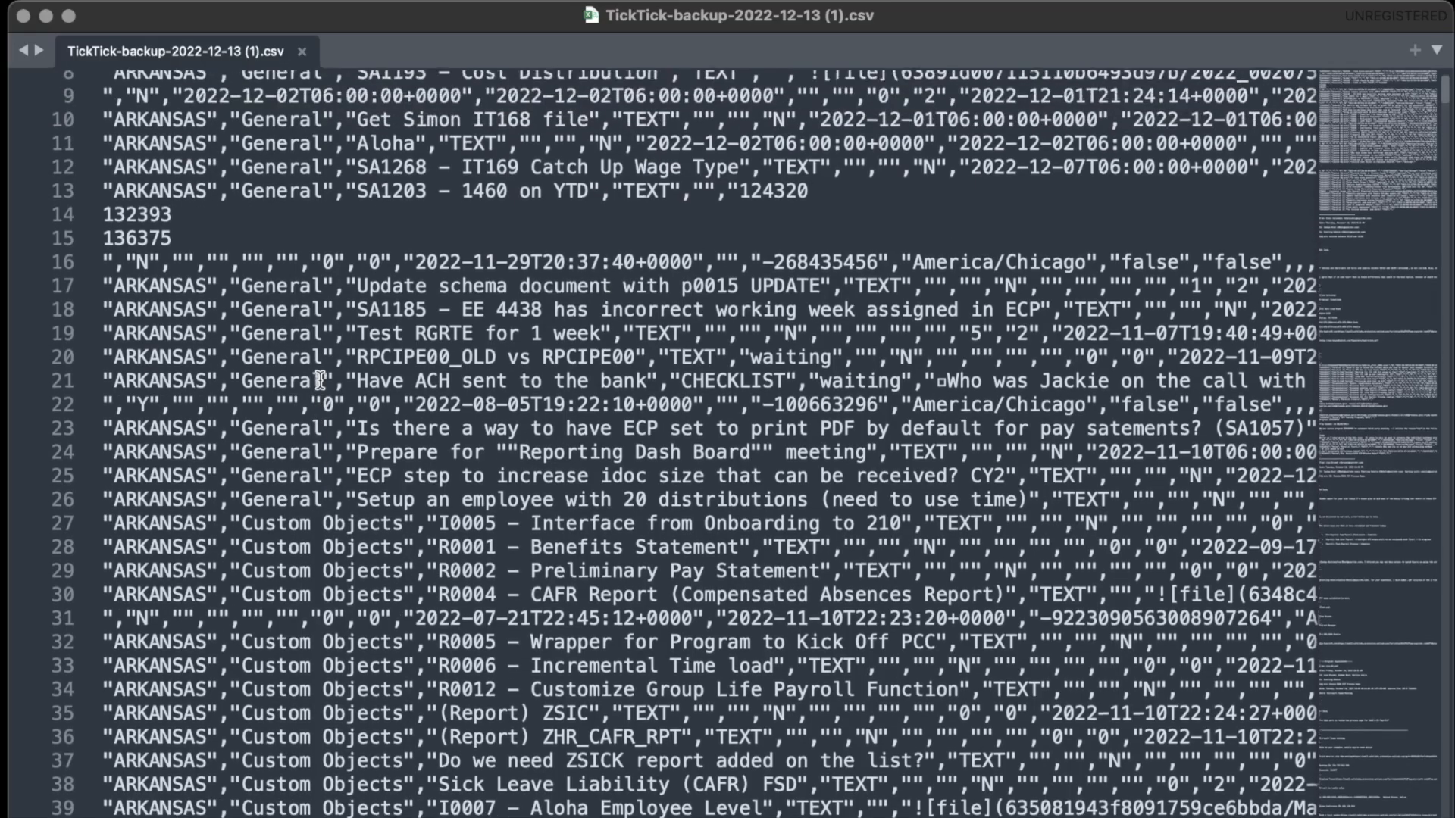
pyautogui.scroll(3)
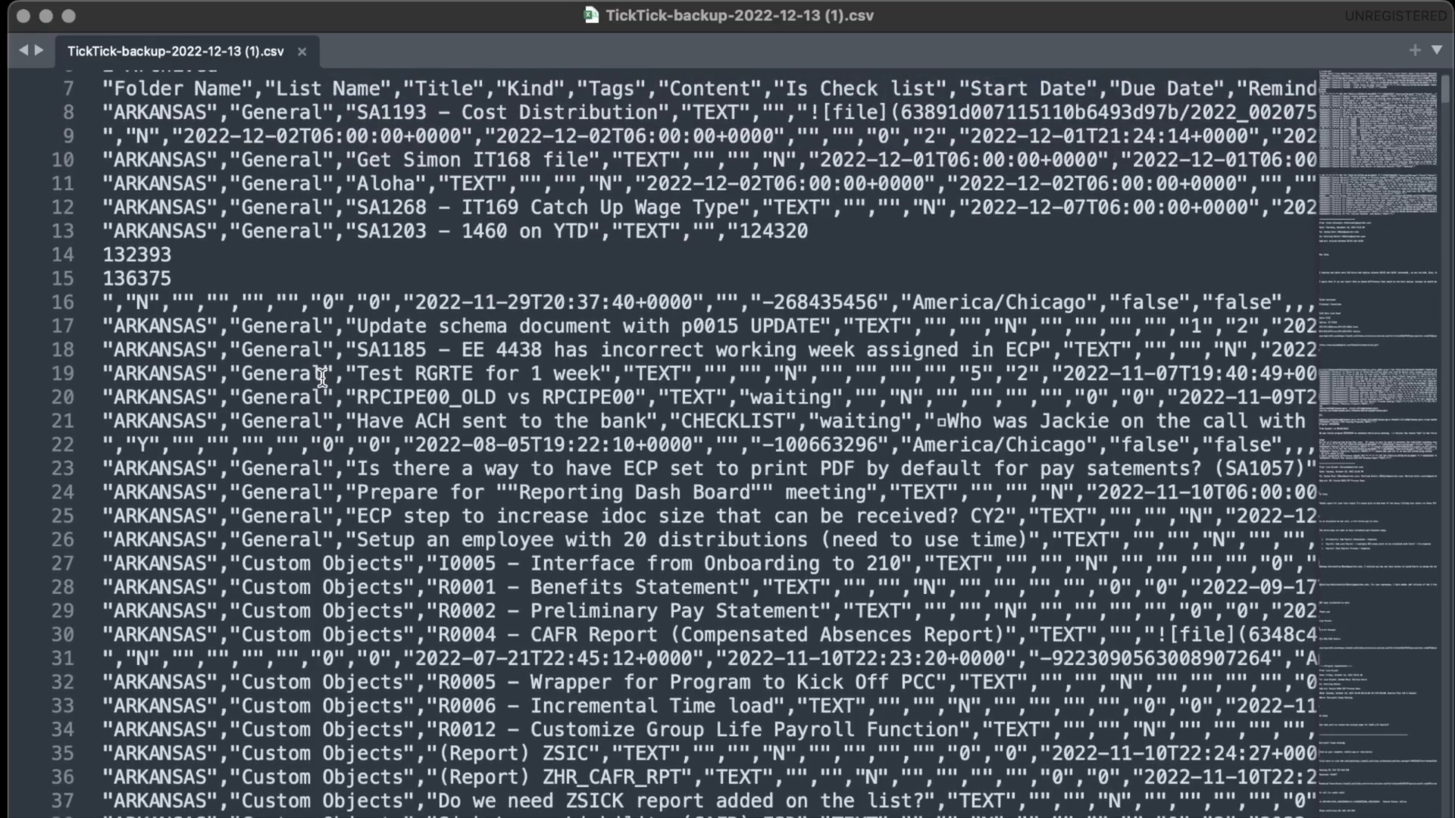